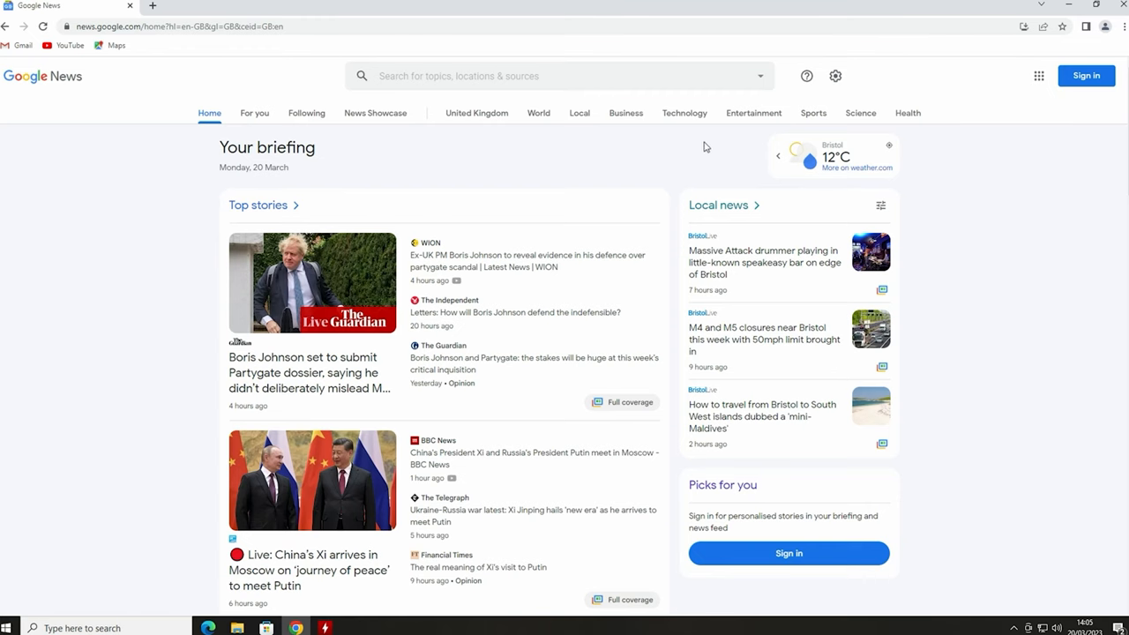
pyautogui.moveTo(527, 261)
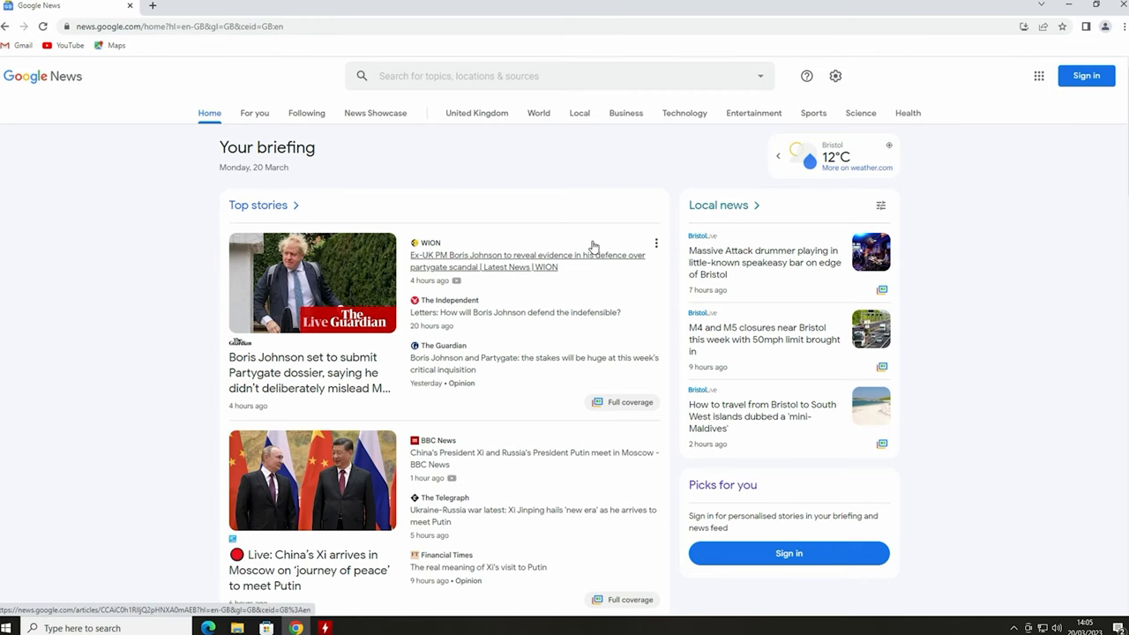
# Step: Open the CPU support list for the B450 I AORUS PRO WIFI on Gigabyte's site
pyautogui.scroll(-3)
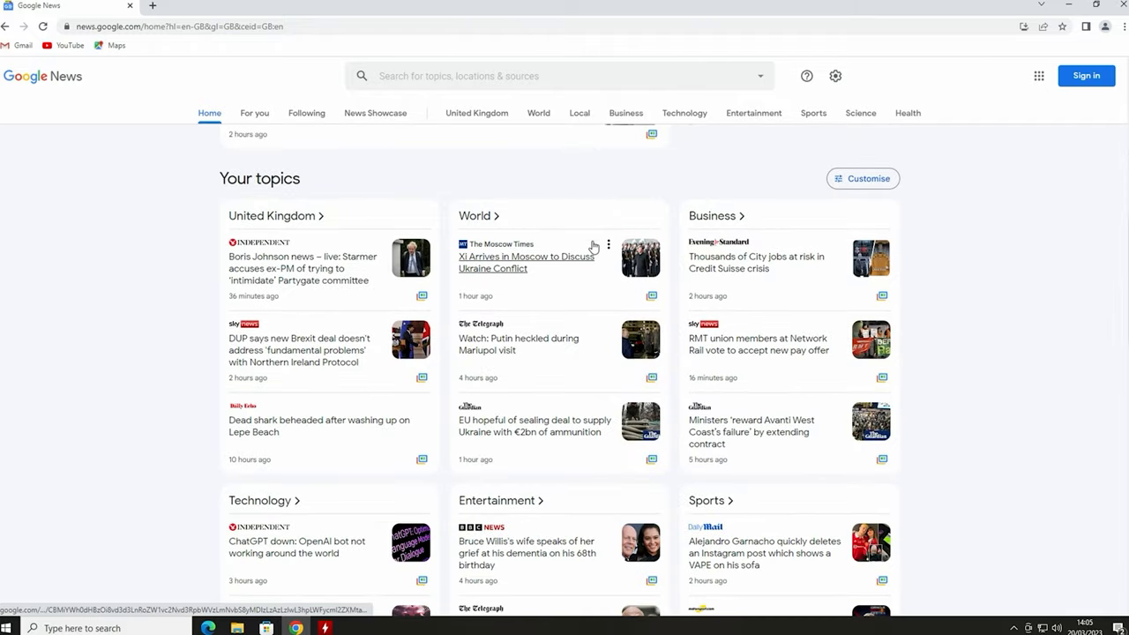
pyautogui.scroll(-3)
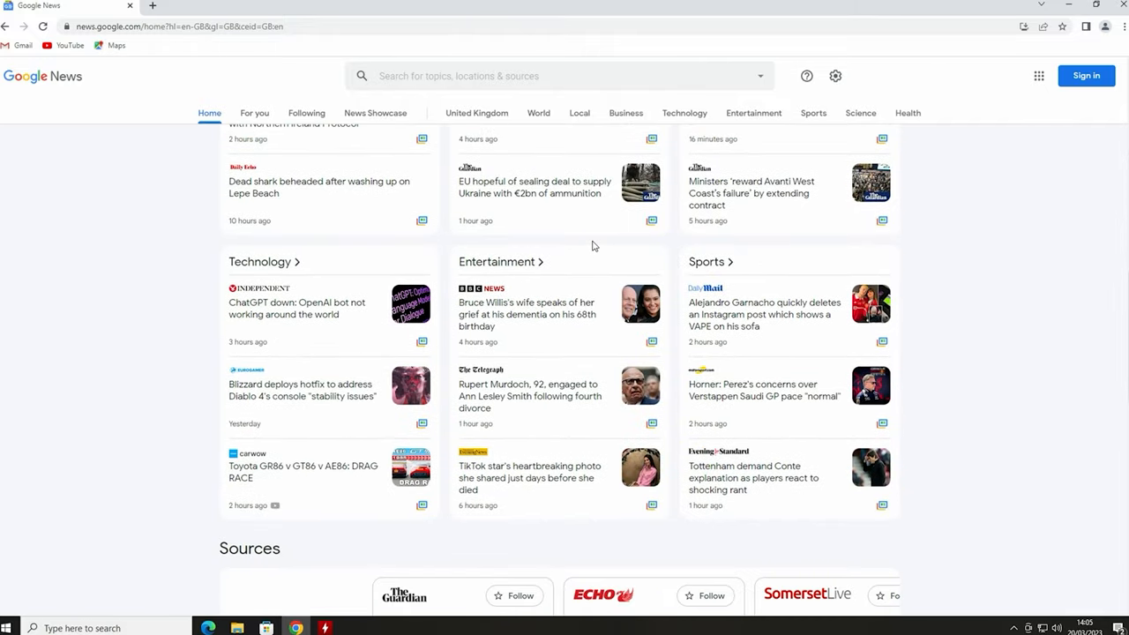
pyautogui.scroll(-3)
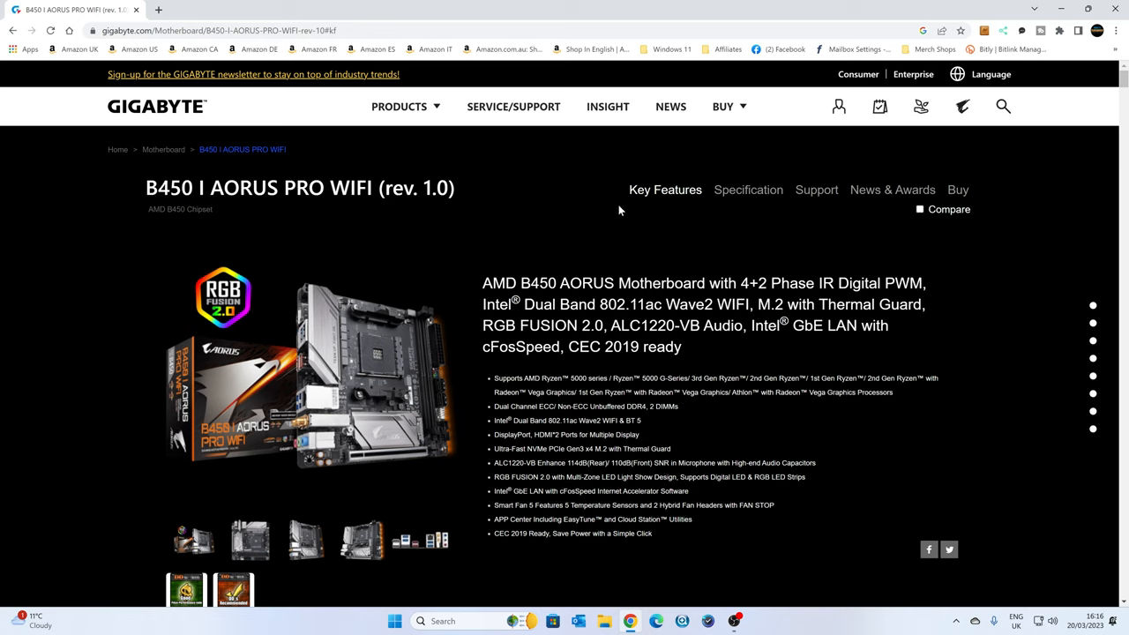
pyautogui.moveTo(622, 224)
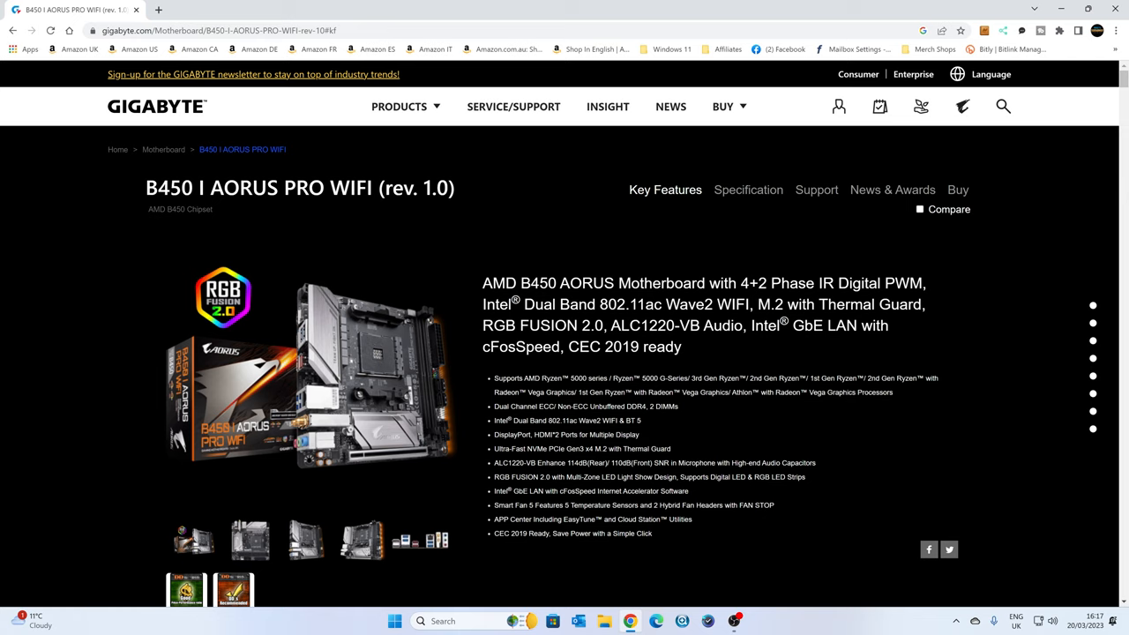
pyautogui.moveTo(655, 372)
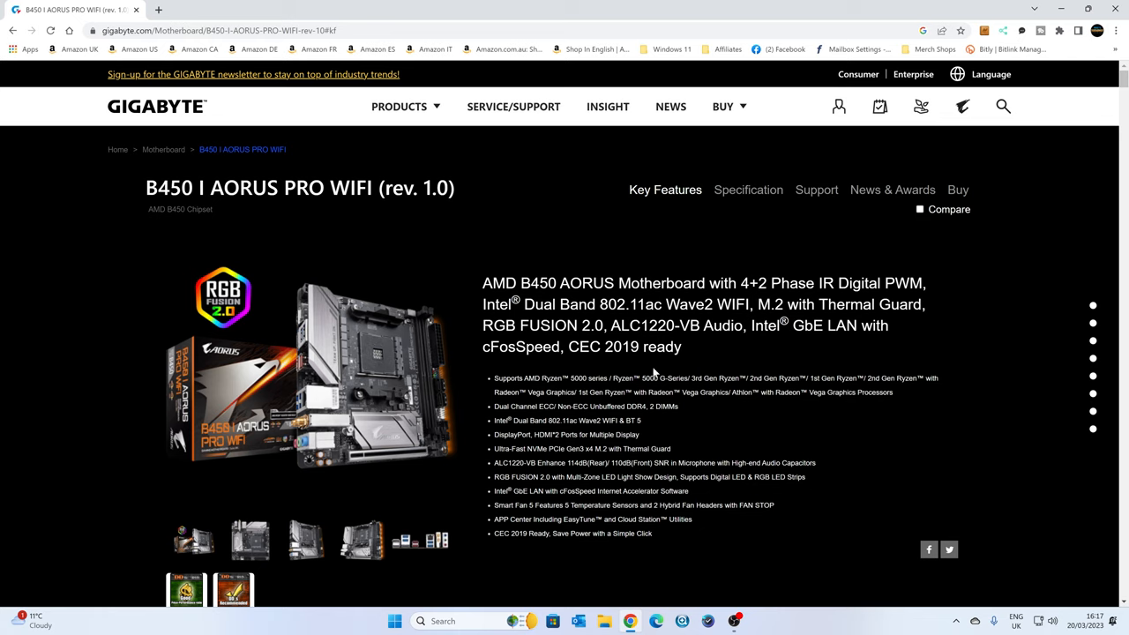
pyautogui.moveTo(796, 228)
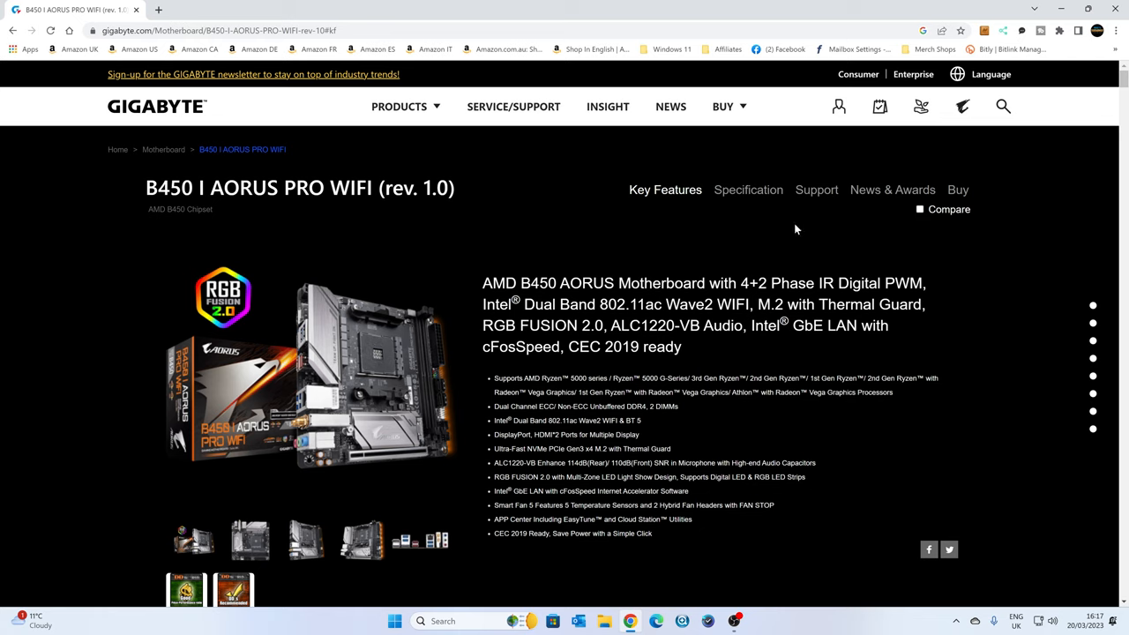
pyautogui.click(816, 189)
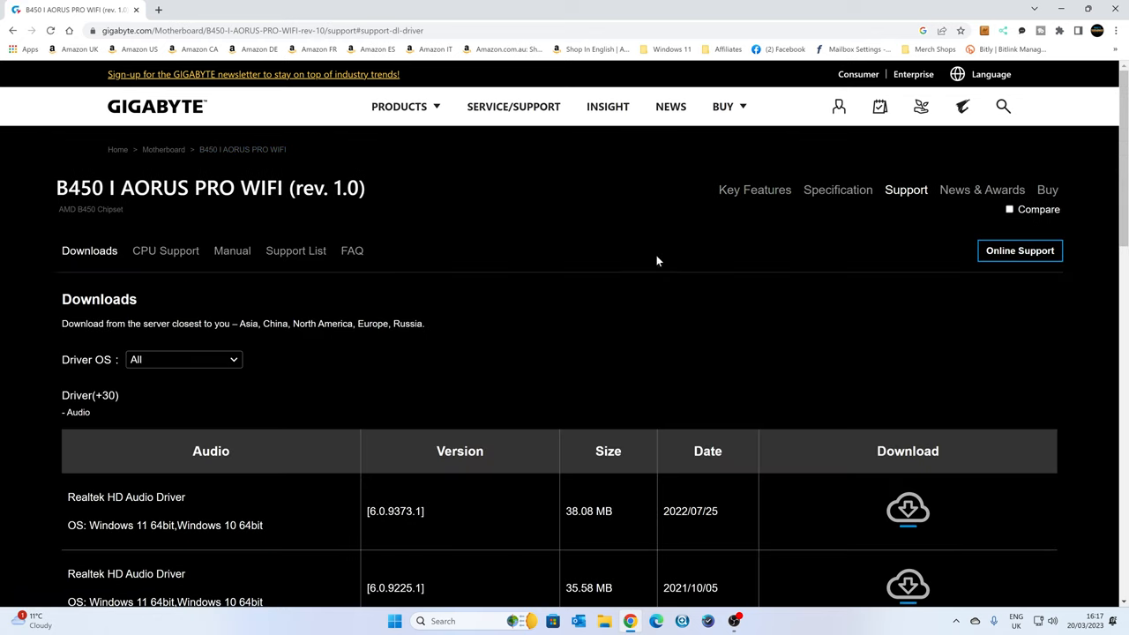
pyautogui.click(165, 251)
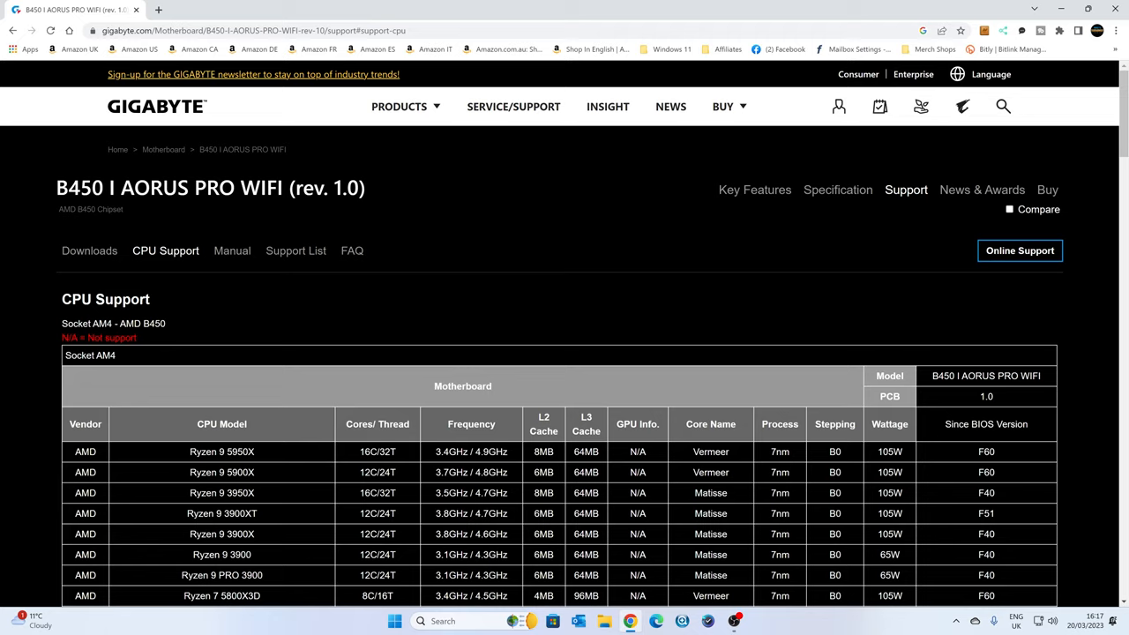
# Step: Locate Ryzen 7 5700G, note it needs BIOS F61, and go to BIOS downloads
pyautogui.scroll(-3)
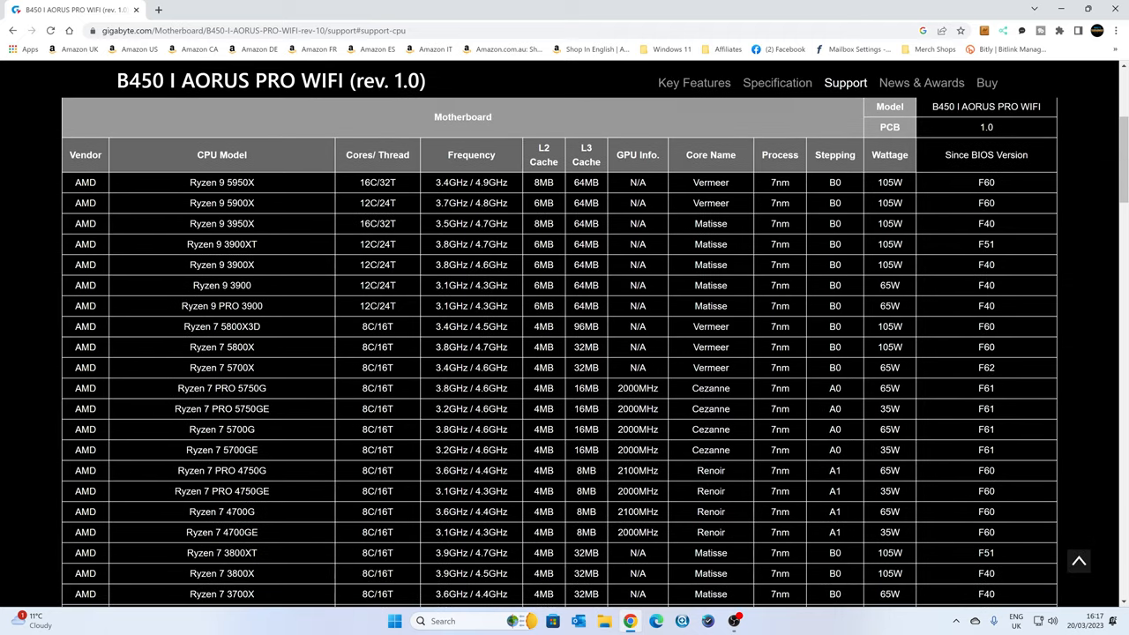
pyautogui.scroll(-3)
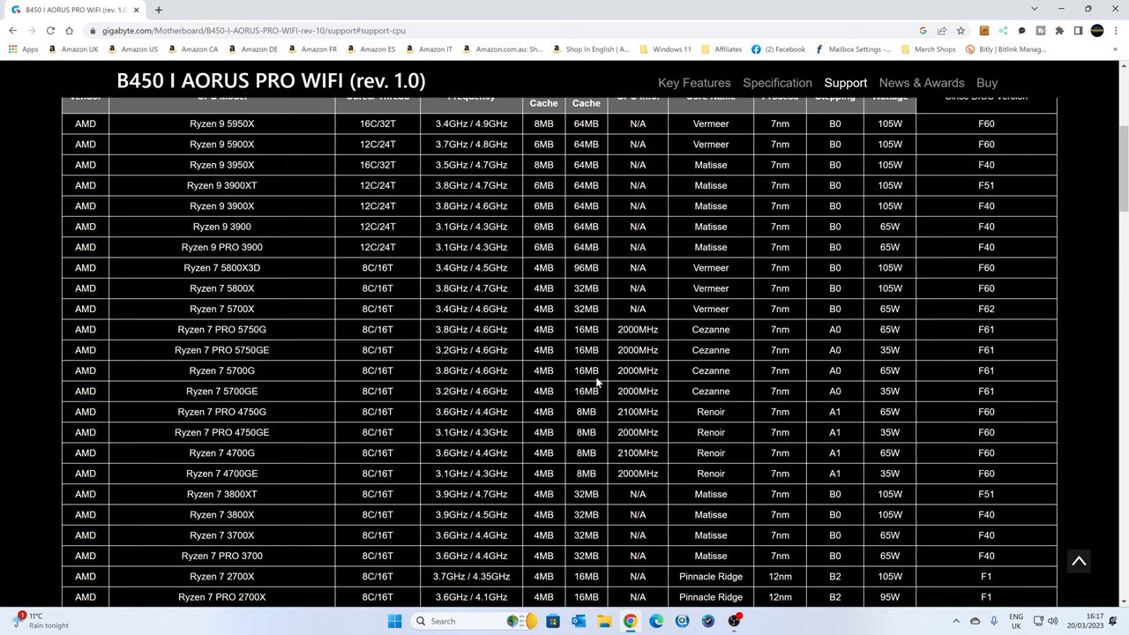
pyautogui.moveTo(970, 379)
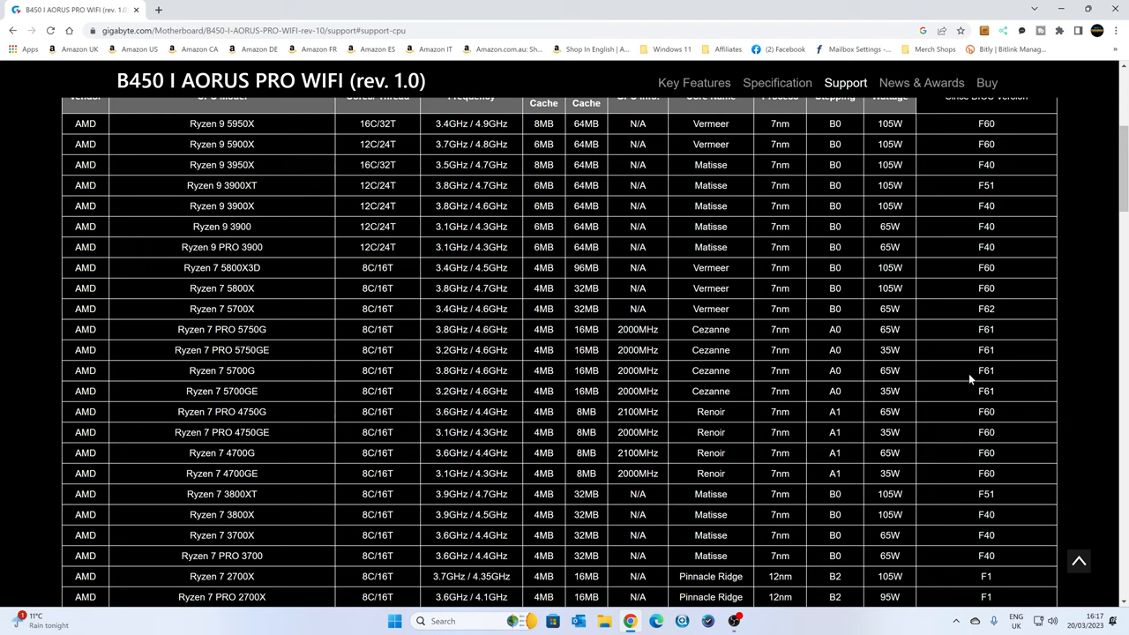
pyautogui.moveTo(970, 376)
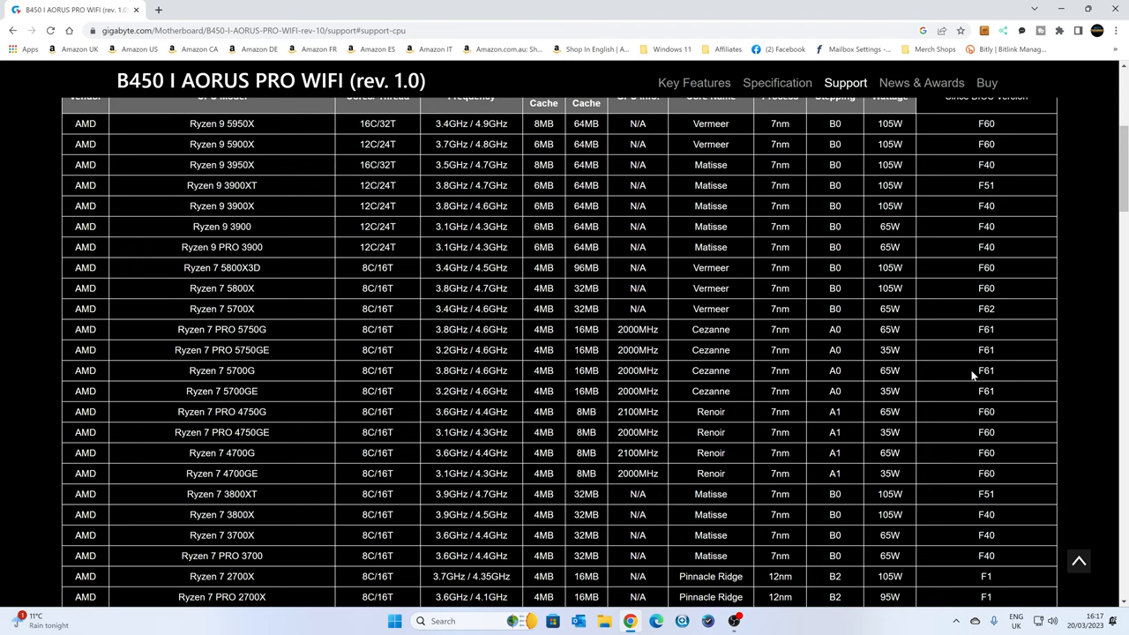
pyautogui.doubleClick(986, 370)
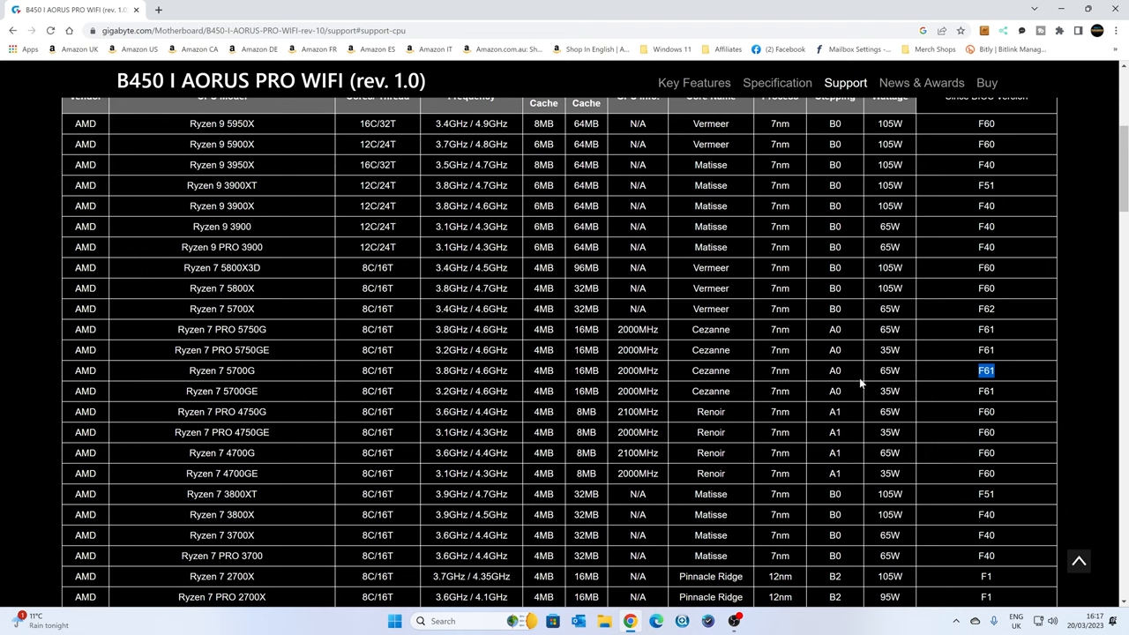
pyautogui.click(90, 157)
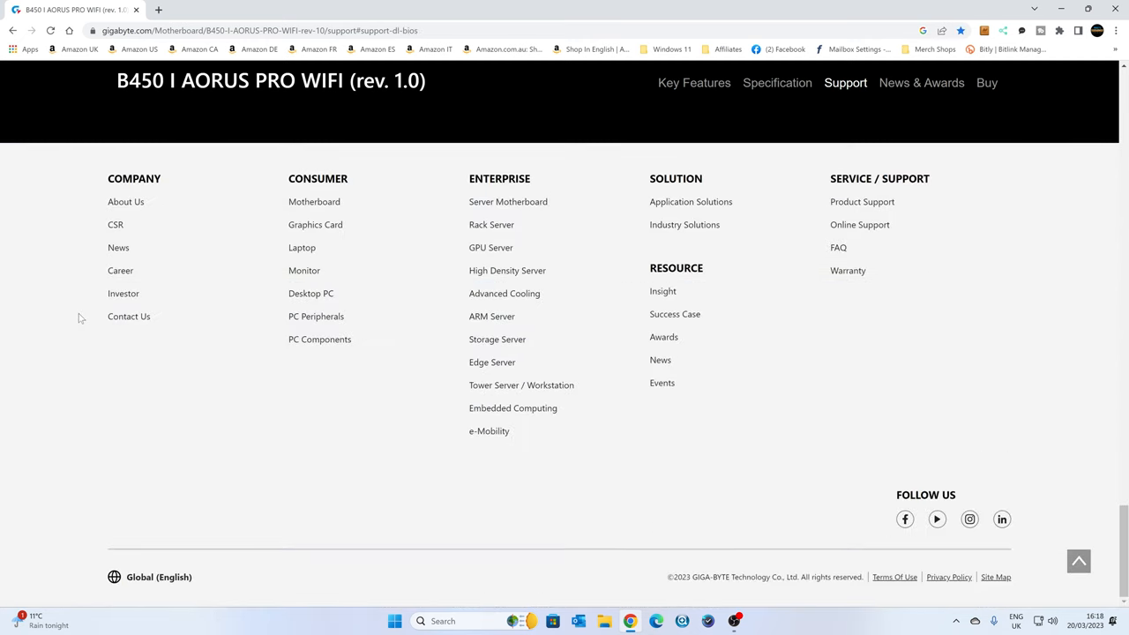
pyautogui.scroll(3)
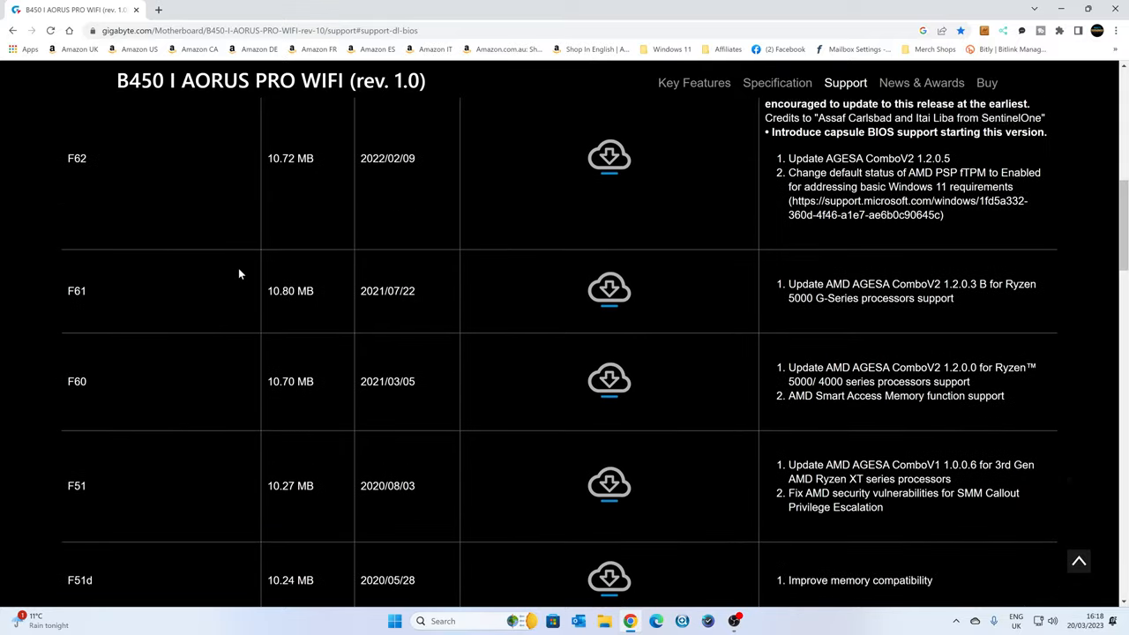
pyautogui.scroll(3)
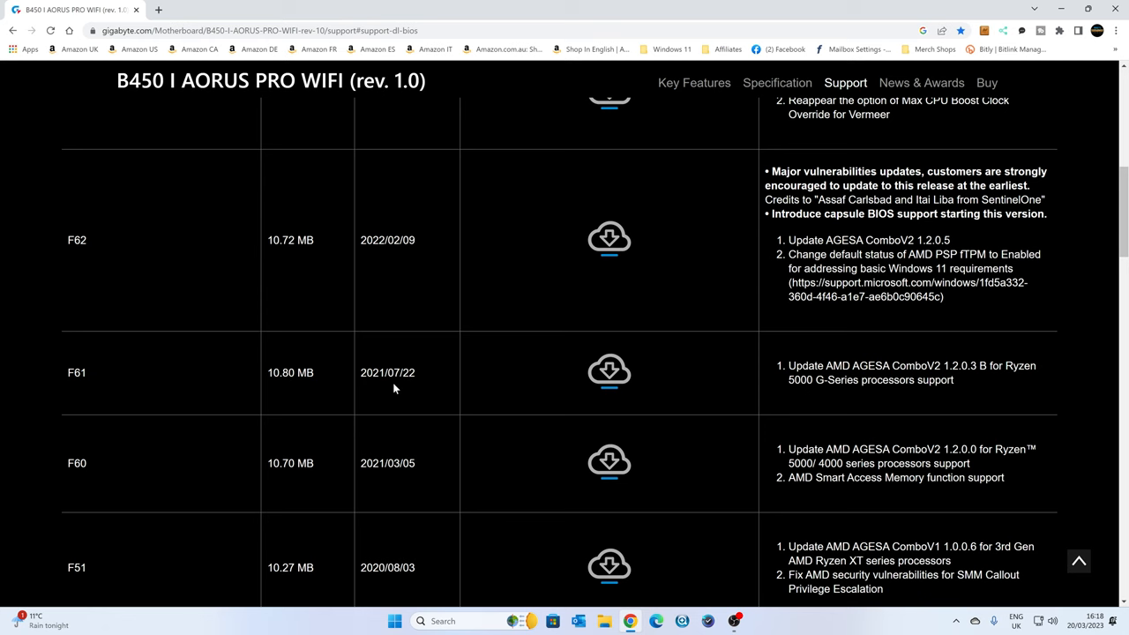
pyautogui.moveTo(332, 373)
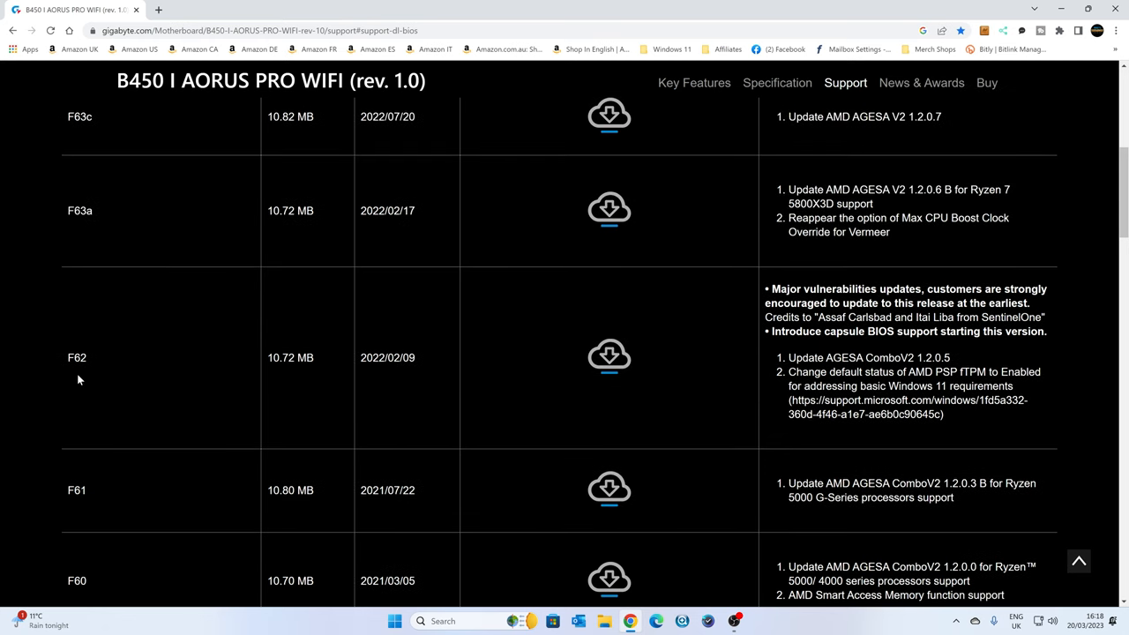
pyautogui.scroll(-3)
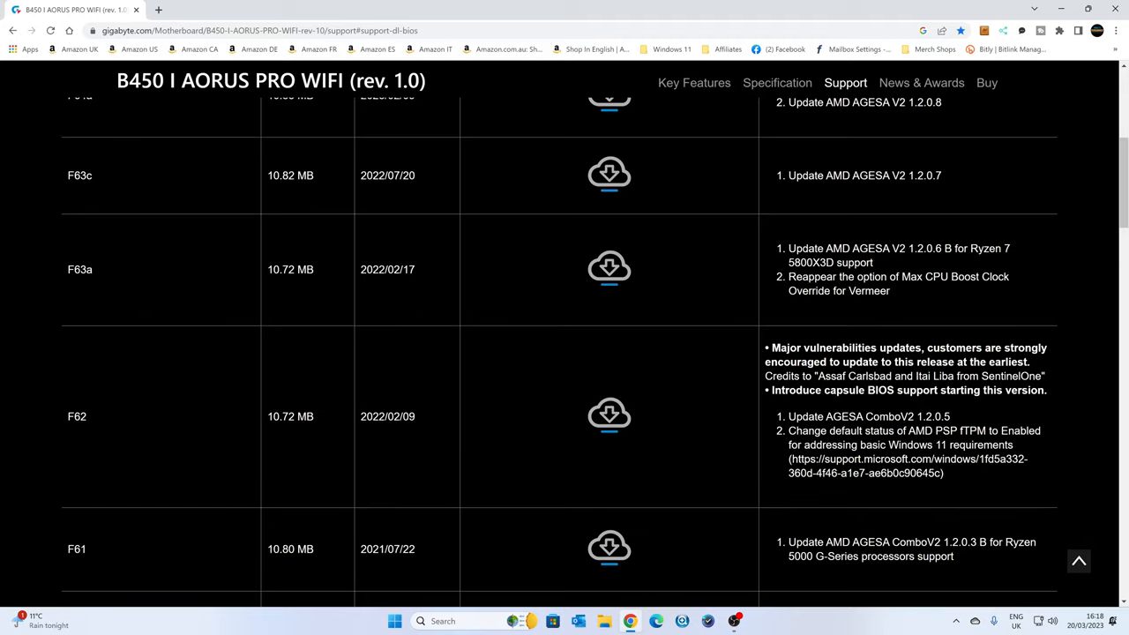
pyautogui.scroll(3)
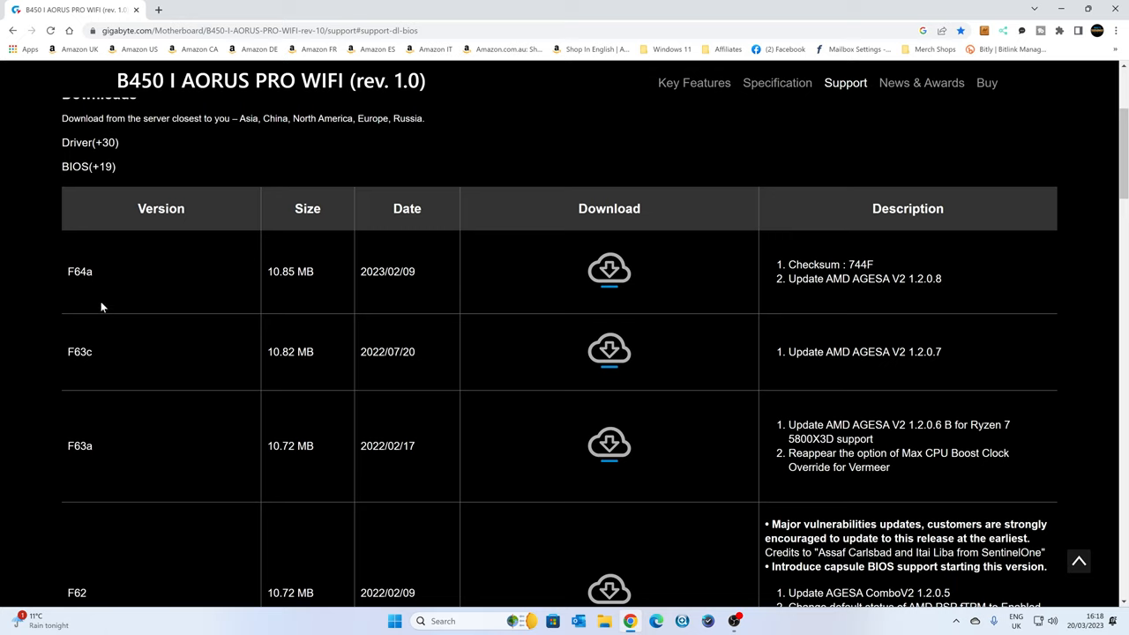
pyautogui.moveTo(814, 295)
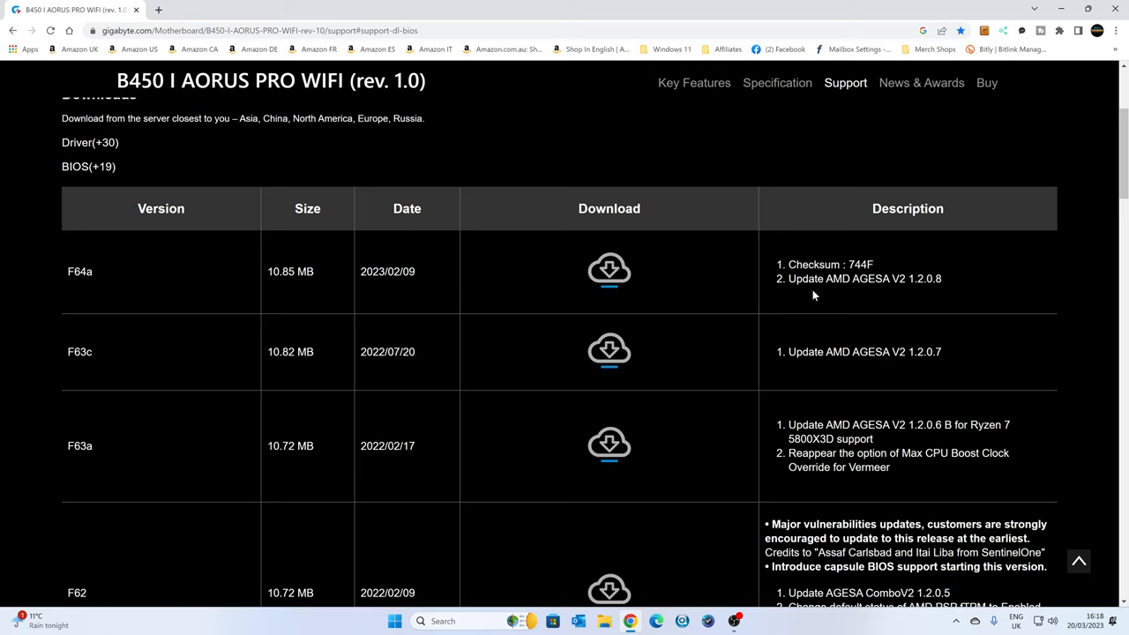
pyautogui.moveTo(904, 290)
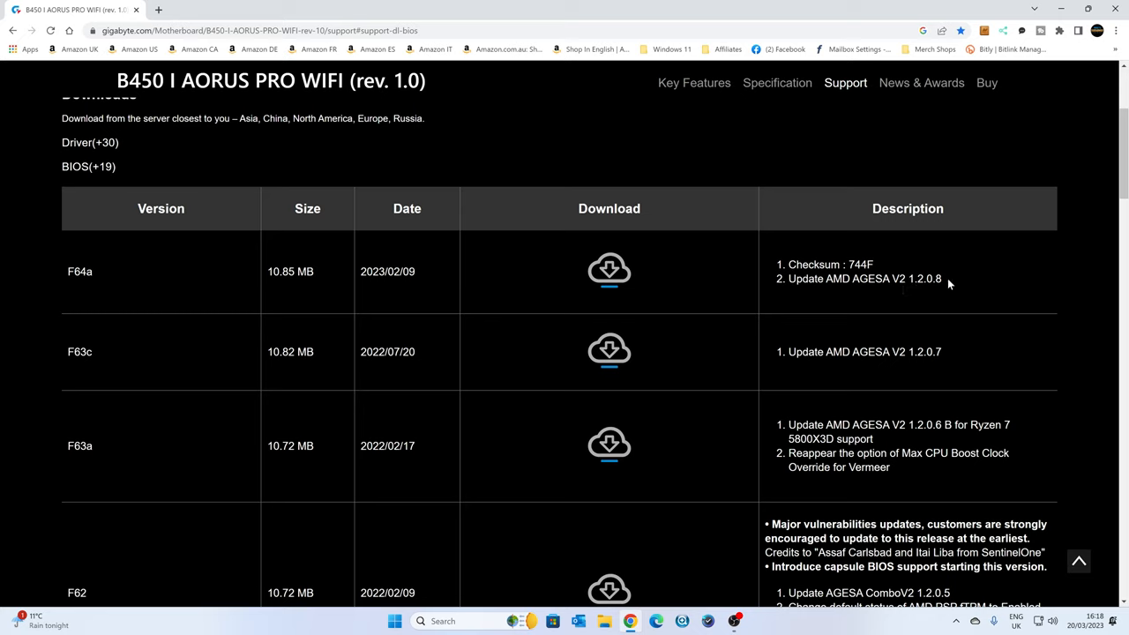
pyautogui.moveTo(404, 287)
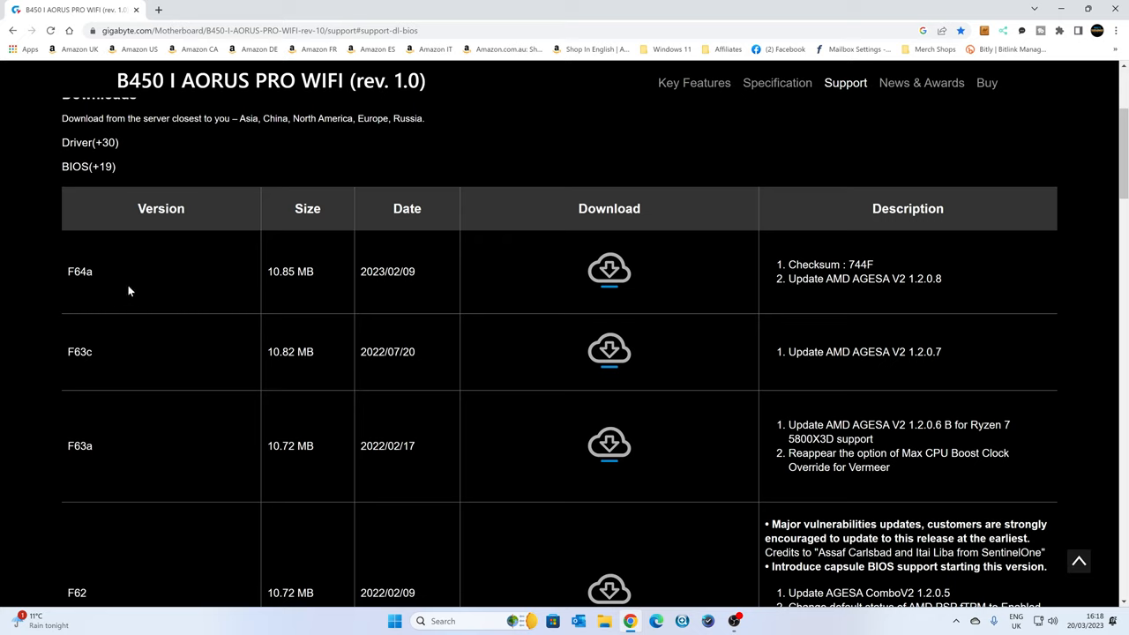
pyautogui.moveTo(267, 333)
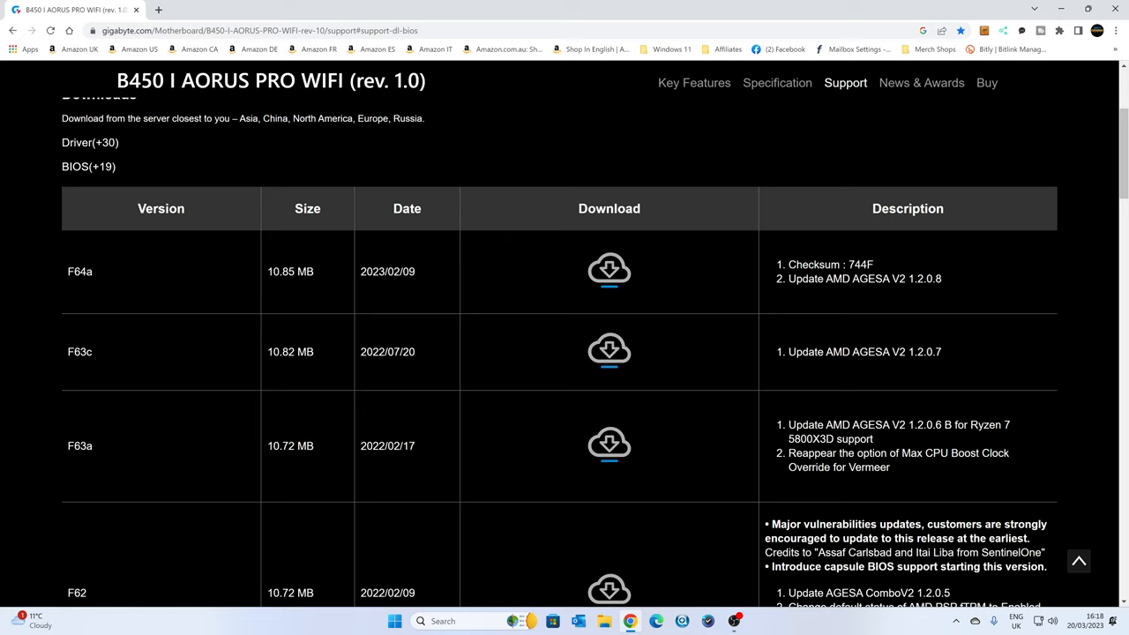
pyautogui.moveTo(475, 441)
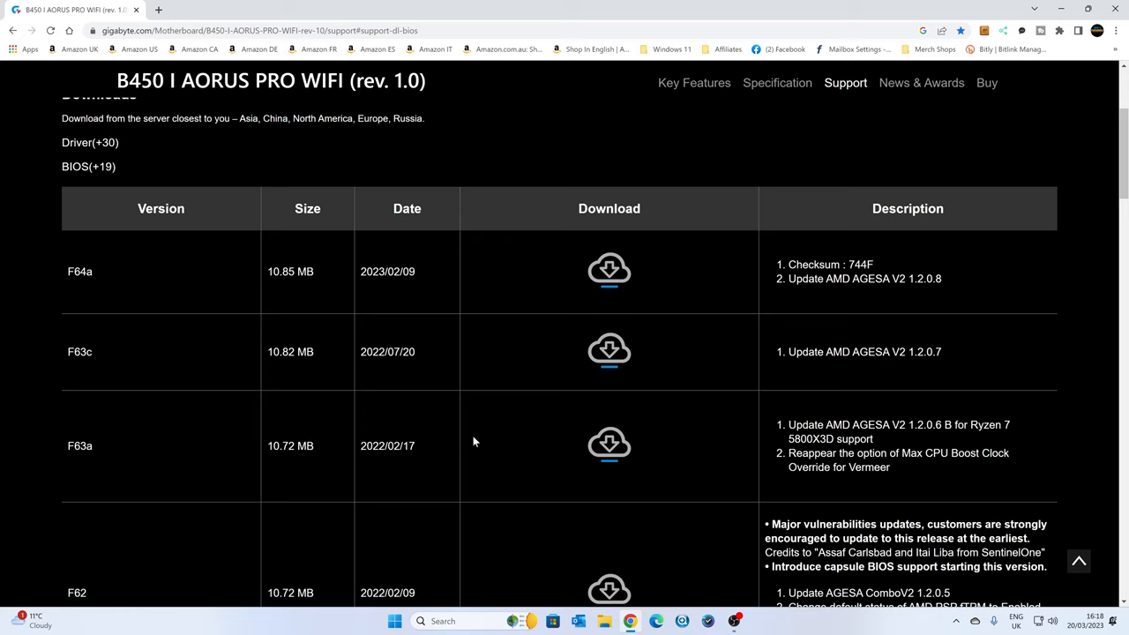
pyautogui.moveTo(27, 452)
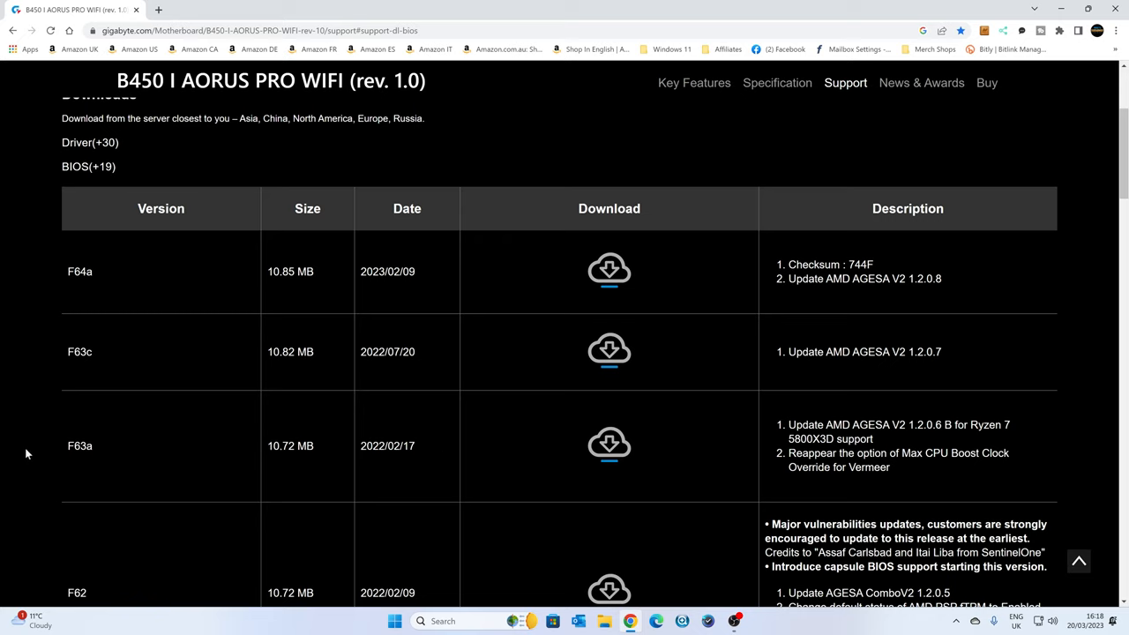
pyautogui.moveTo(503, 433)
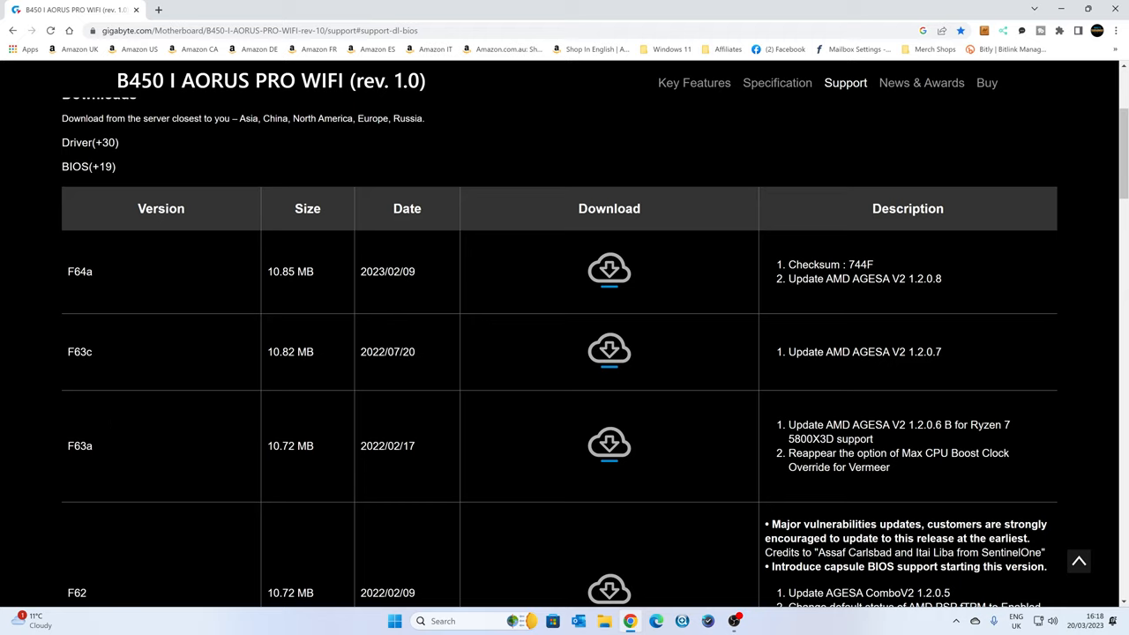
# Step: Save the F64a BIOS zip to the Desktop
pyautogui.click(609, 269)
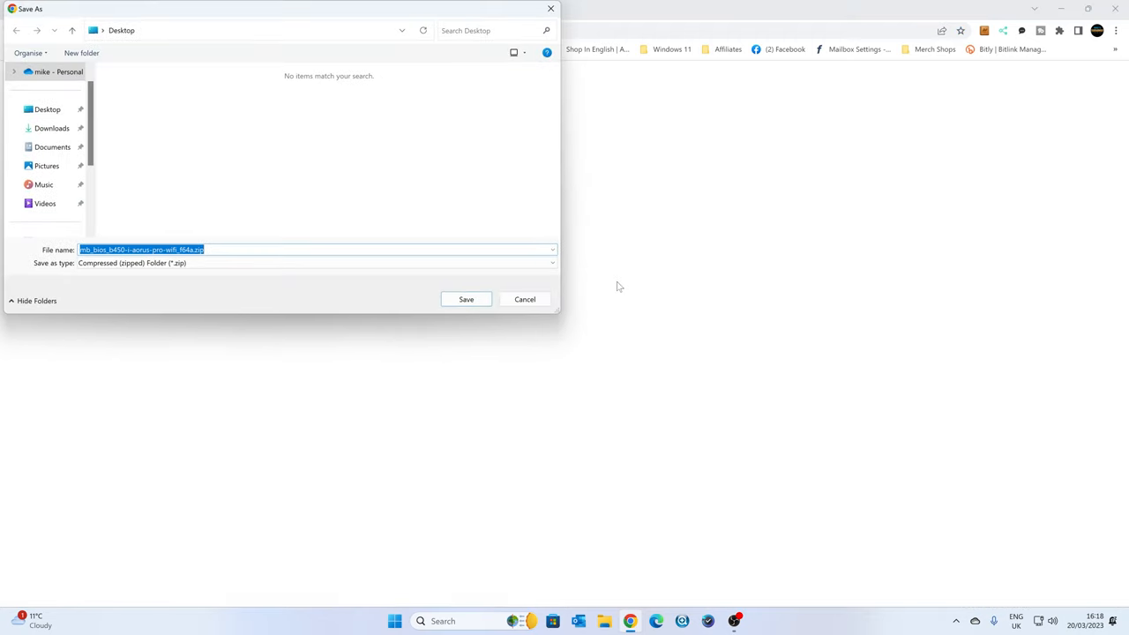
pyautogui.click(47, 109)
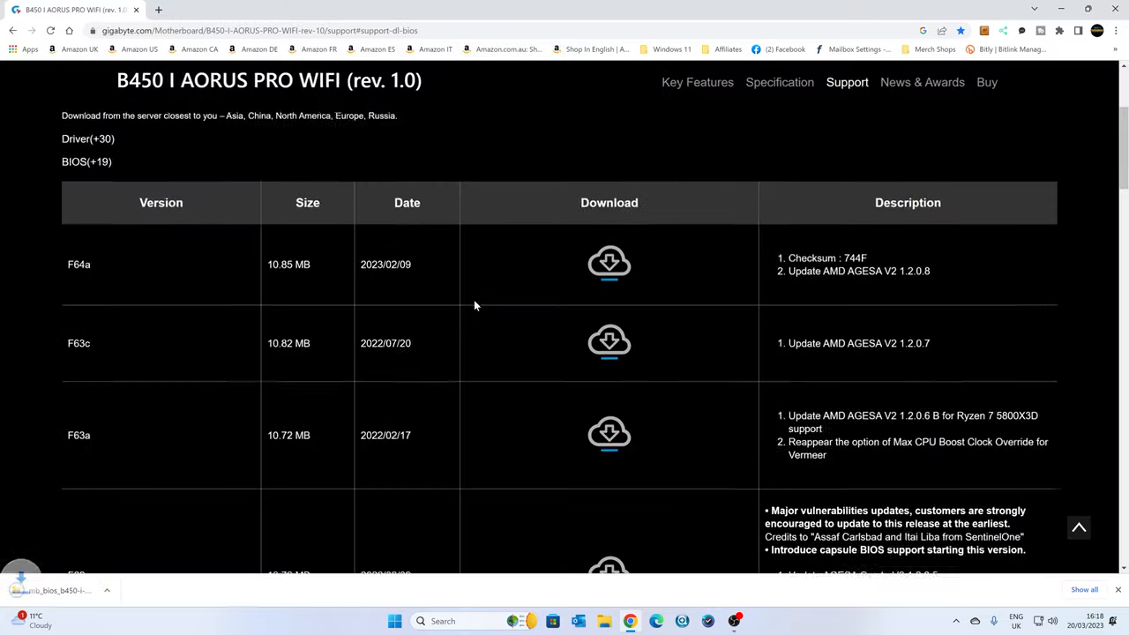
pyautogui.scroll(-3)
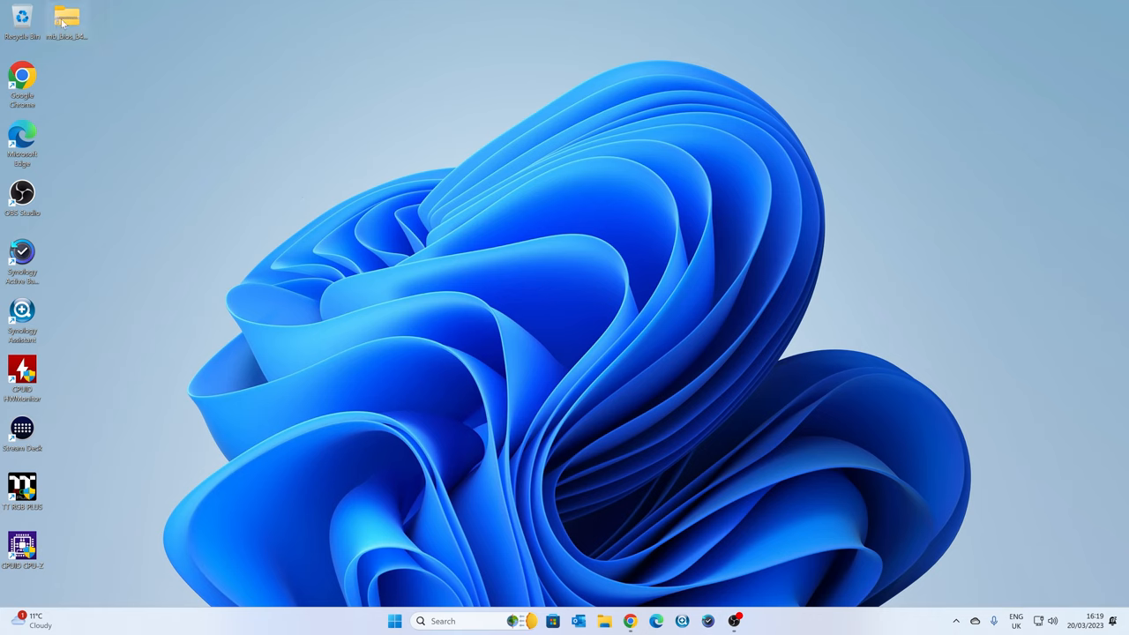
# Step: Extract the F64a zip on the desktop and view its files, including B450IAPW.64a
pyautogui.rightClick(67, 17)
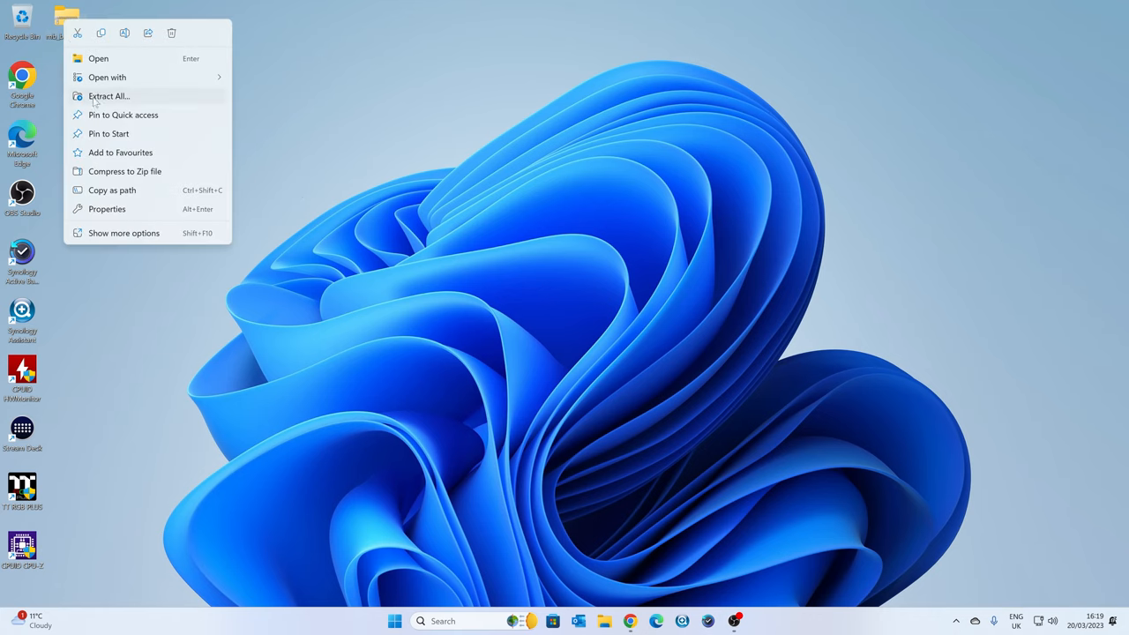
pyautogui.click(108, 95)
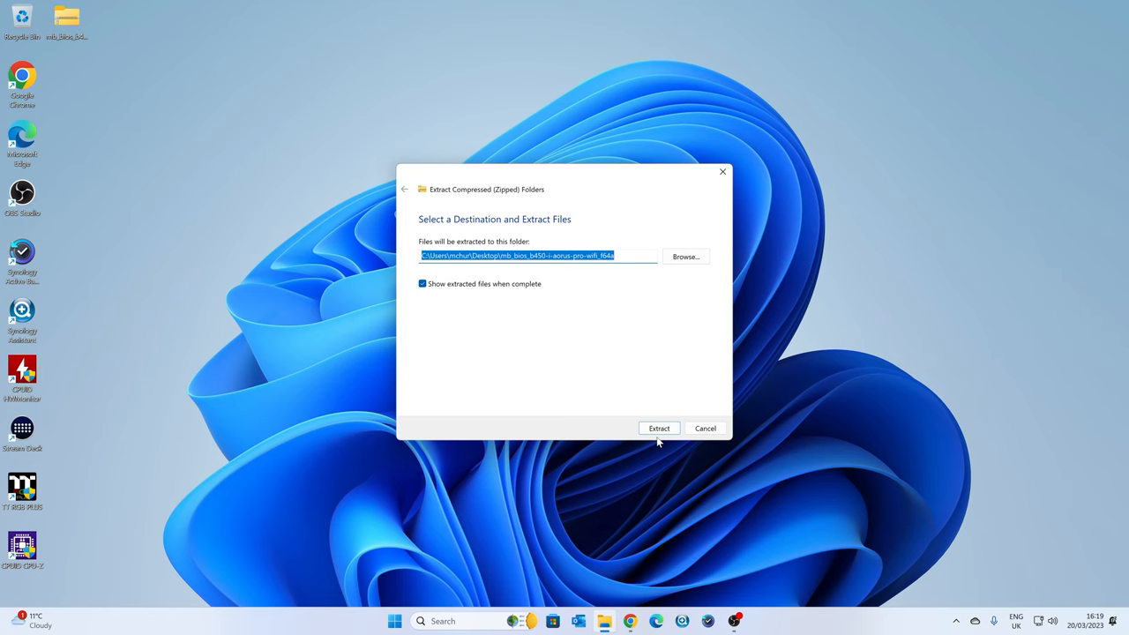
pyautogui.click(659, 428)
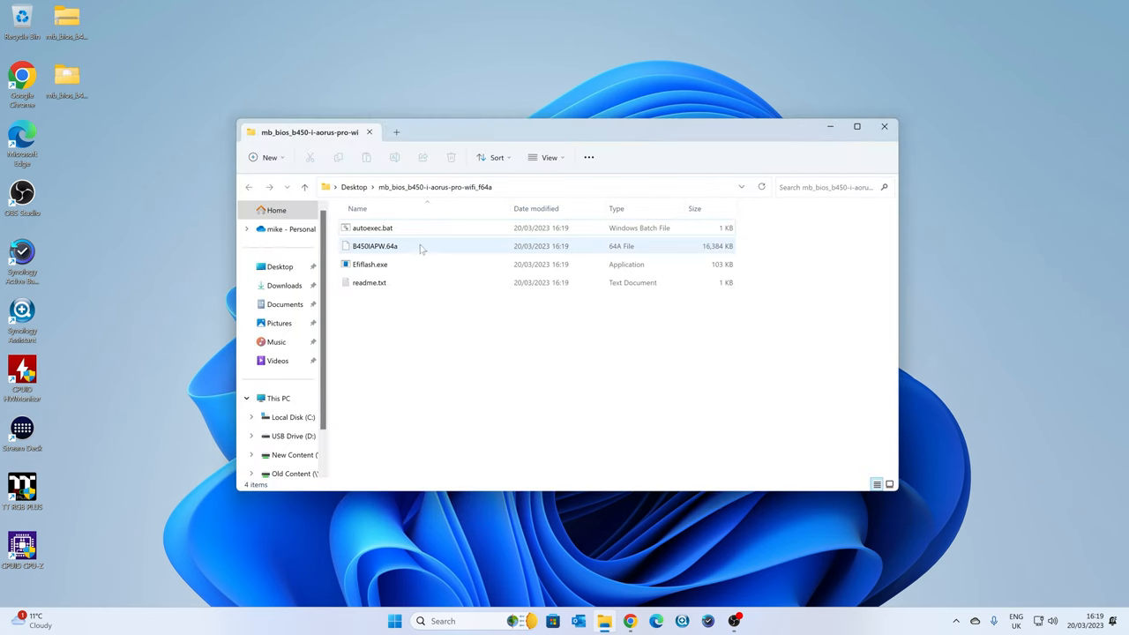
pyautogui.click(372, 228)
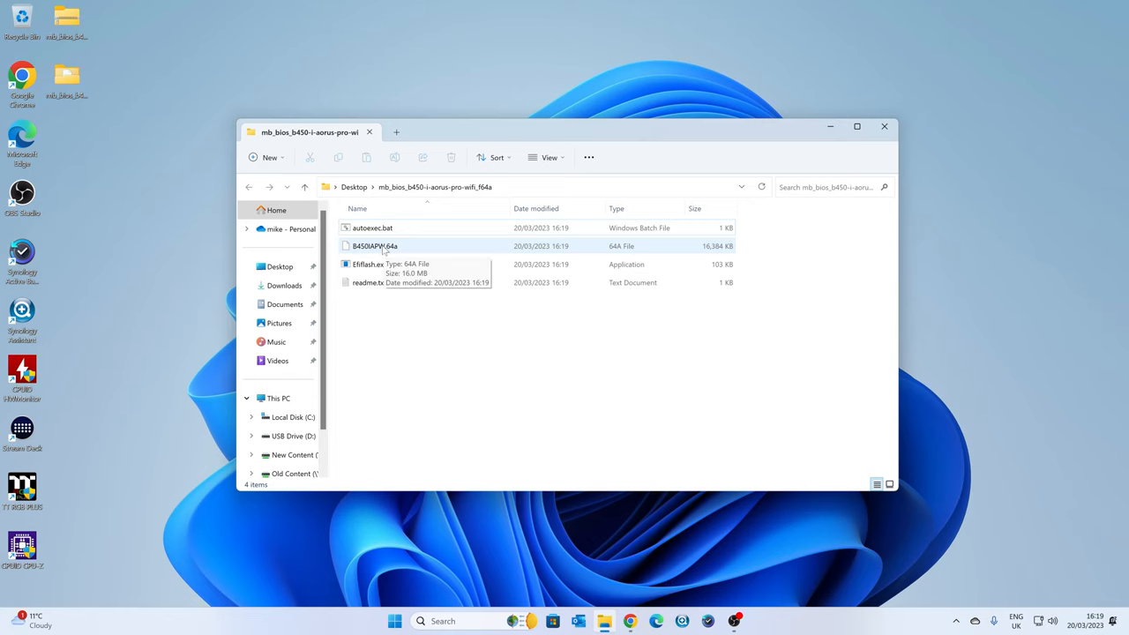
pyautogui.moveTo(711, 249)
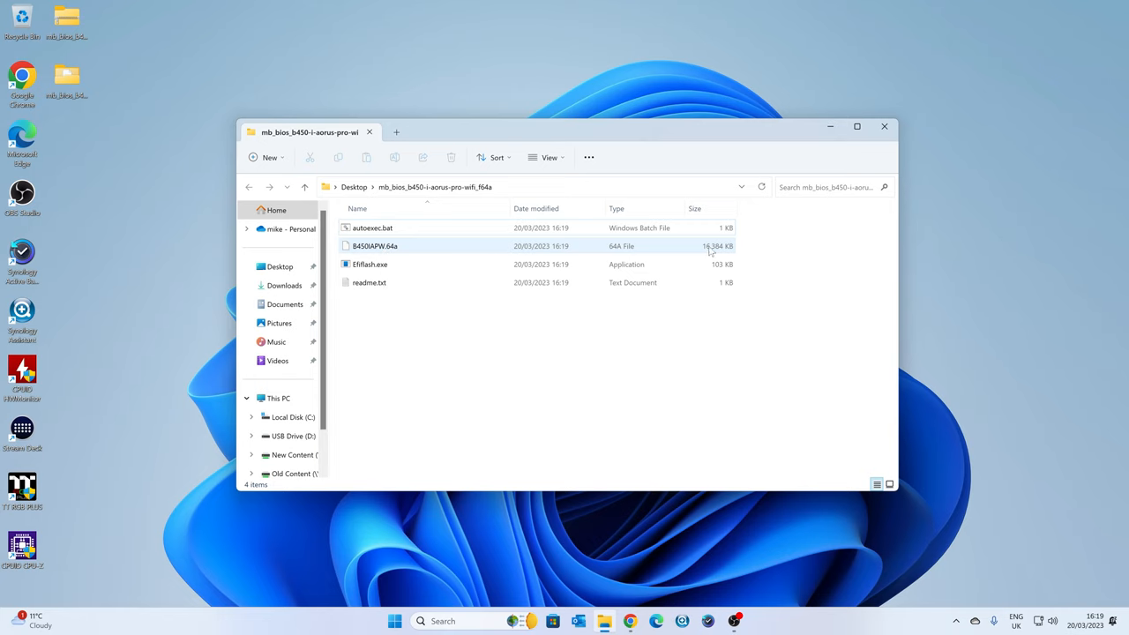
pyautogui.doubleClick(369, 283)
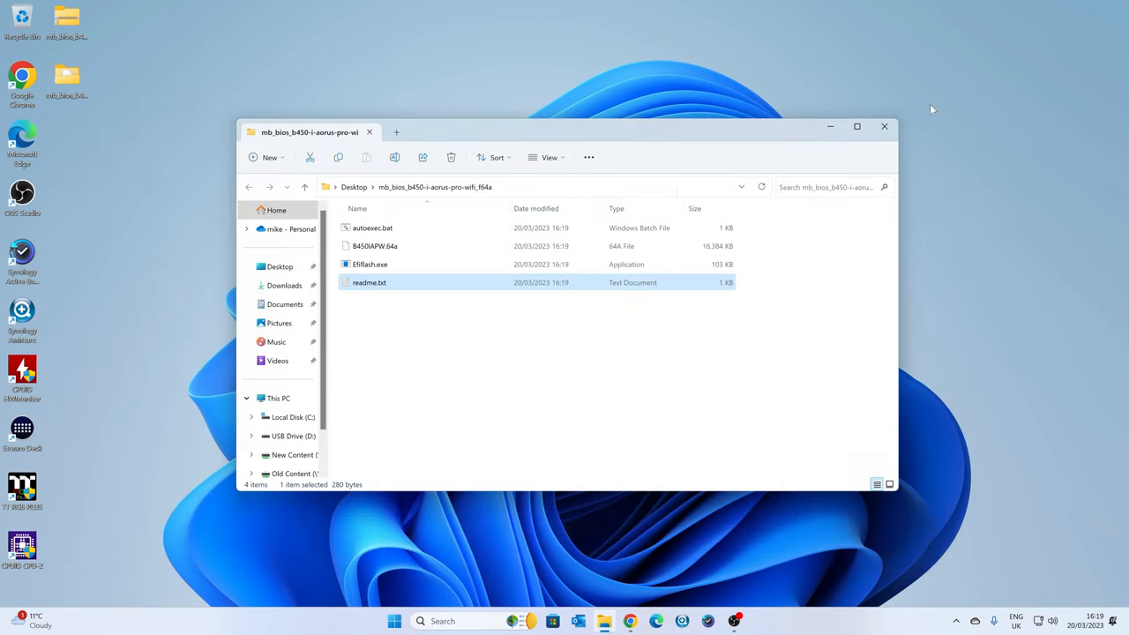
pyautogui.click(375, 246)
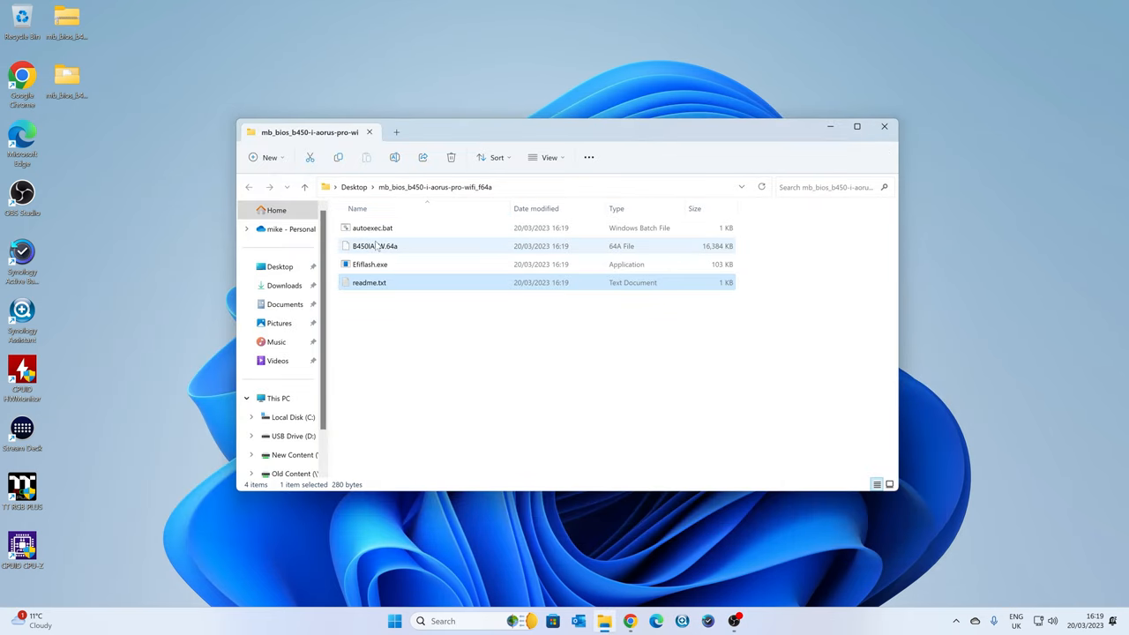
pyautogui.moveTo(384, 247)
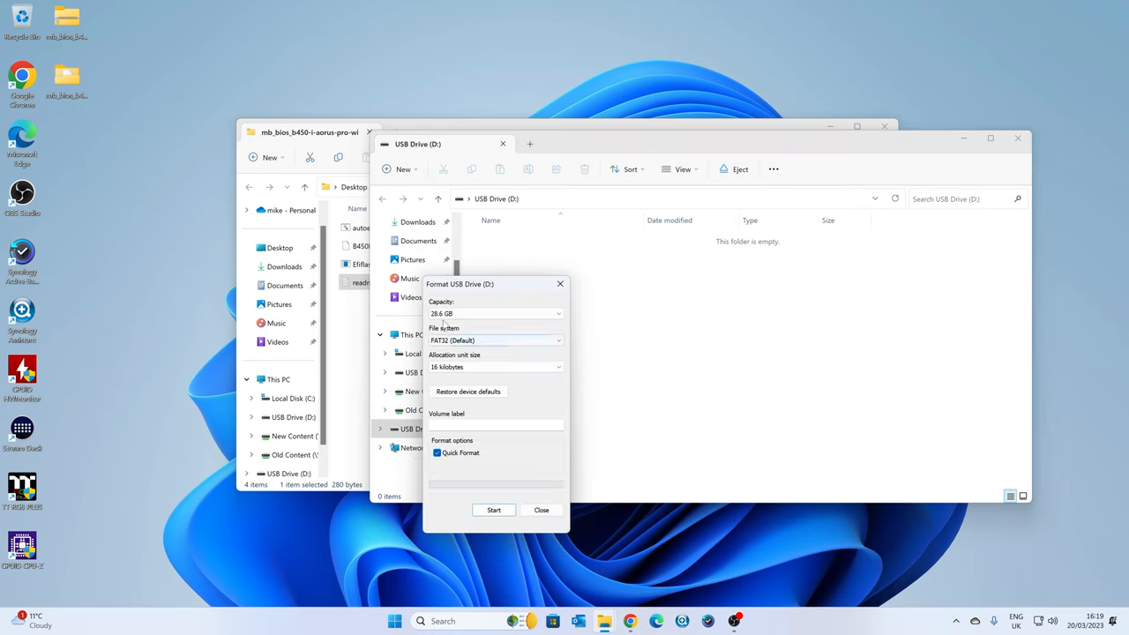
# Step: Quick-format USB Drive (D:) as FAT32, confirming the data-erase warning
pyautogui.click(493, 510)
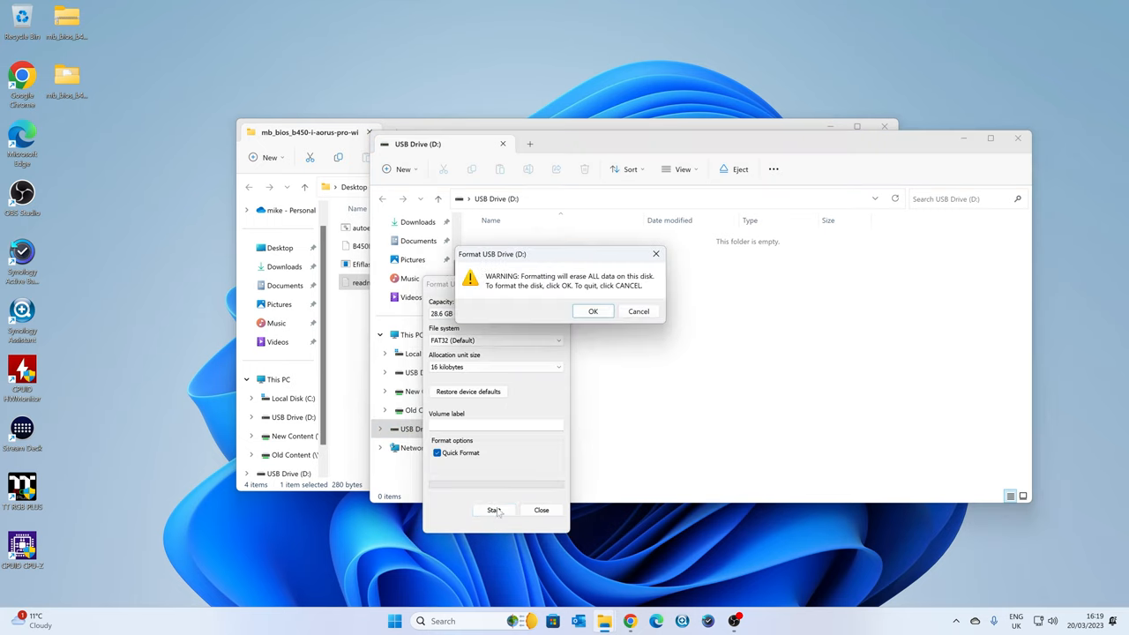
pyautogui.click(592, 310)
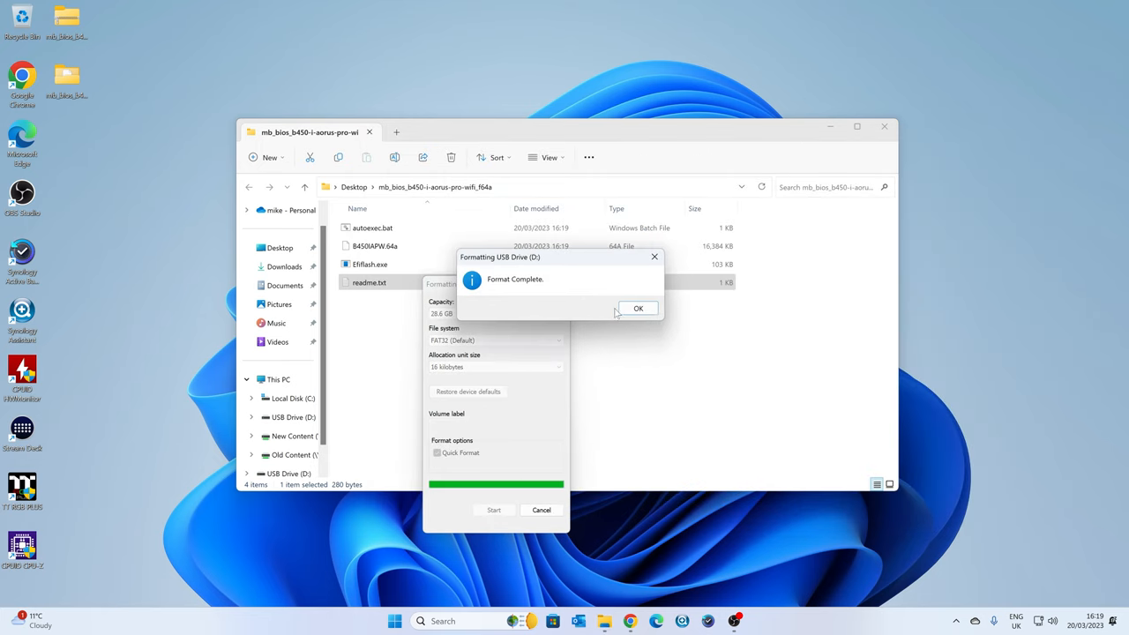
pyautogui.click(638, 308)
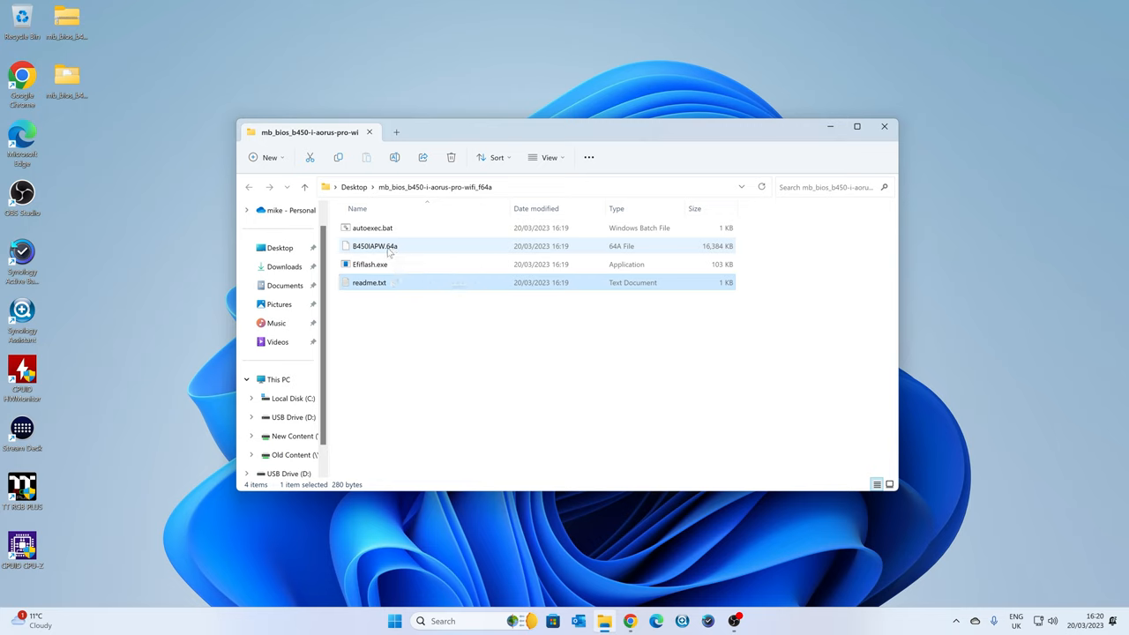
# Step: Copy B450IAPW.64a onto USB Drive (D:) and close File Explorer
pyautogui.rightClick(375, 246)
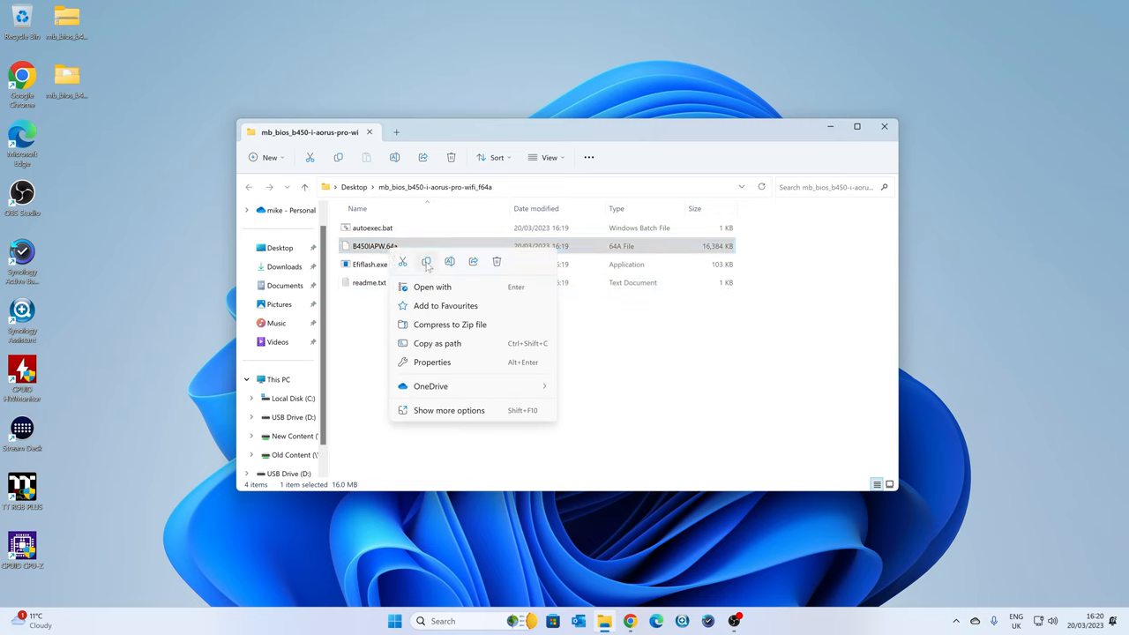
pyautogui.click(291, 417)
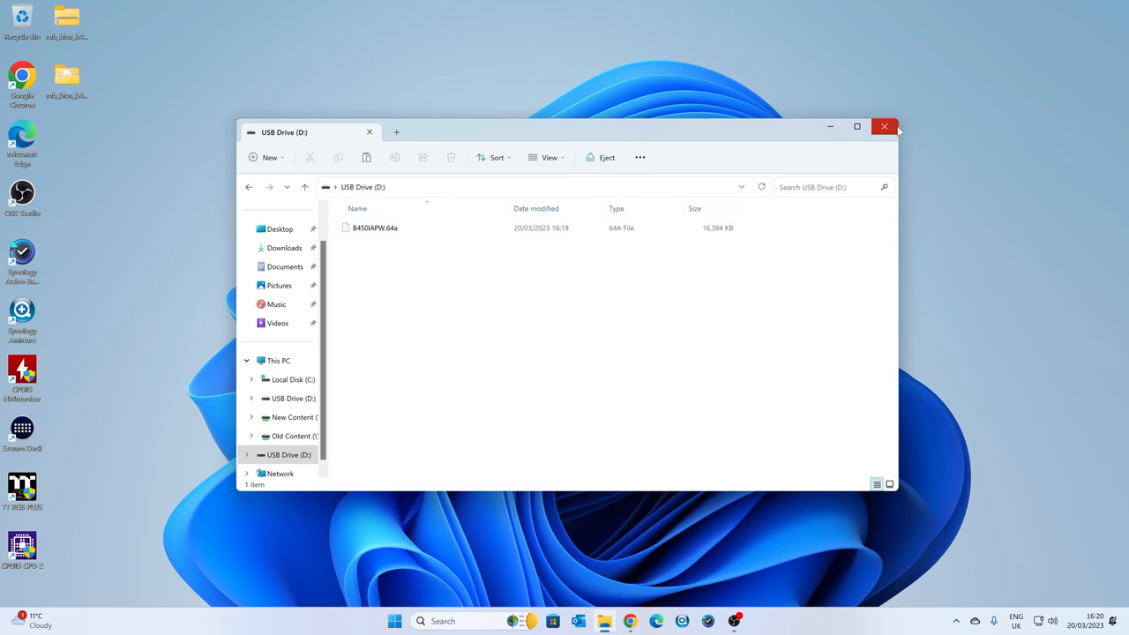
pyautogui.click(885, 127)
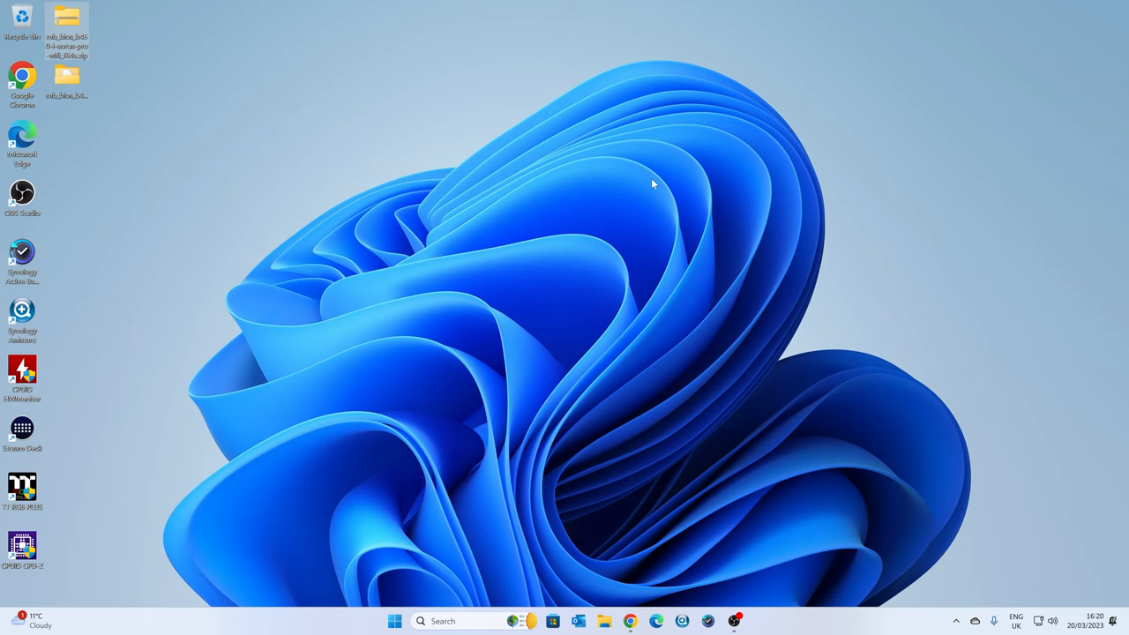
pyautogui.moveTo(631, 272)
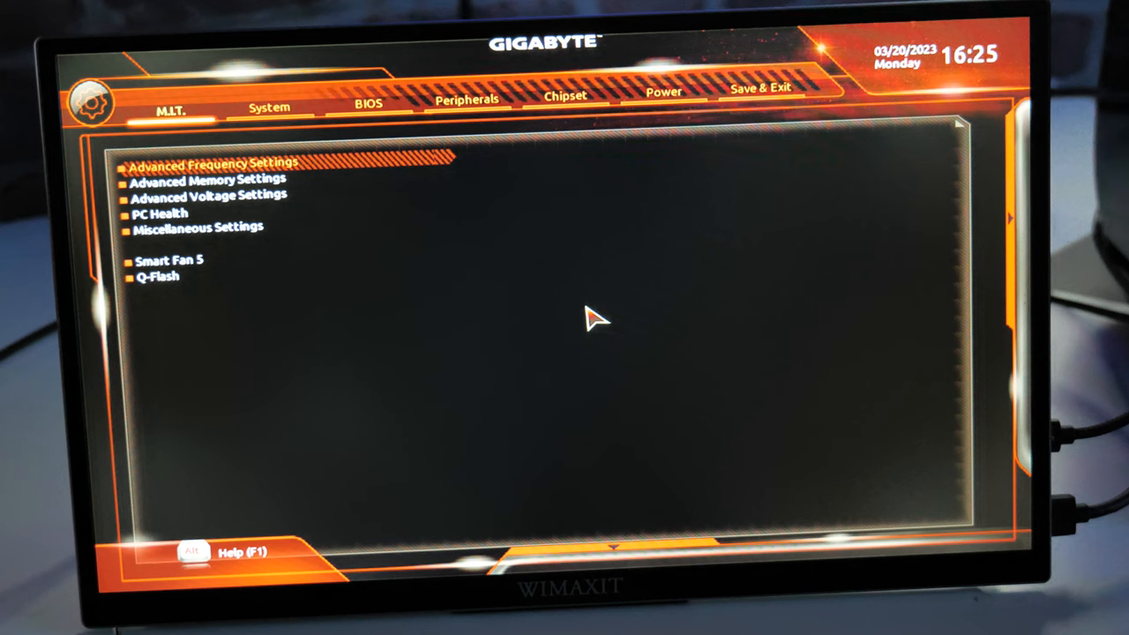
pyautogui.moveTo(538, 274)
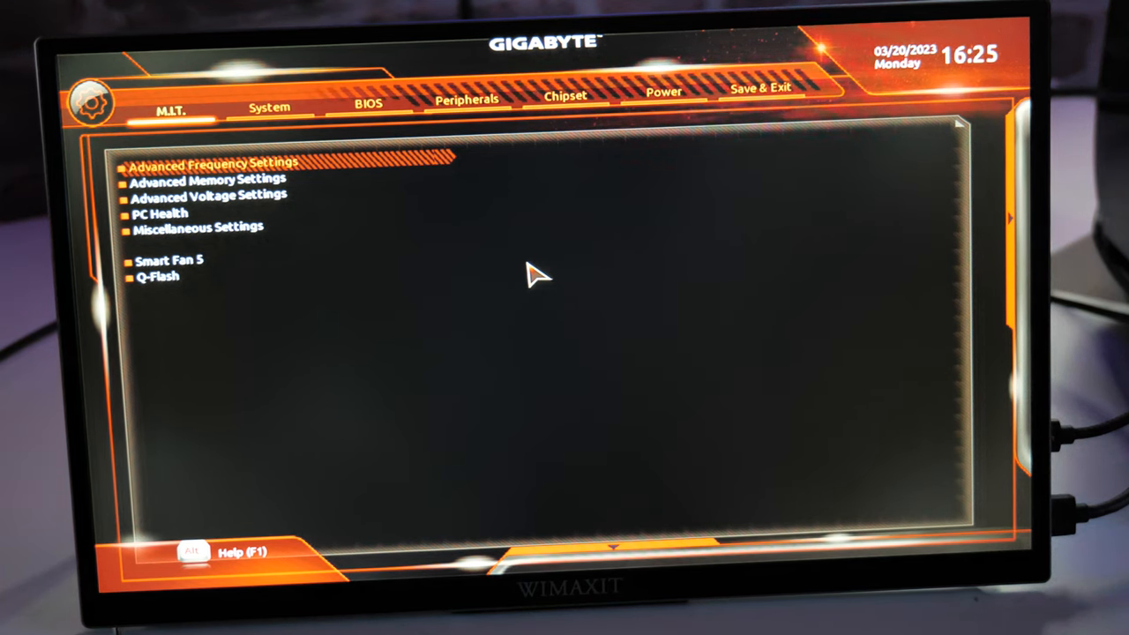
pyautogui.moveTo(547, 281)
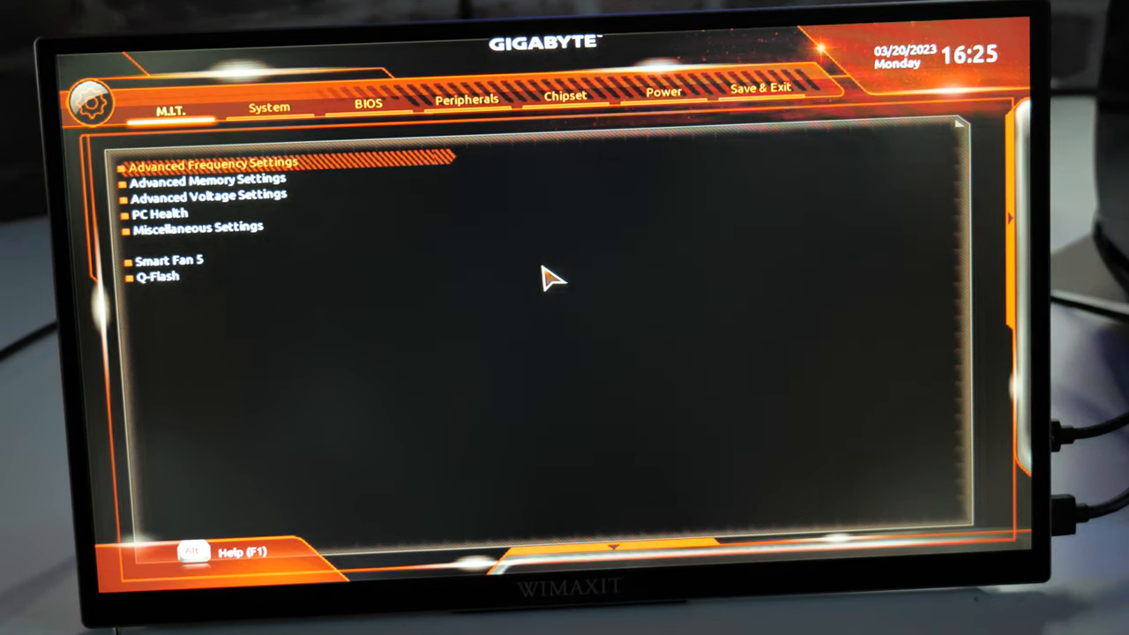
pyautogui.moveTo(520, 254)
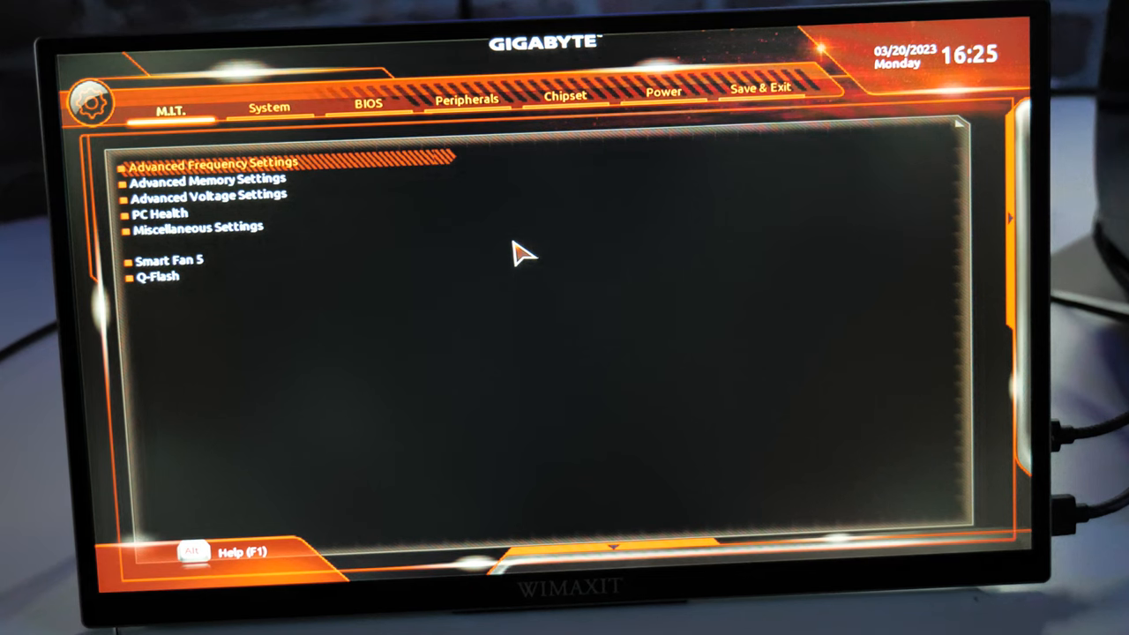
pyautogui.moveTo(463, 198)
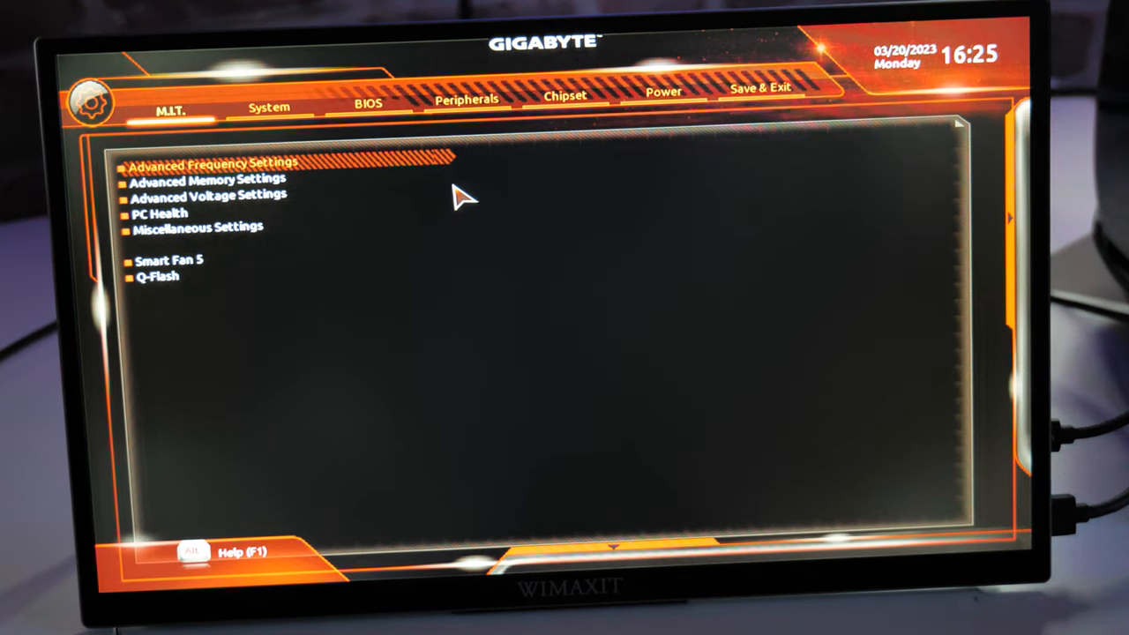
pyautogui.moveTo(318, 225)
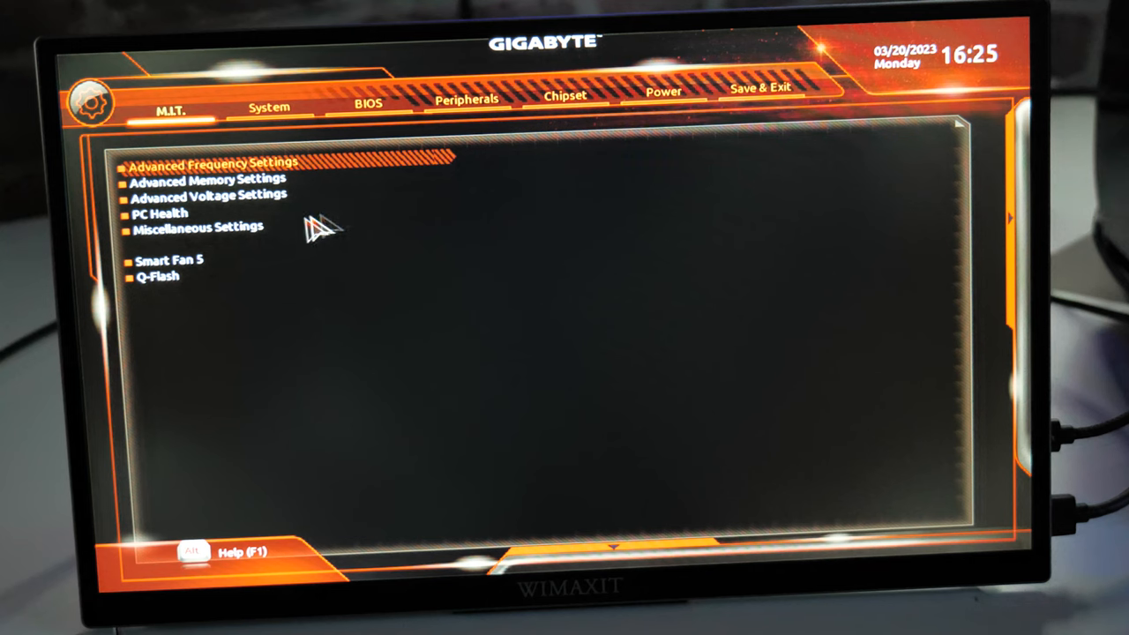
pyautogui.moveTo(203, 272)
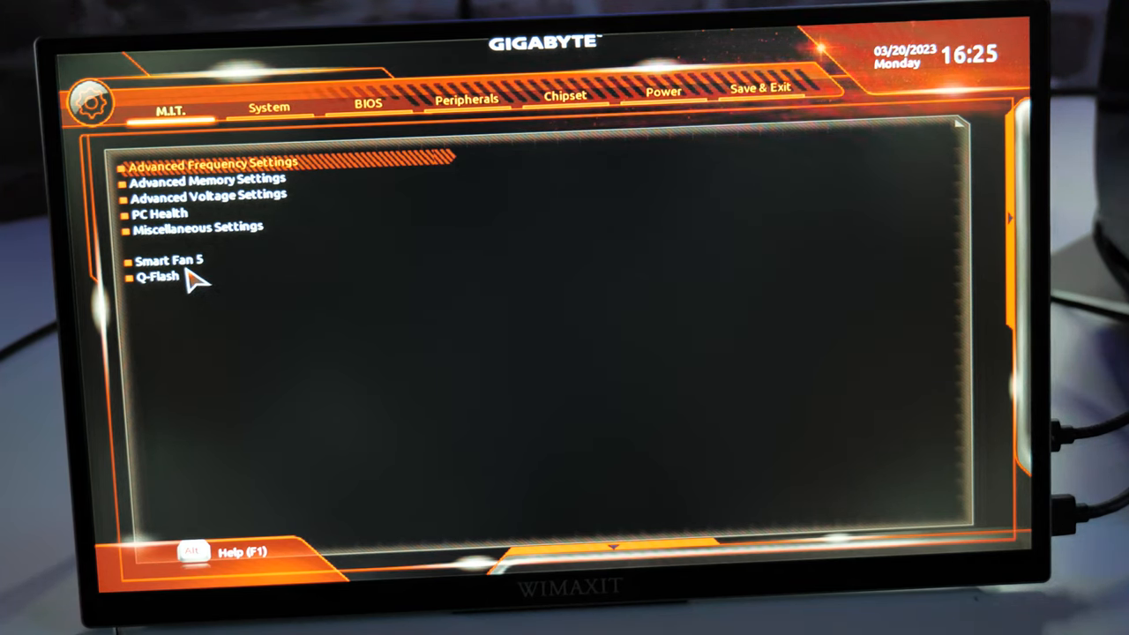
pyautogui.moveTo(176, 291)
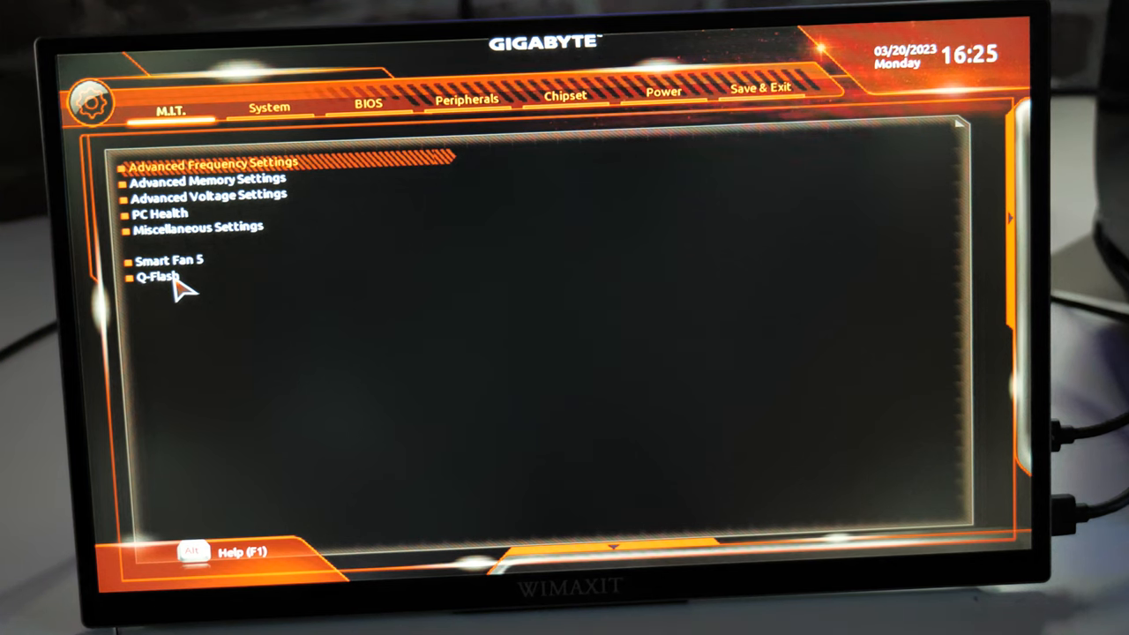
# Step: Launch Q-Flash from the M.I.T. tab, showing current BIOS F61d
pyautogui.click(157, 276)
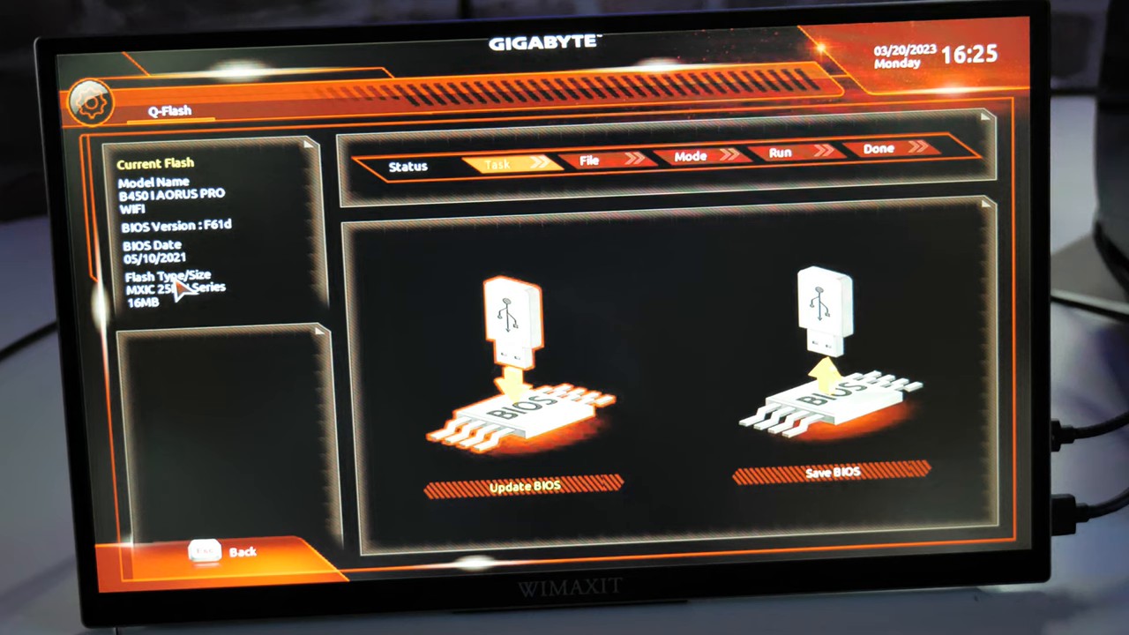
pyautogui.moveTo(450, 322)
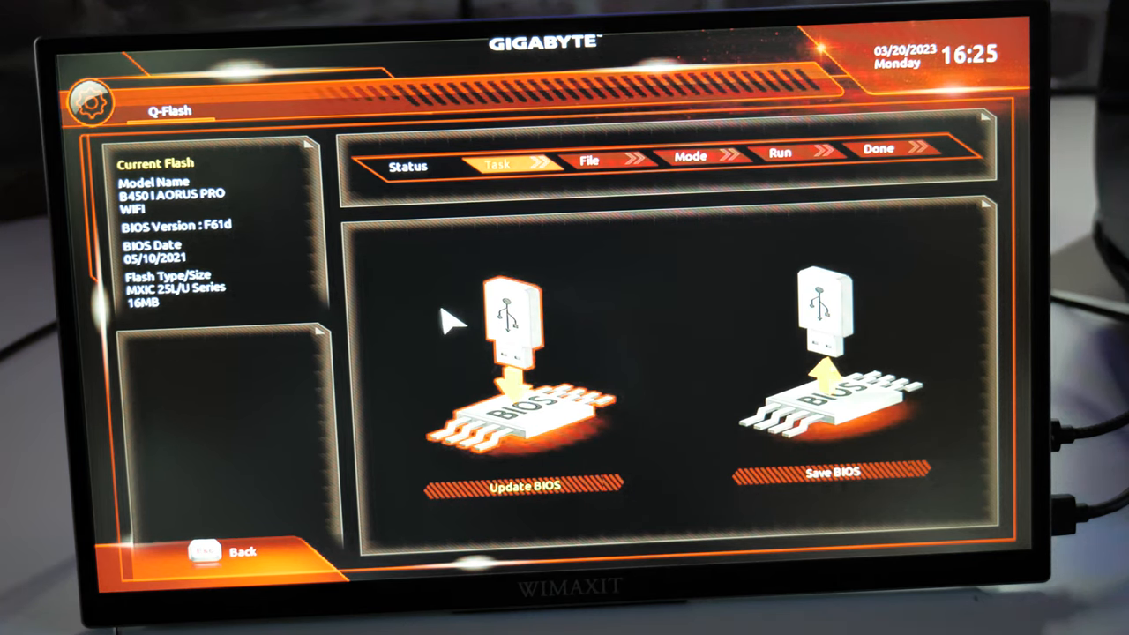
pyautogui.moveTo(524, 452)
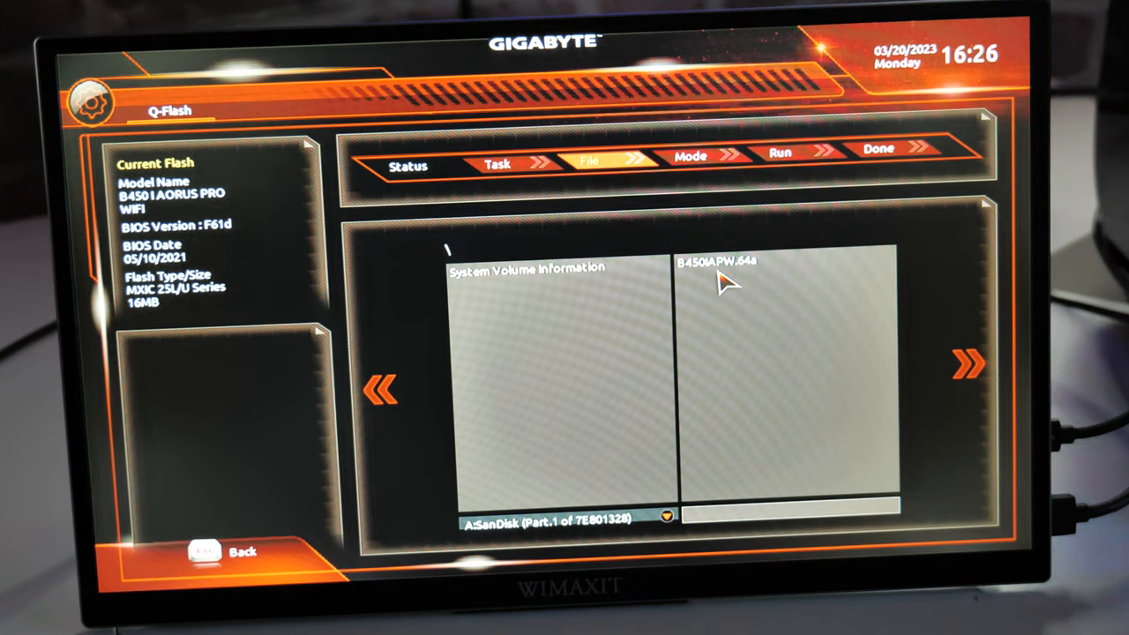
# Step: Select B450IAPW.64a from the USB stick as the F64a update image
pyautogui.click(750, 263)
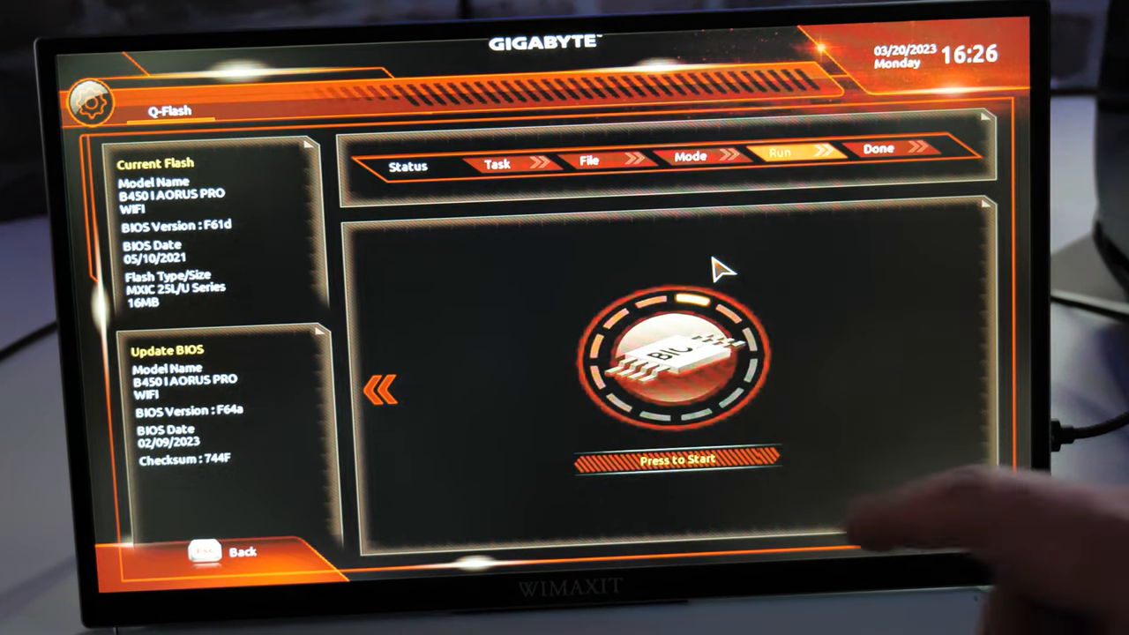
# Step: Start the F64a BIOS flash and let the system reboot into setup
pyautogui.click(677, 463)
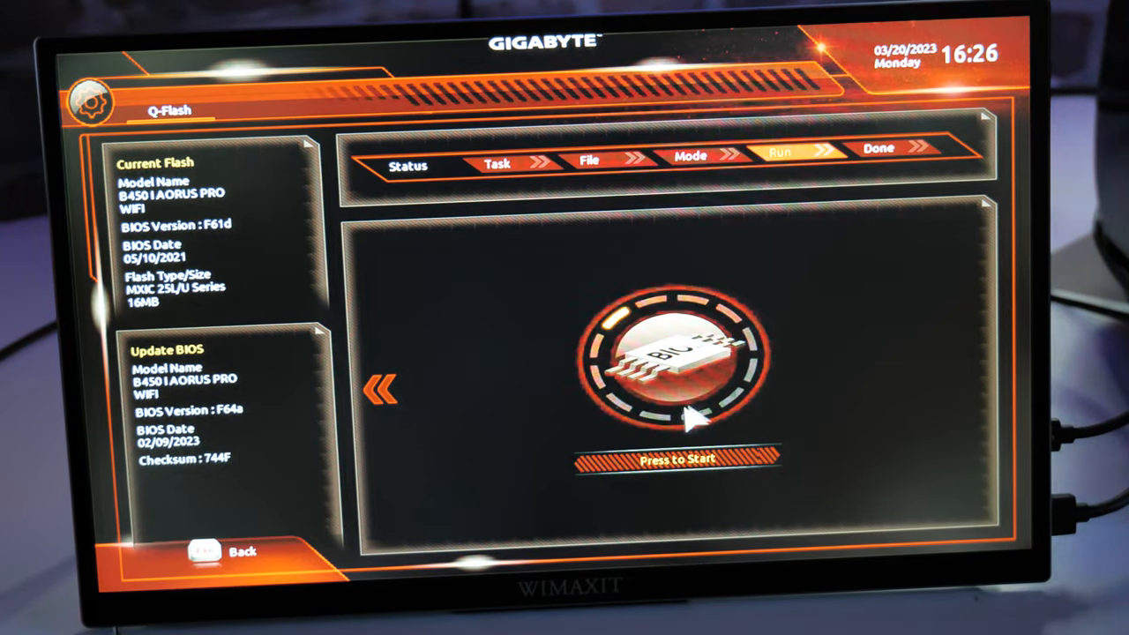
pyautogui.moveTo(688, 466)
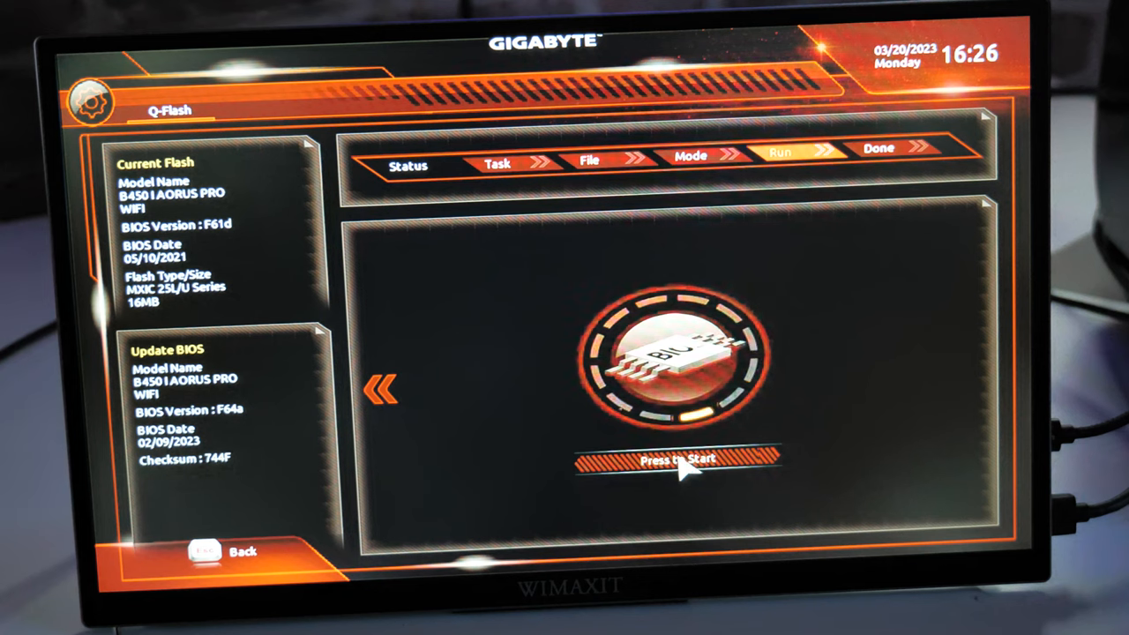
pyautogui.click(677, 463)
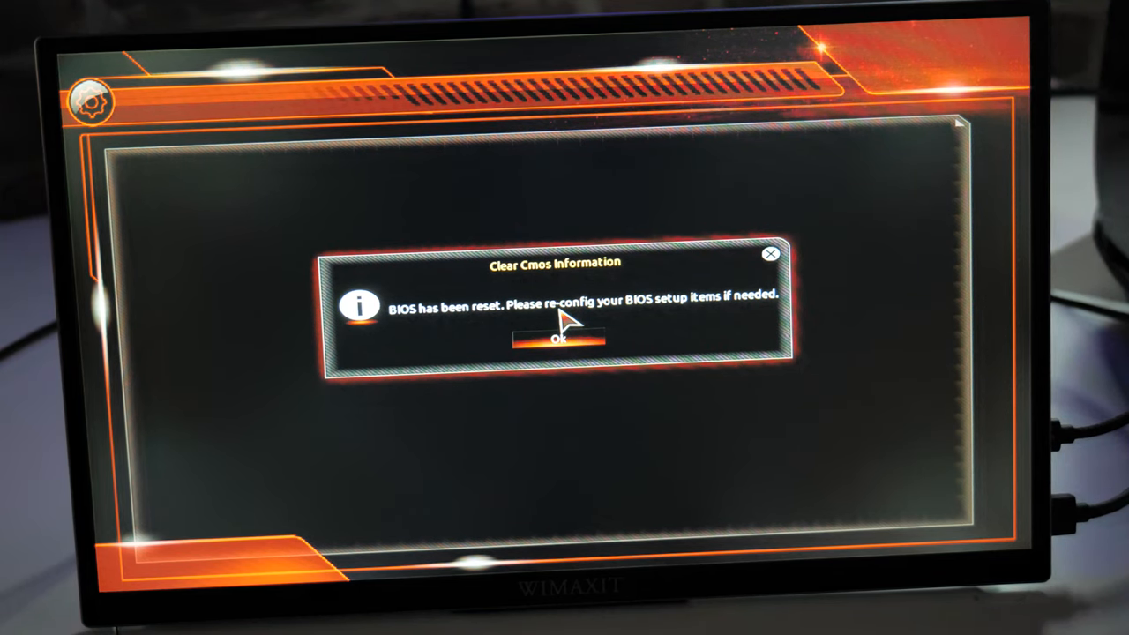
# Step: Dismiss the Clear CMOS notice and confirm BIOS version F64a on the System page
pyautogui.click(555, 339)
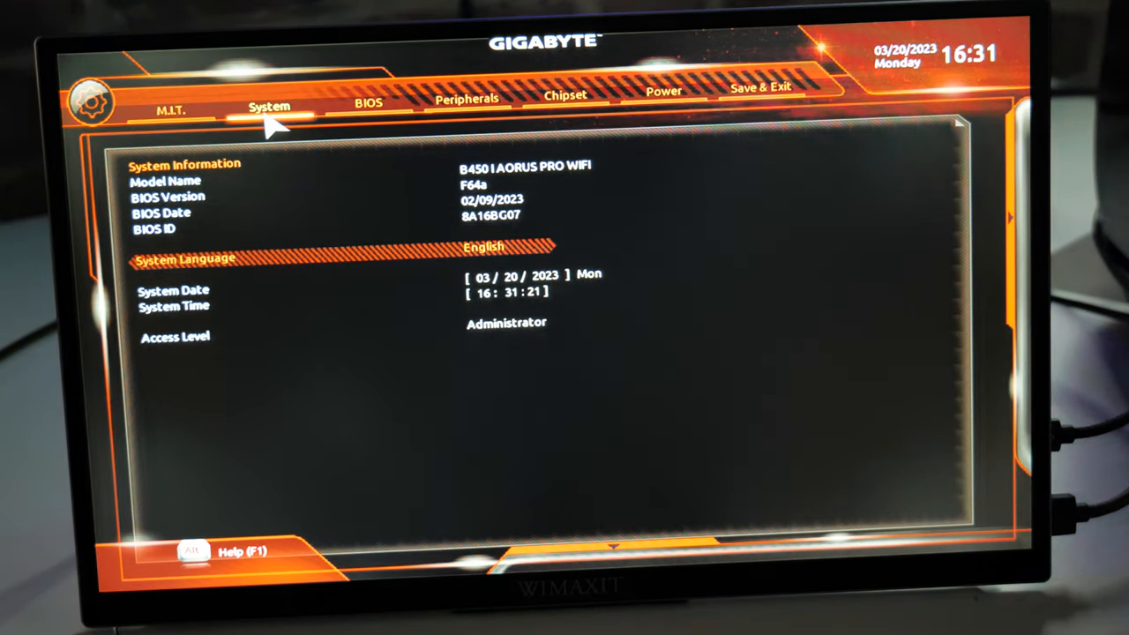
pyautogui.moveTo(366, 187)
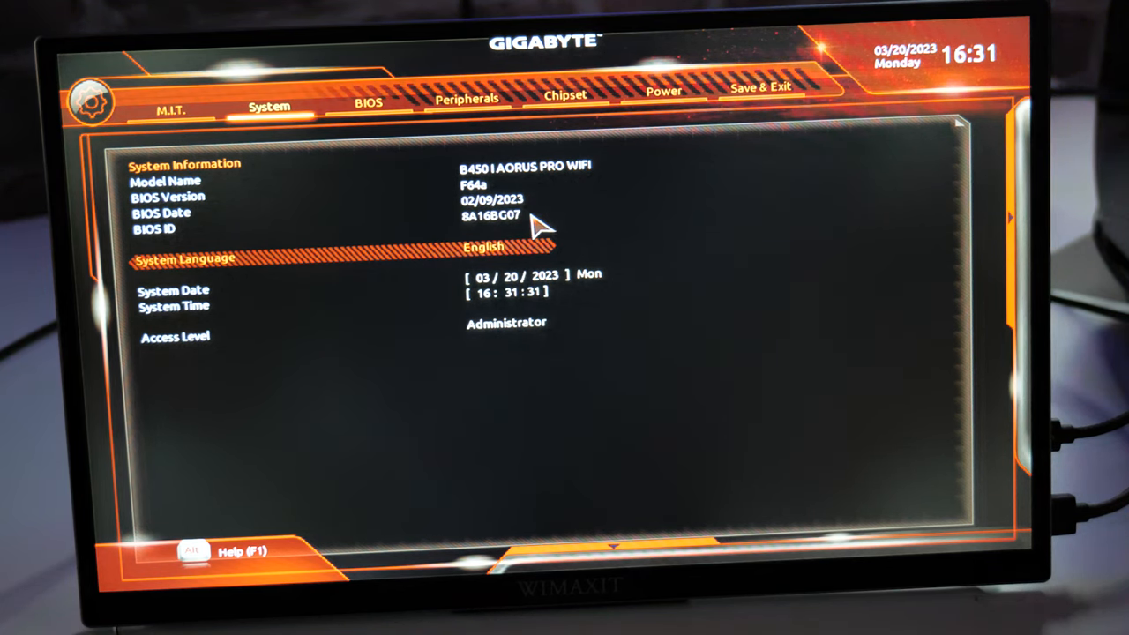
pyautogui.moveTo(524, 291)
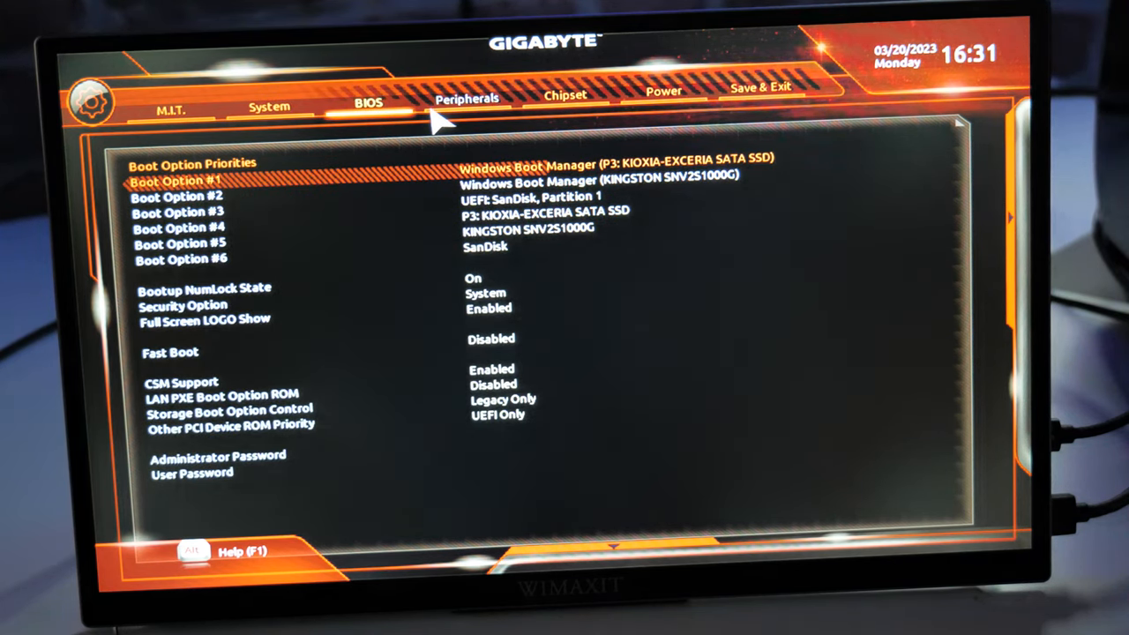
# Step: View the Peripherals page, then the Power page showing AC BACK Always Off
pyautogui.click(566, 97)
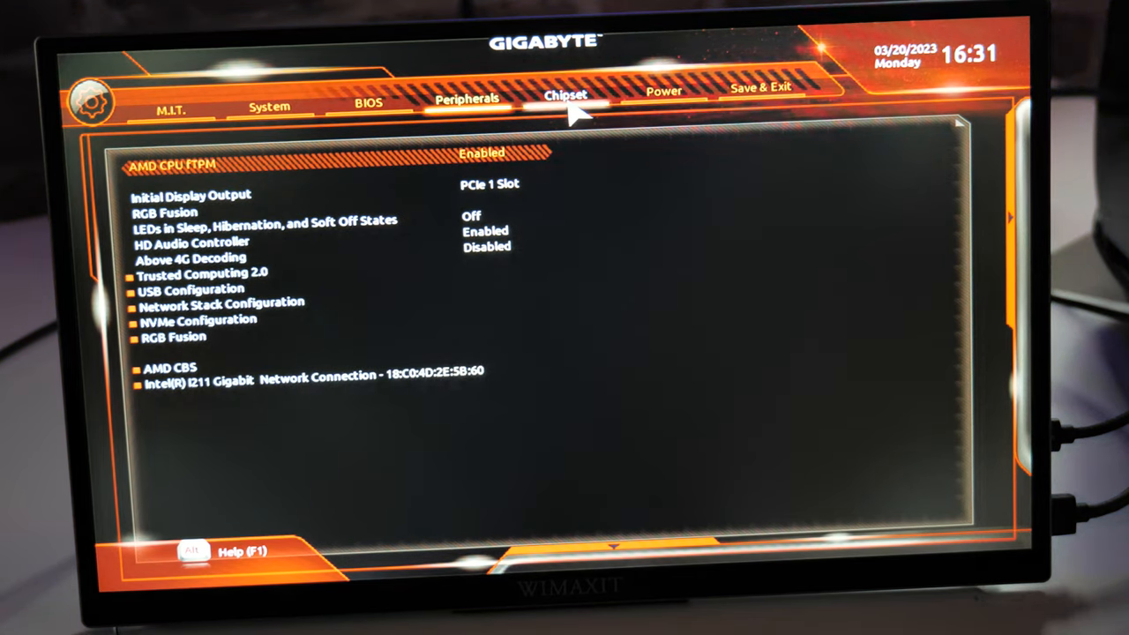
pyautogui.click(662, 91)
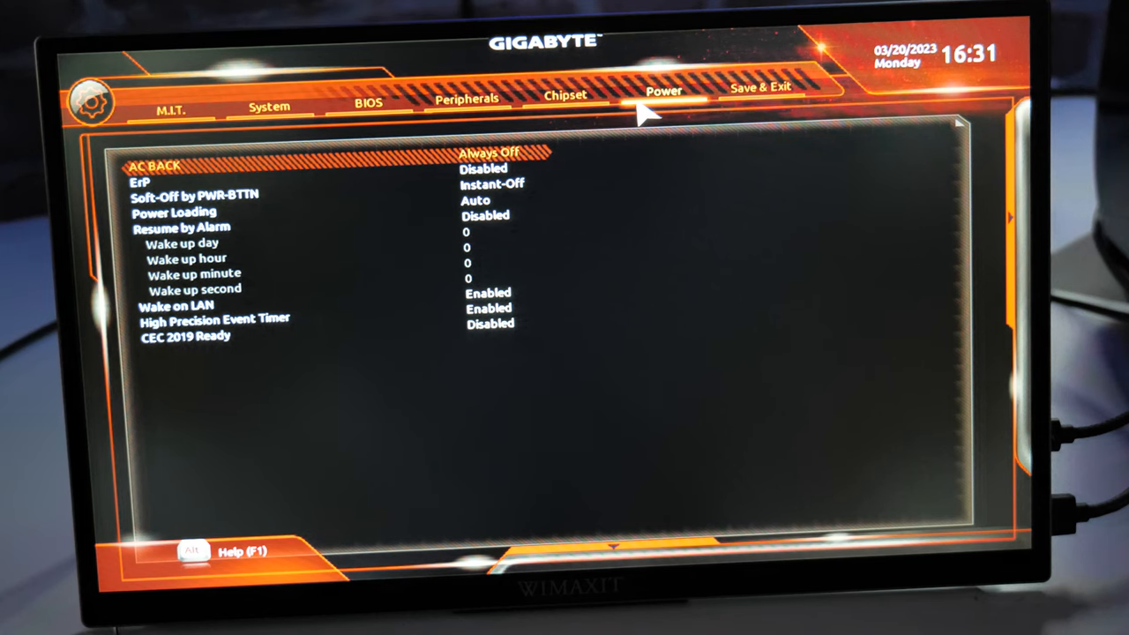
pyautogui.moveTo(696, 146)
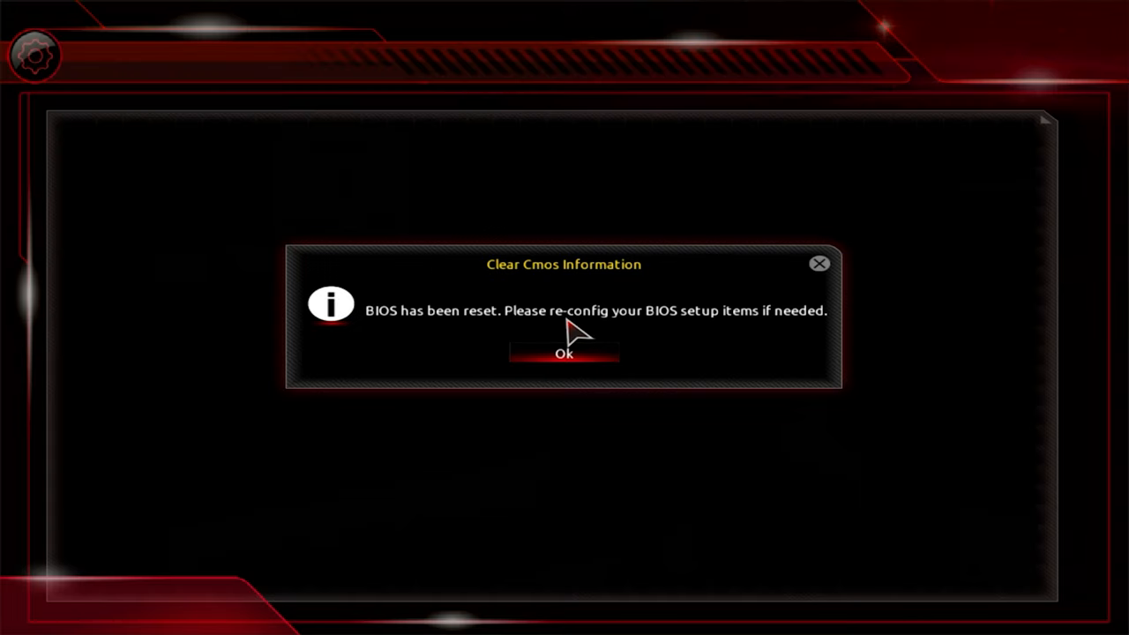
pyautogui.moveTo(587, 333)
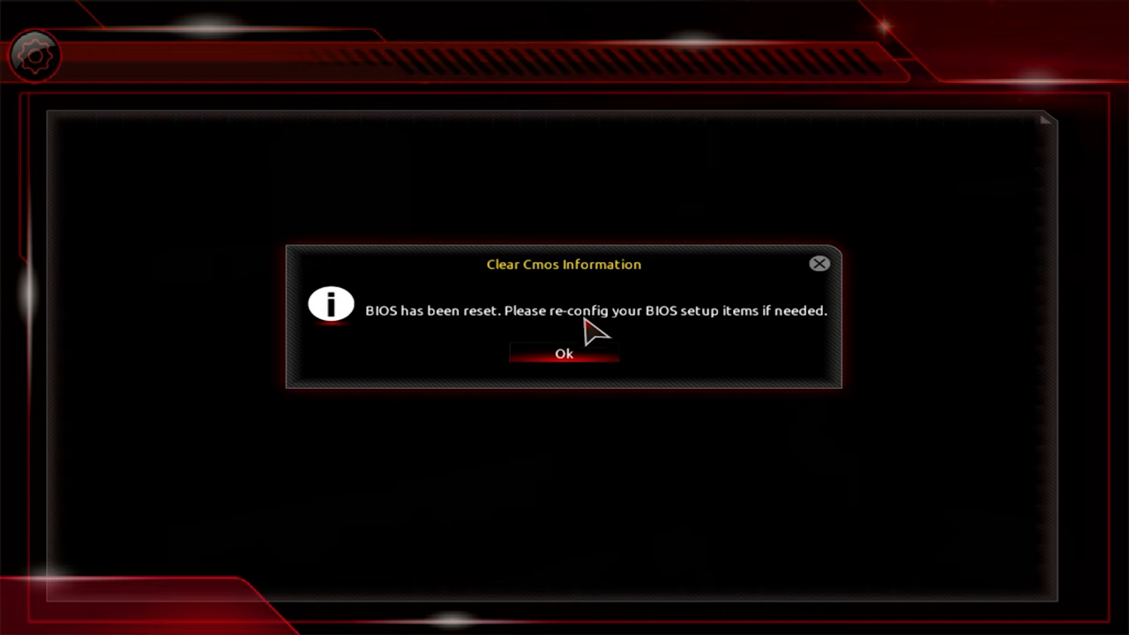
pyautogui.moveTo(591, 353)
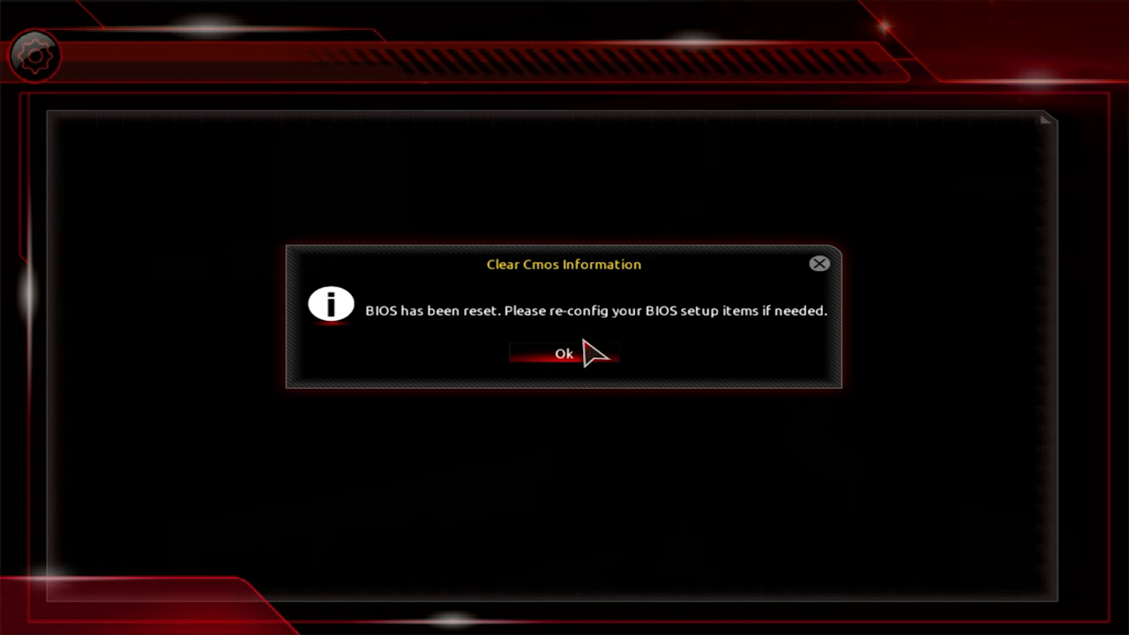
# Step: Dismiss the Clear CMOS notice and open Advanced Memory Settings on M.I.T
pyautogui.click(563, 353)
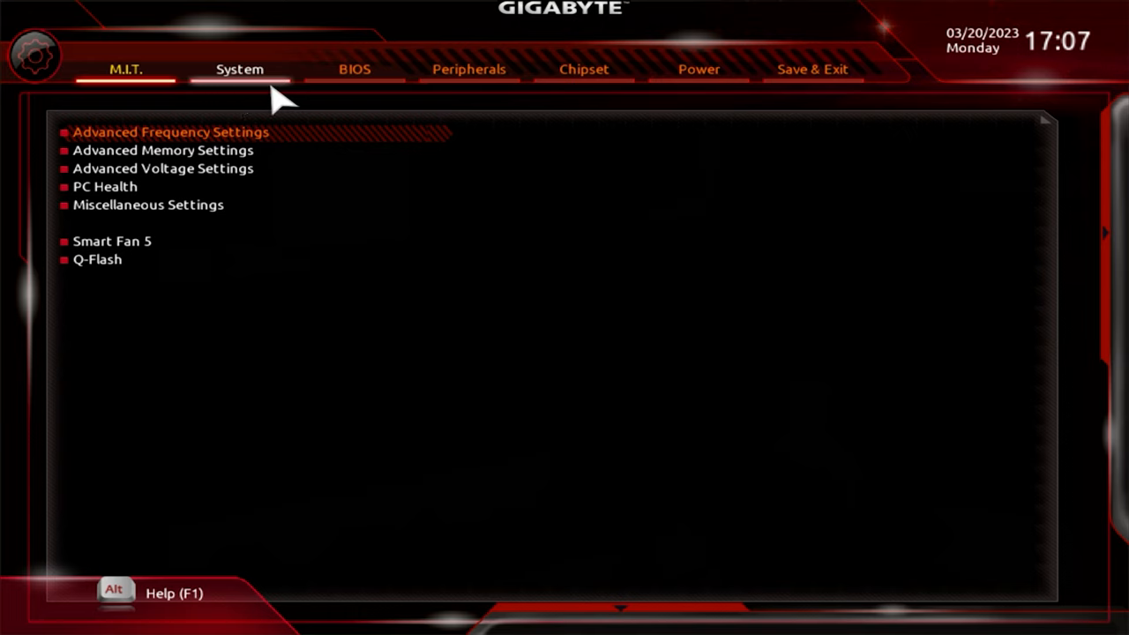
pyautogui.moveTo(220, 134)
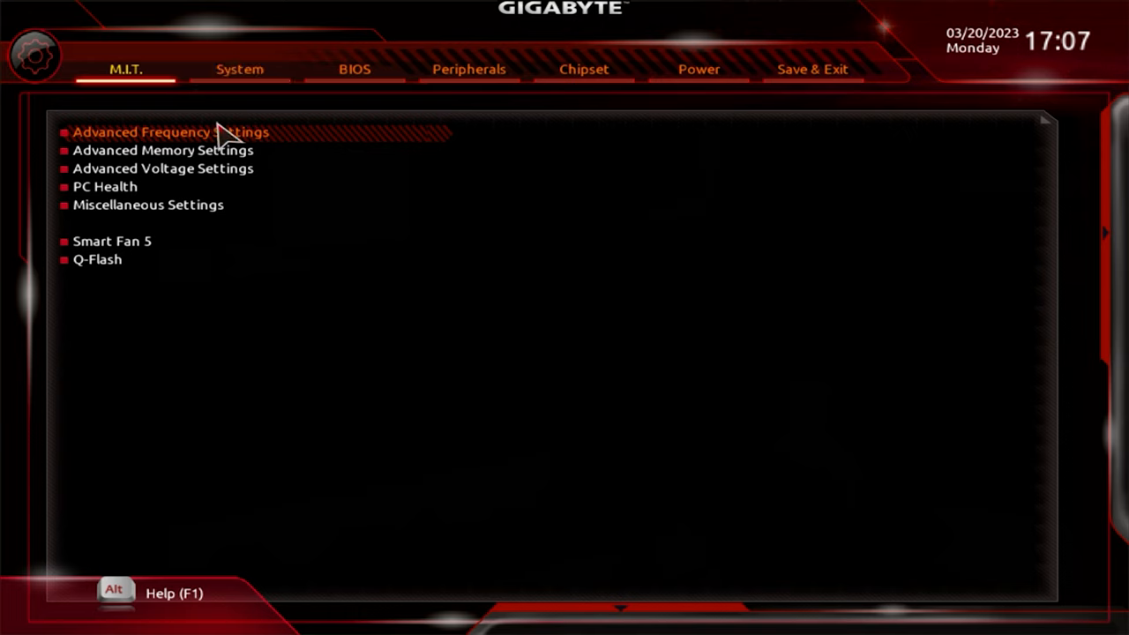
pyautogui.moveTo(194, 167)
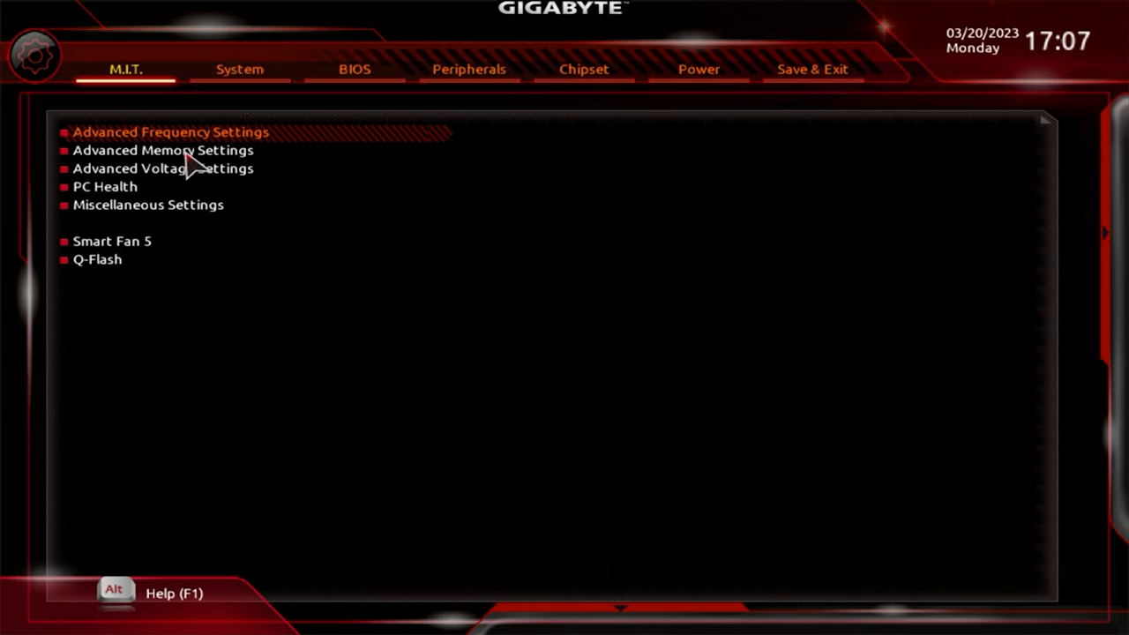
pyautogui.click(171, 150)
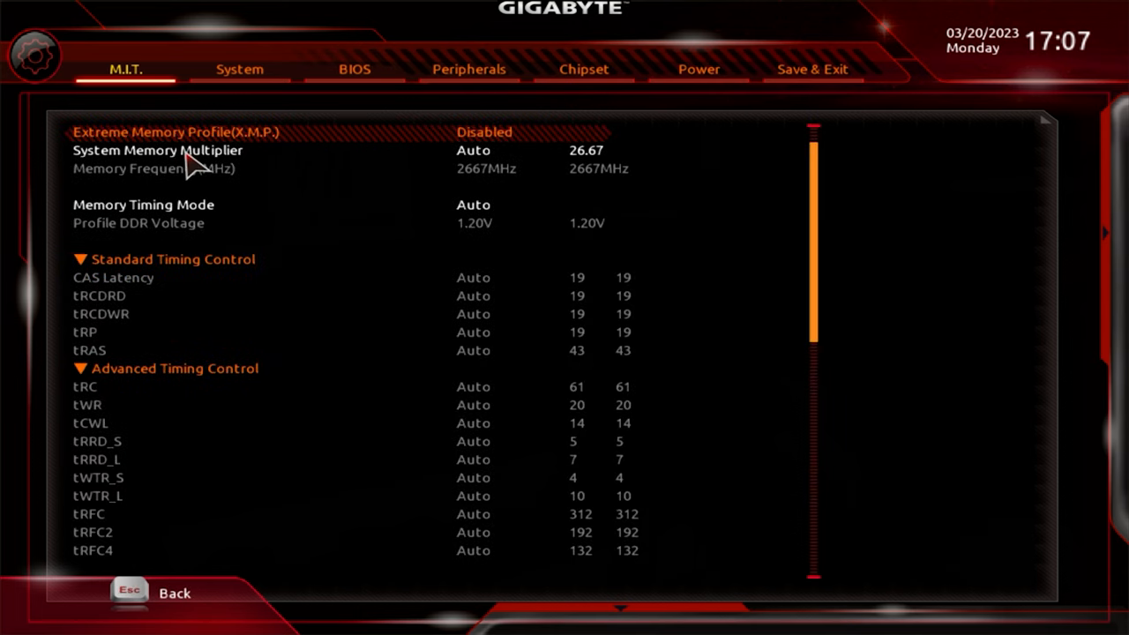
pyautogui.moveTo(426, 165)
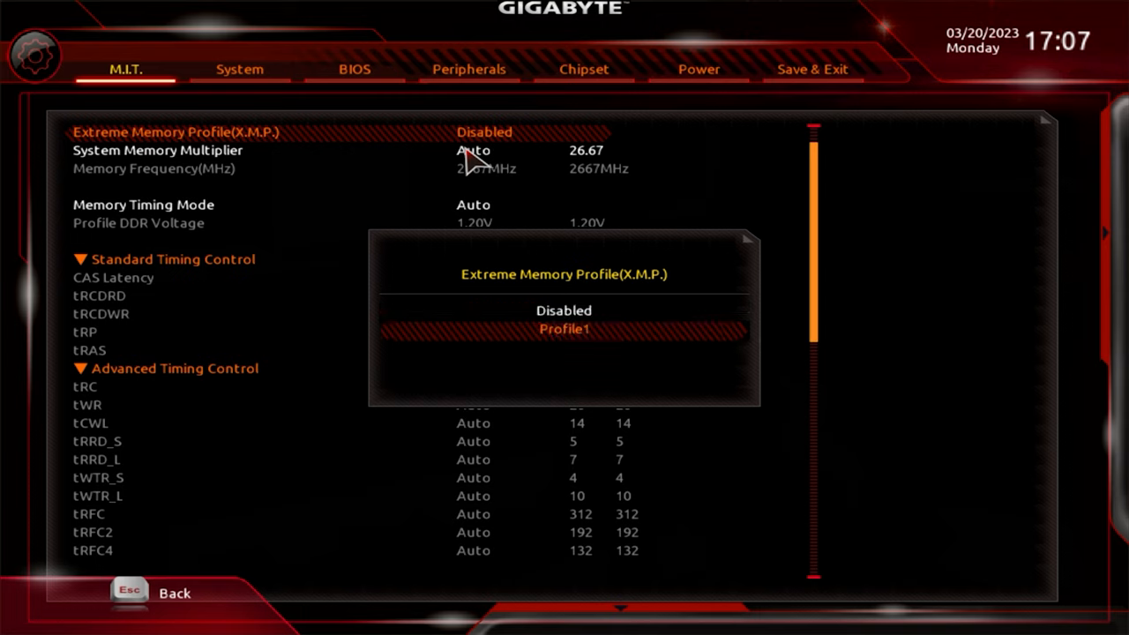
# Step: Set X.M.P. to Profile1 and enable SVM Mode in Advanced Frequency Settings
pyautogui.click(563, 329)
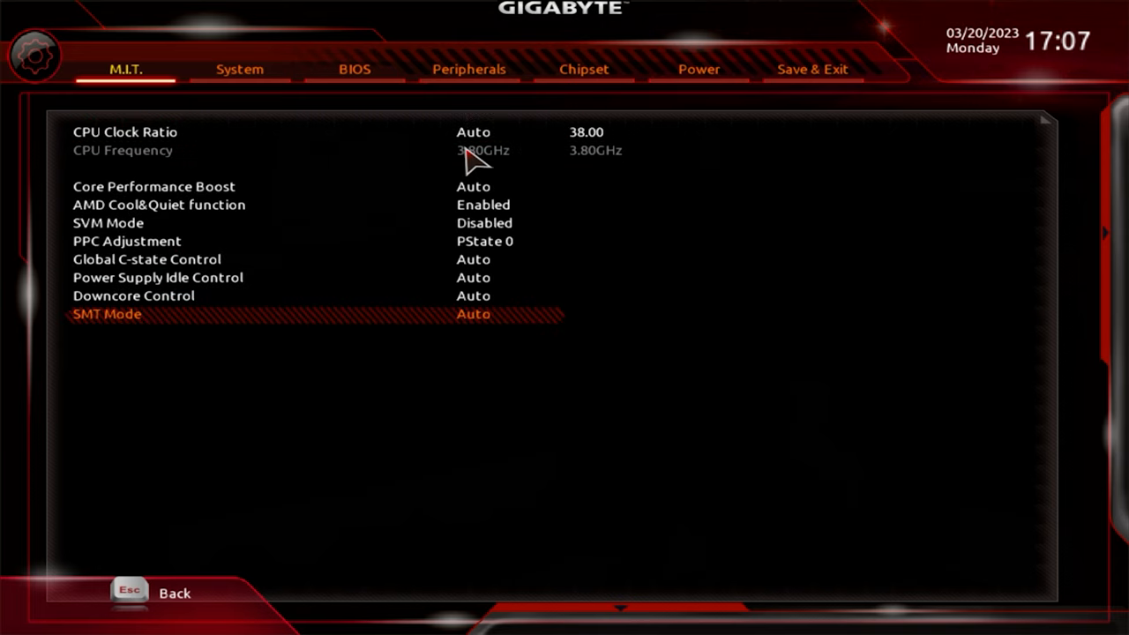
pyautogui.press('Up')
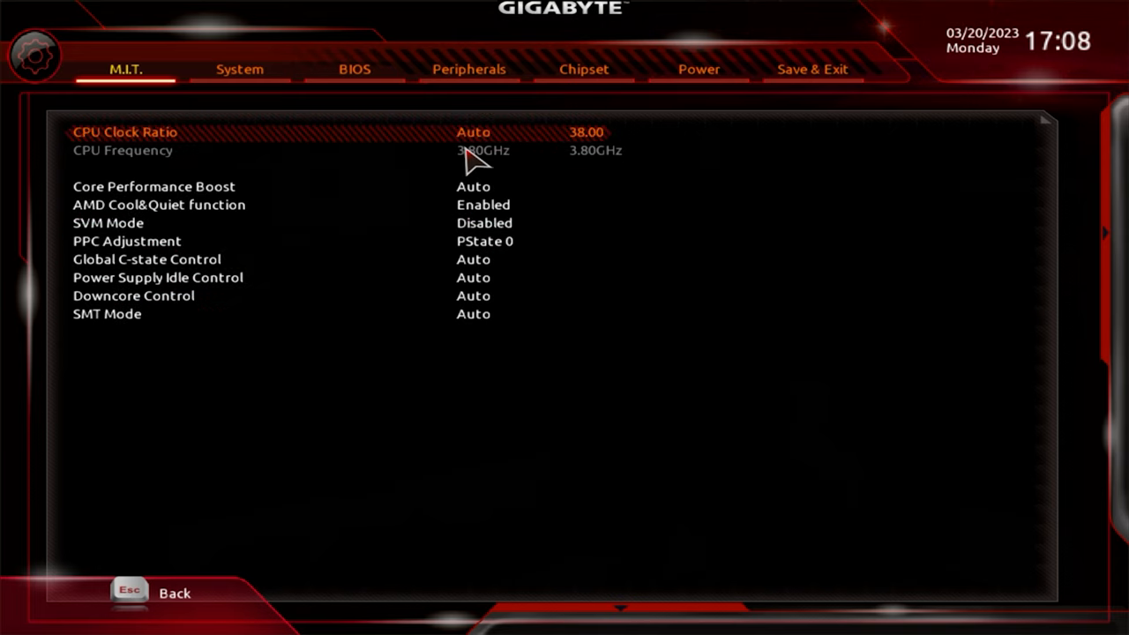
pyautogui.press('Down')
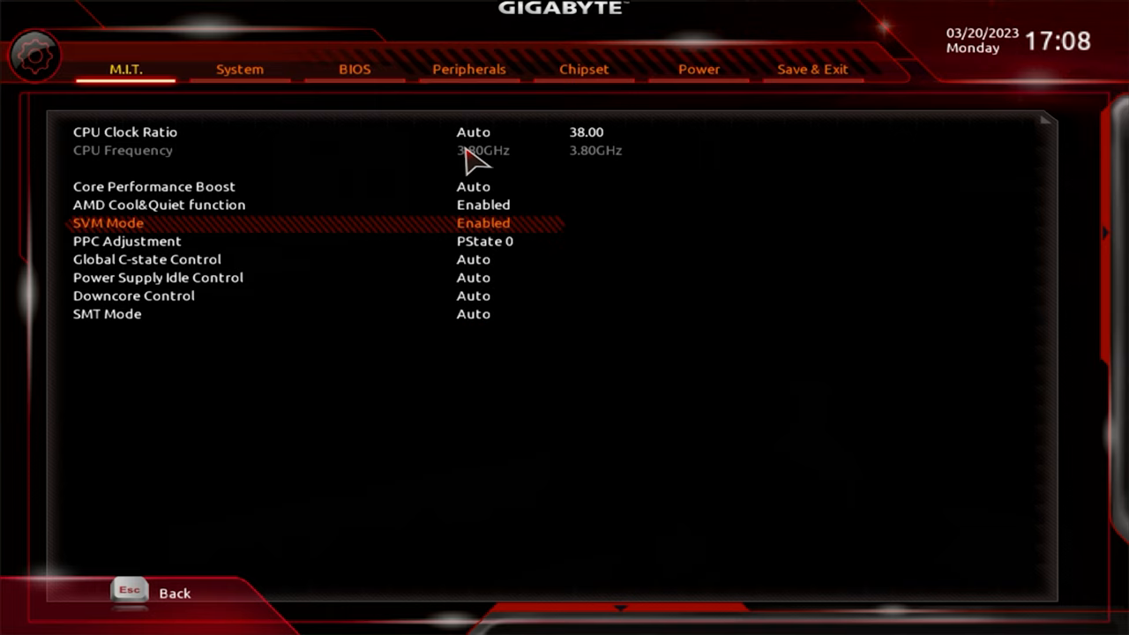
# Step: Look through the System Info, Boot and Peripherals pages and AMD Overclocking options
pyautogui.click(239, 68)
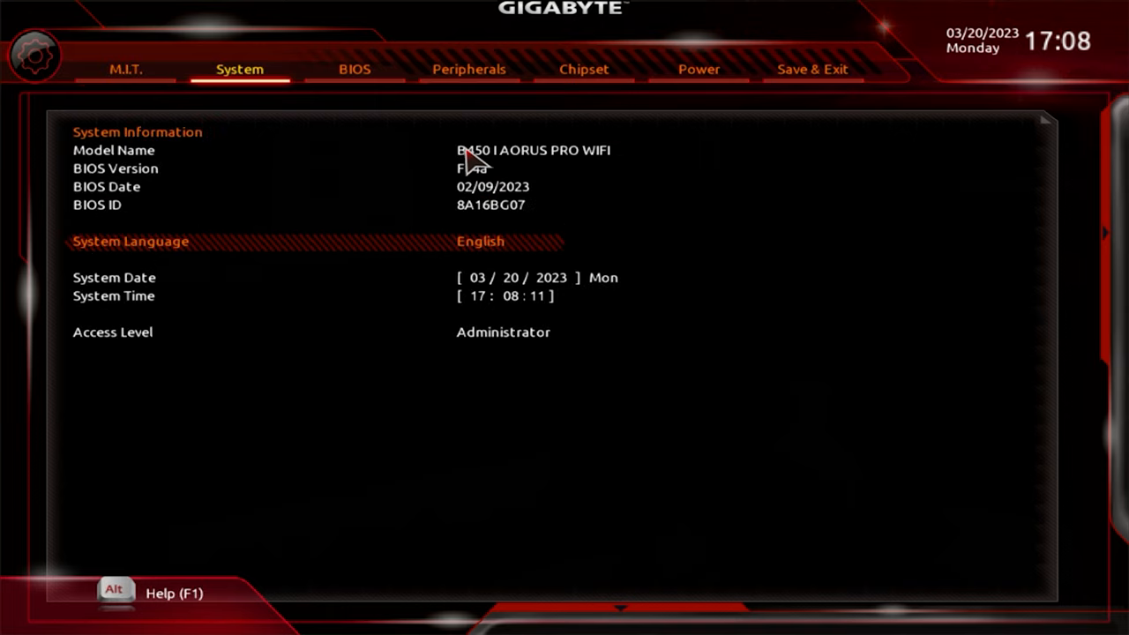
pyautogui.click(354, 68)
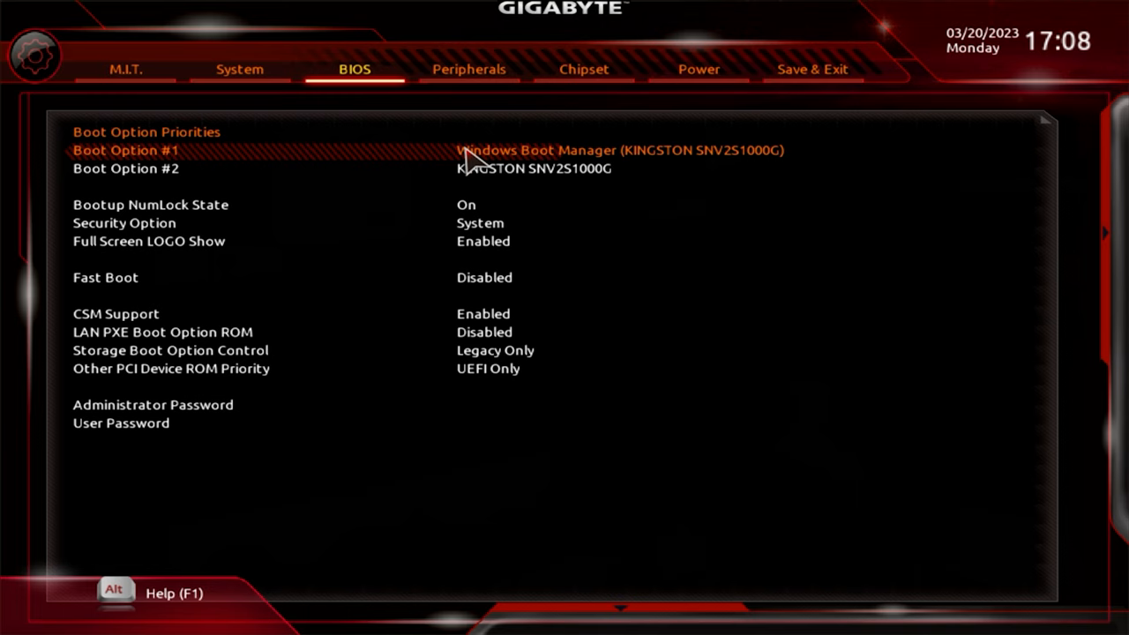
pyautogui.click(469, 68)
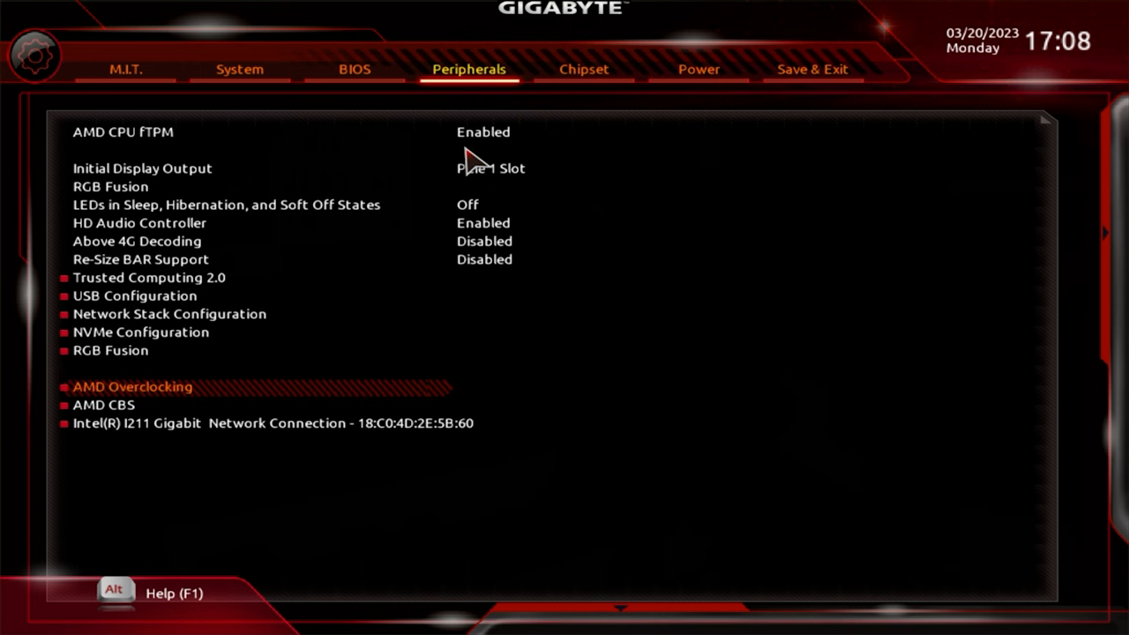
pyautogui.click(132, 386)
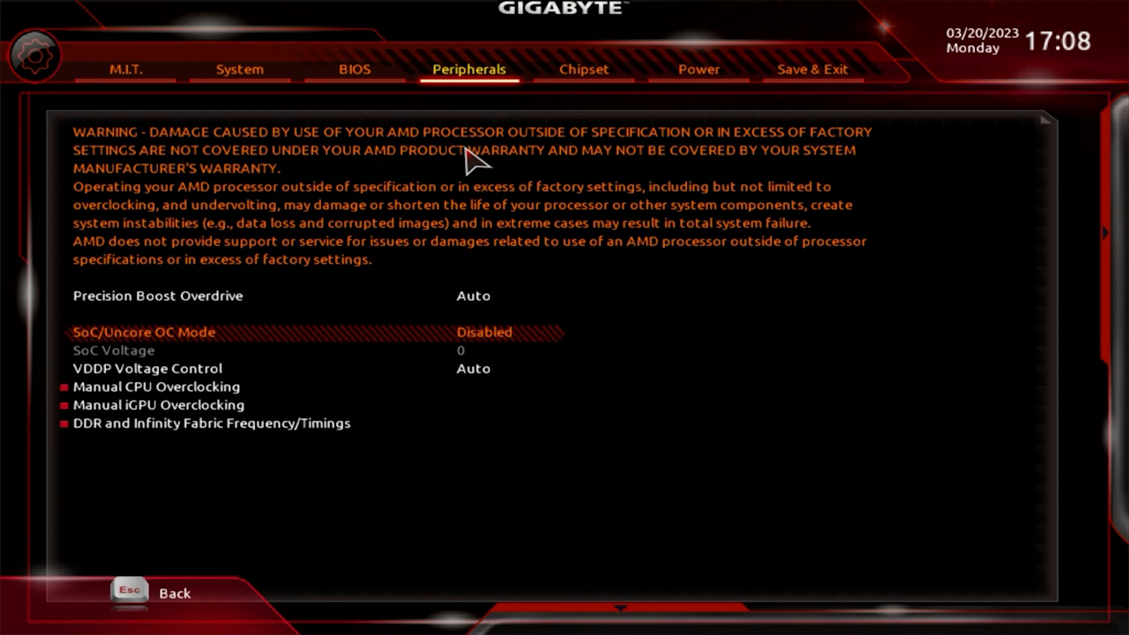
pyautogui.press('Down')
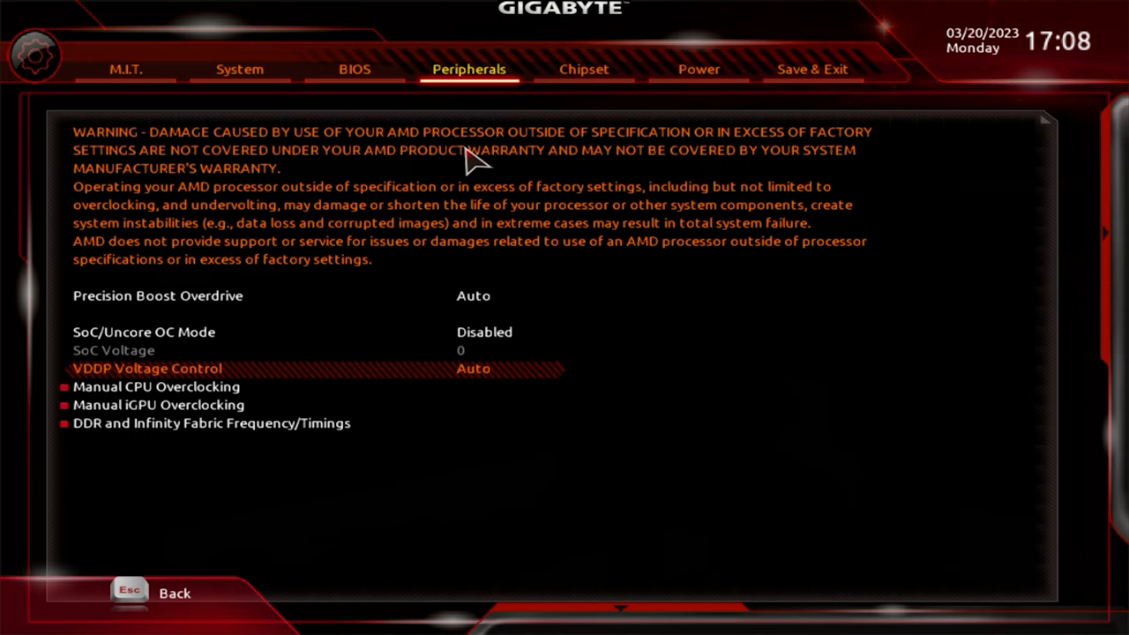
# Step: Enable ErP on the Power page and bring up the save-and-reset confirmation
pyautogui.click(583, 69)
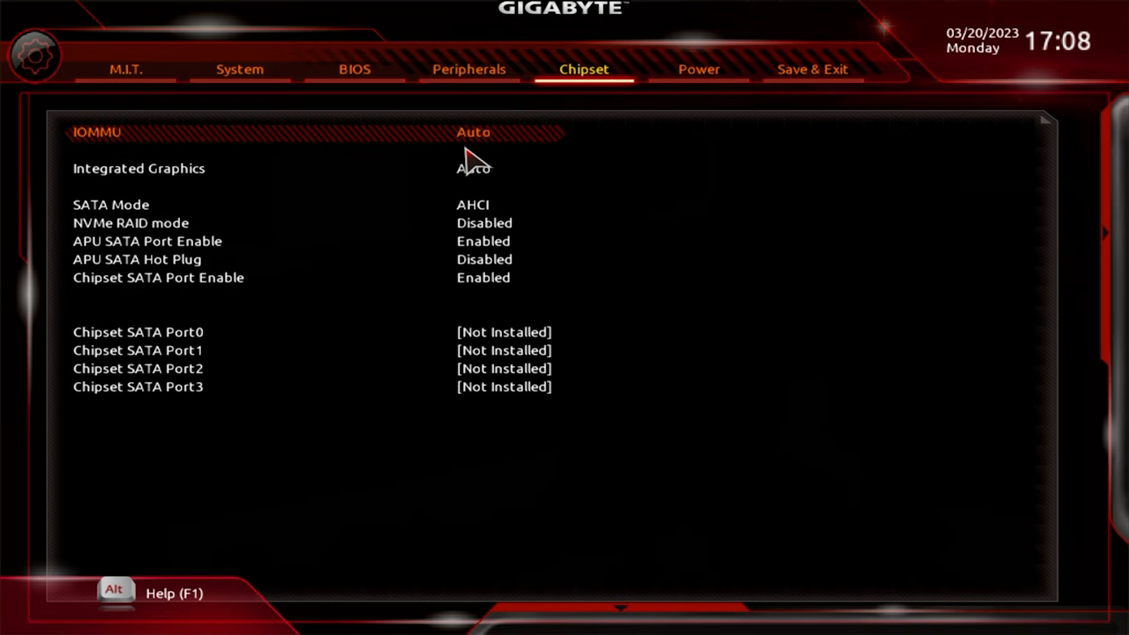
pyautogui.click(698, 68)
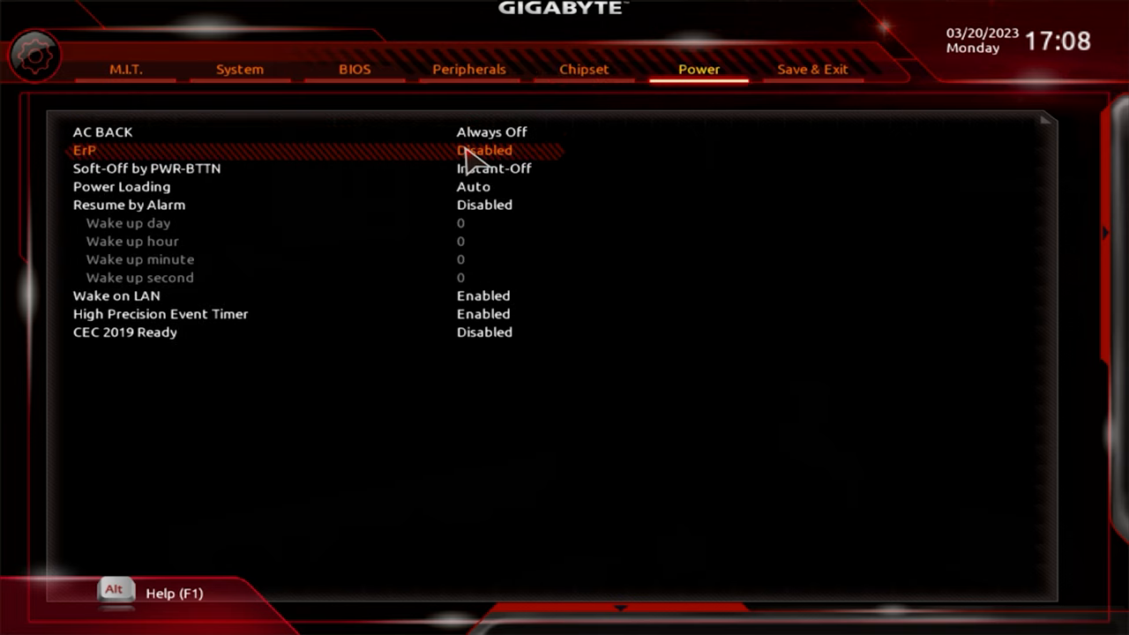
pyautogui.click(483, 150)
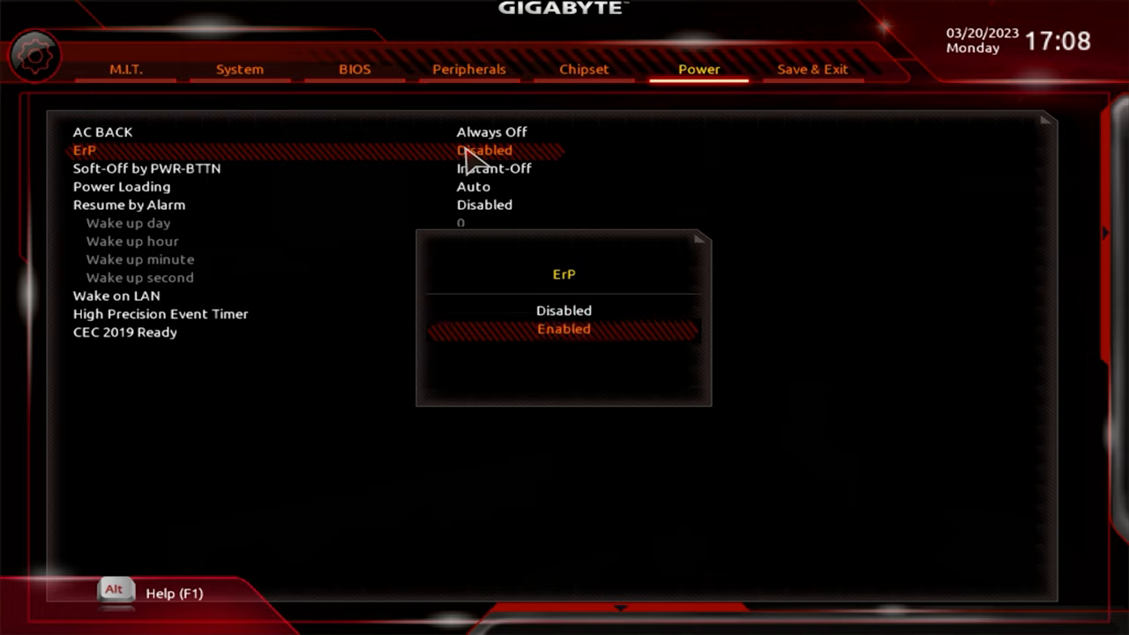
pyautogui.click(564, 328)
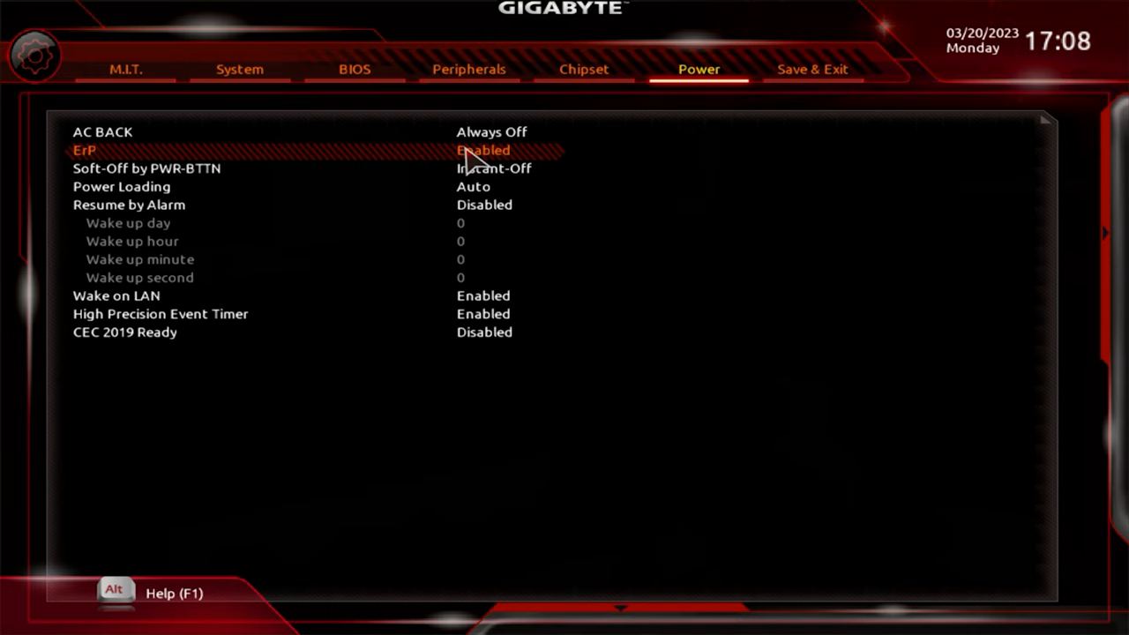
pyautogui.click(812, 69)
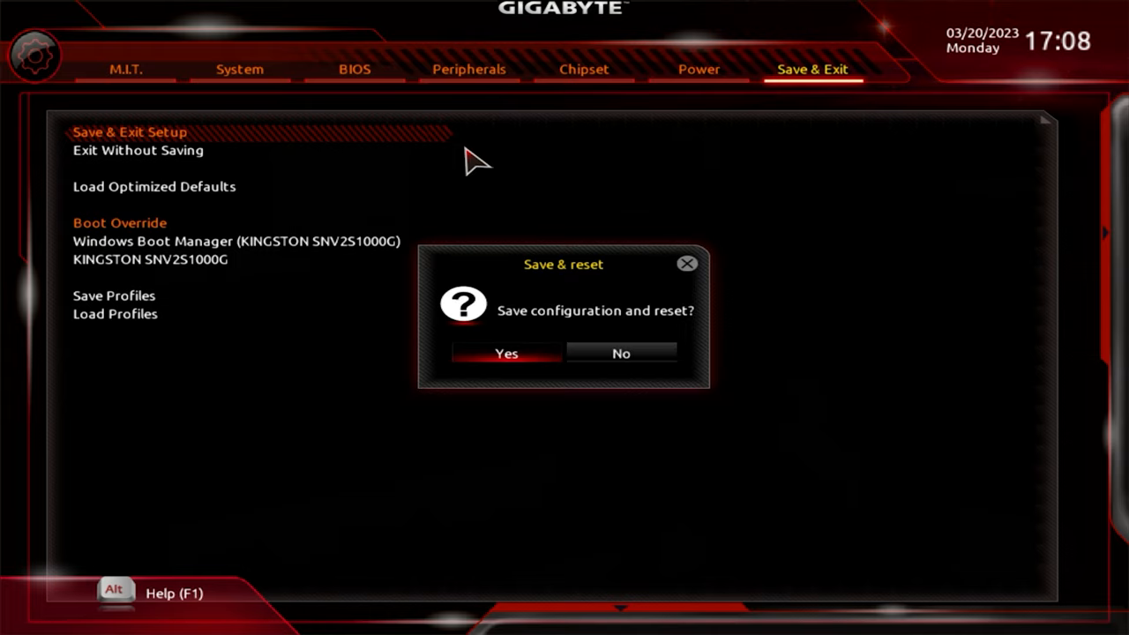
pyautogui.click(505, 353)
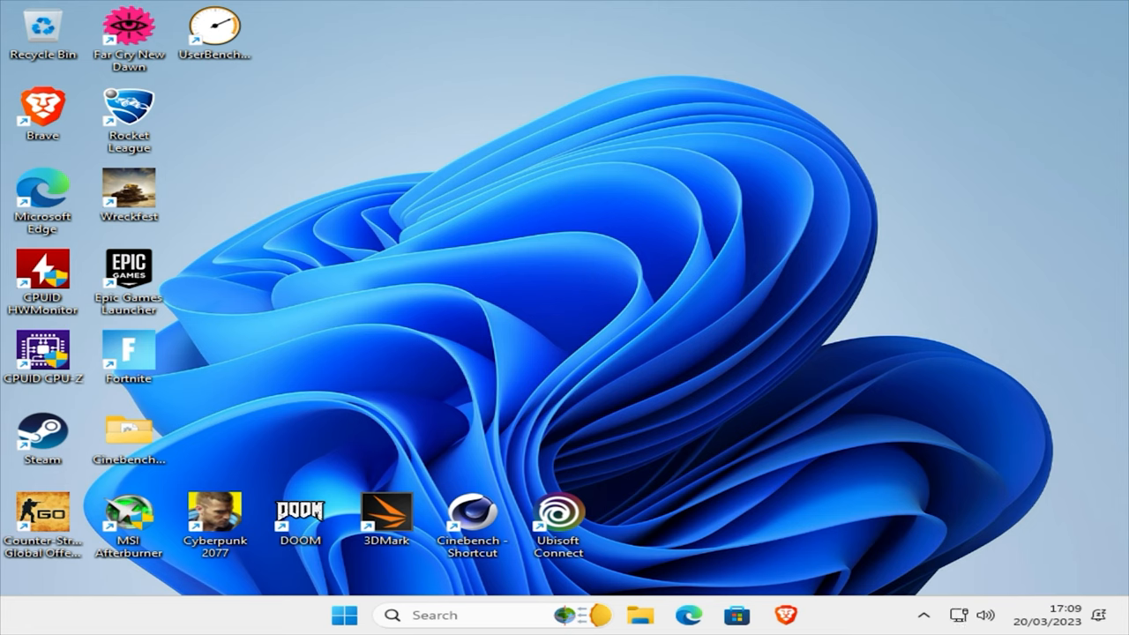
pyautogui.moveTo(713, 228)
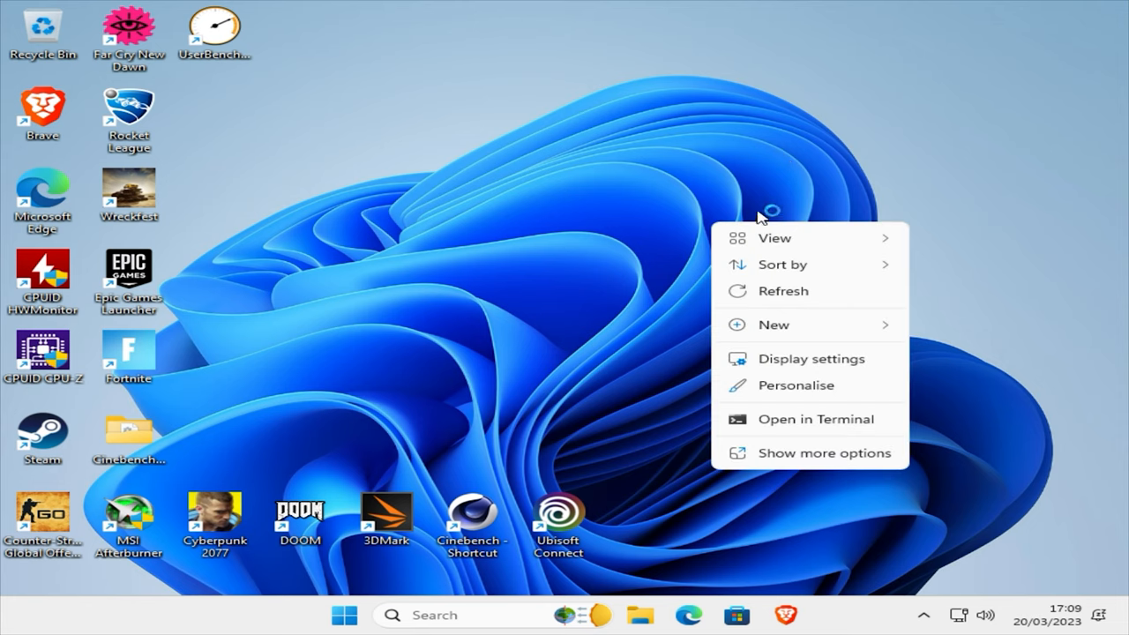
# Step: Change the display resolution to 1920 × 1080, keep the change, and close Settings
pyautogui.click(775, 369)
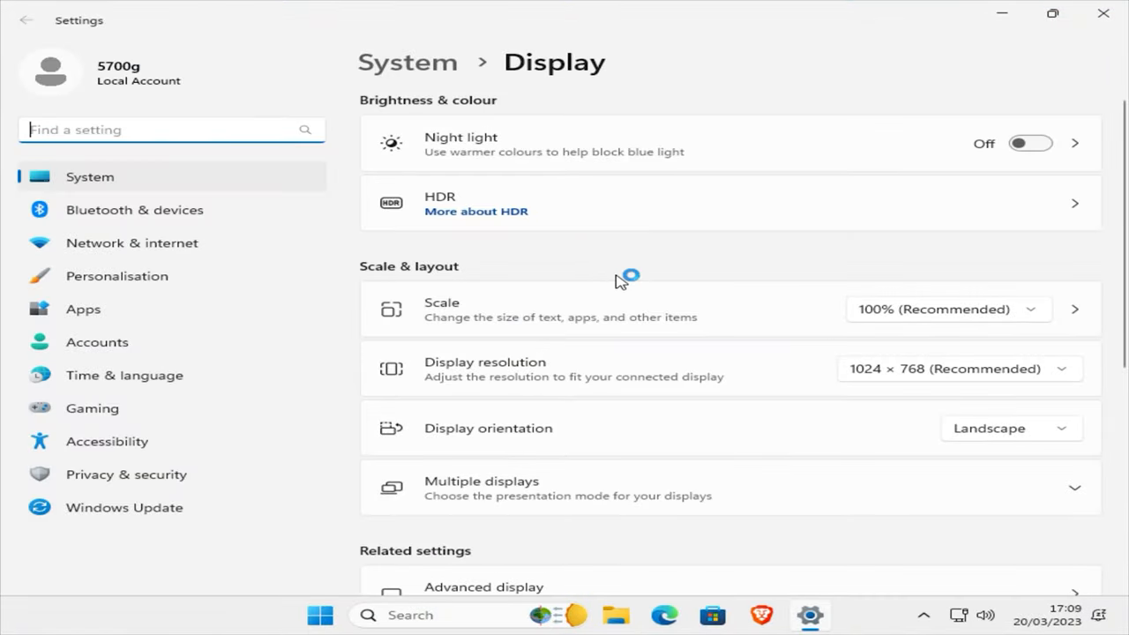
pyautogui.moveTo(923, 371)
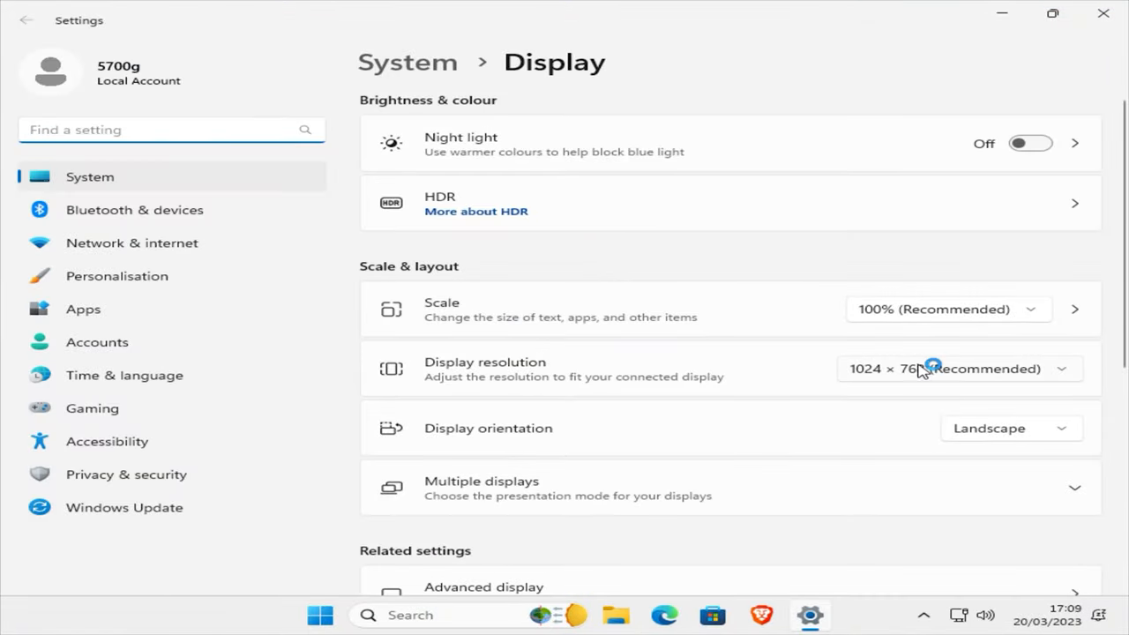
pyautogui.click(1047, 369)
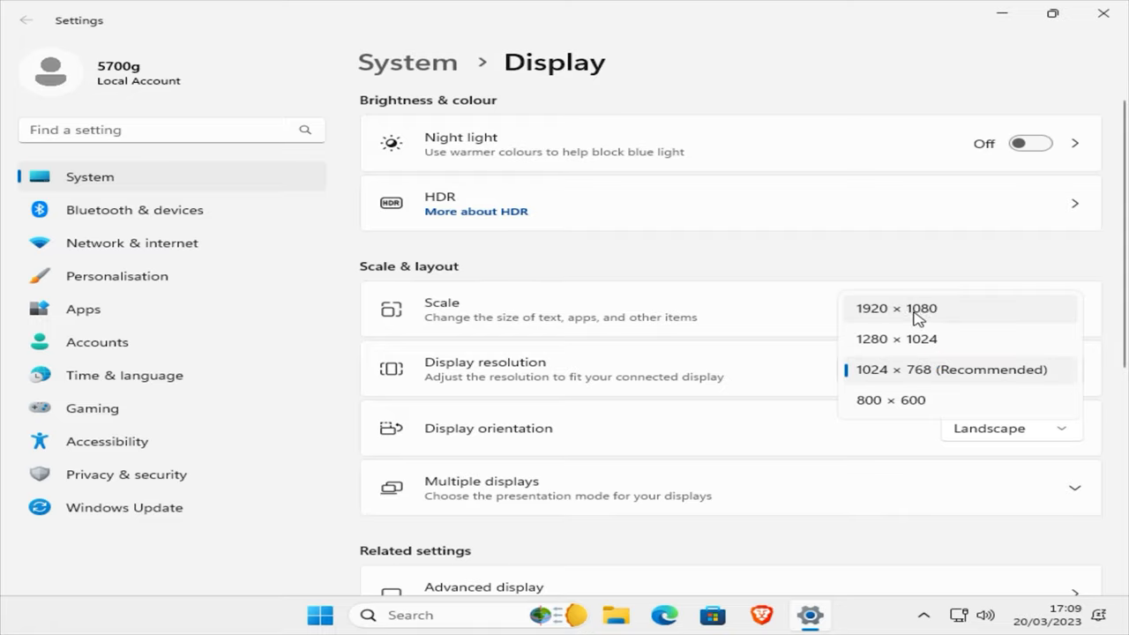
pyautogui.click(896, 308)
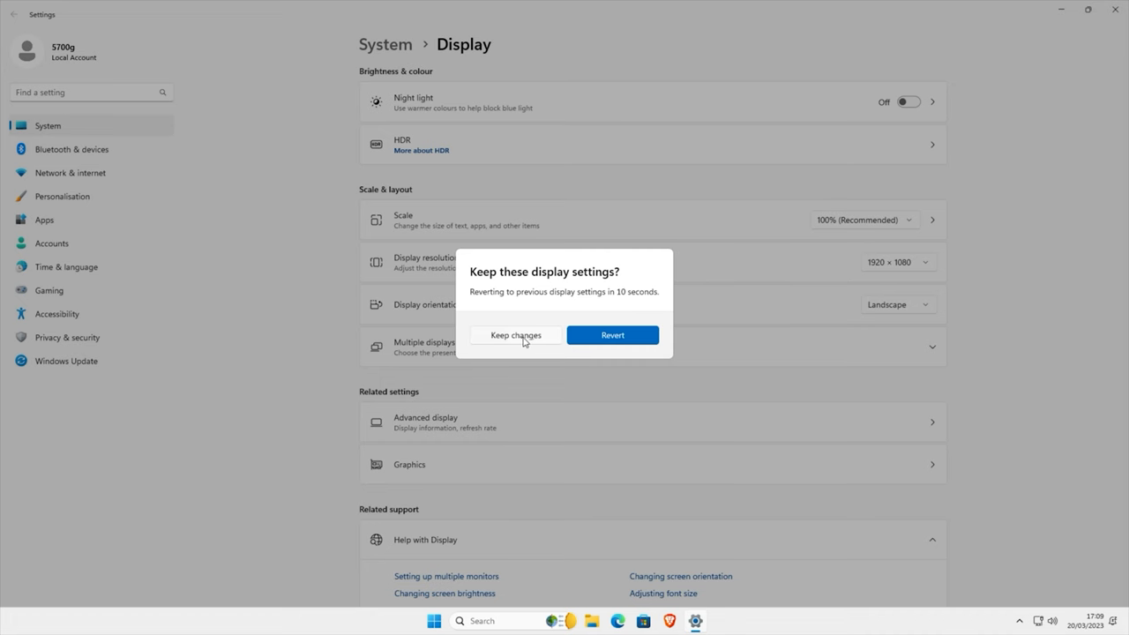
pyautogui.click(515, 335)
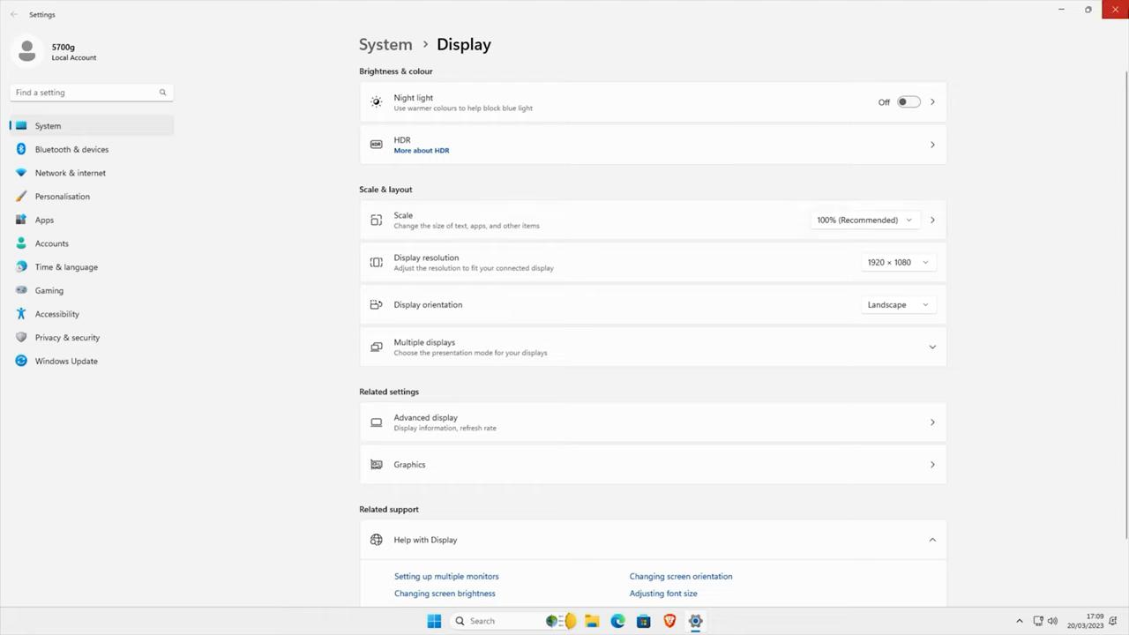
pyautogui.moveTo(1115, 9)
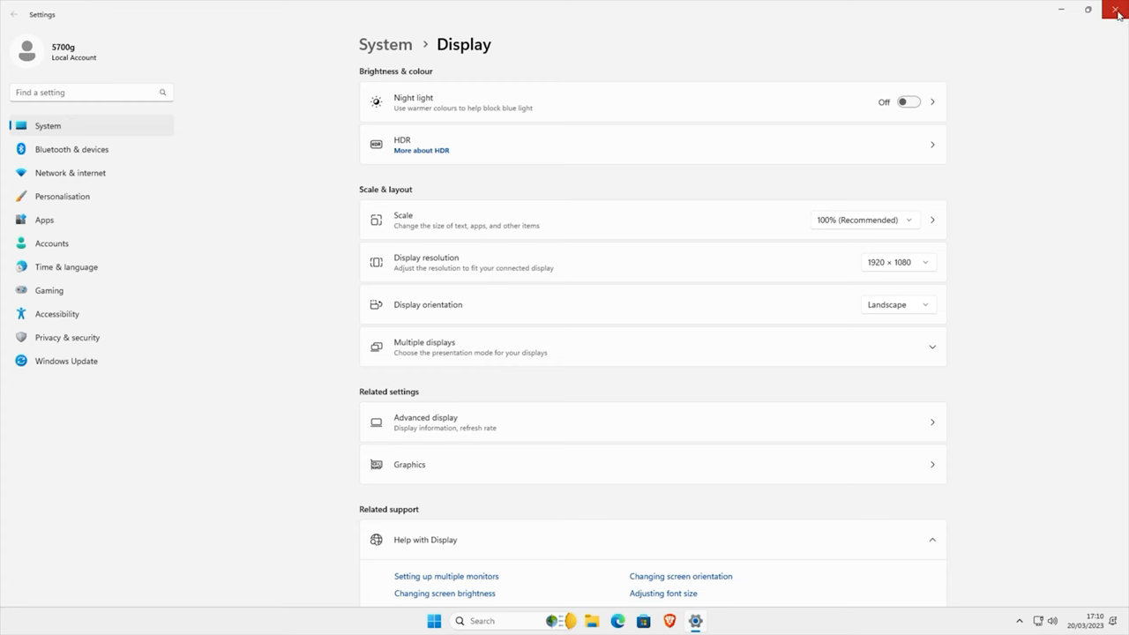
pyautogui.click(1117, 14)
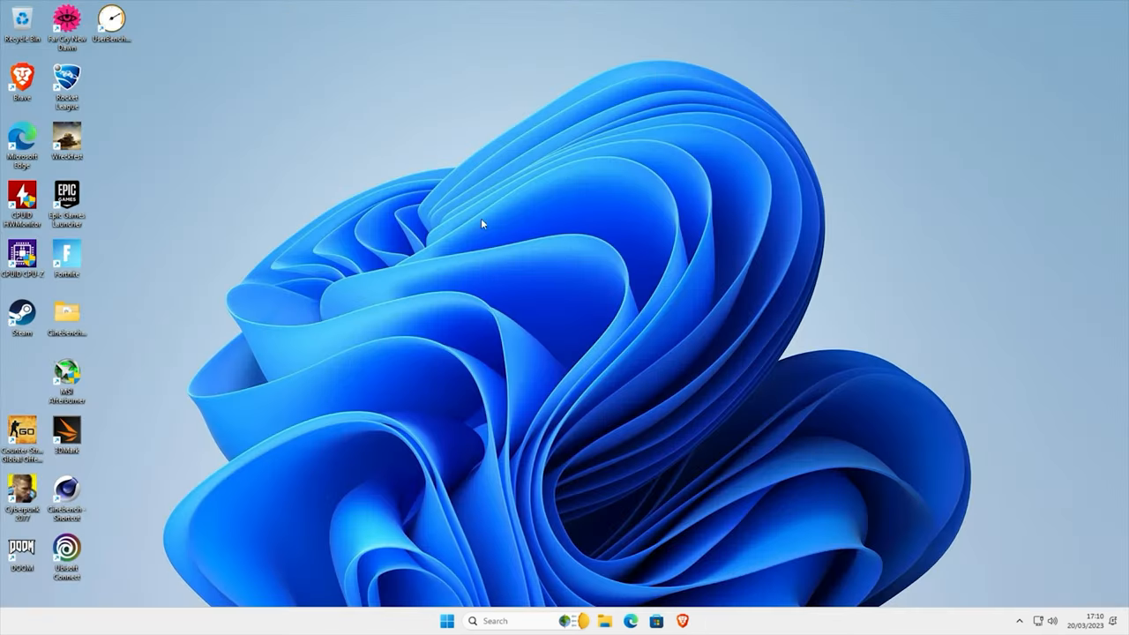
pyautogui.moveTo(95, 571)
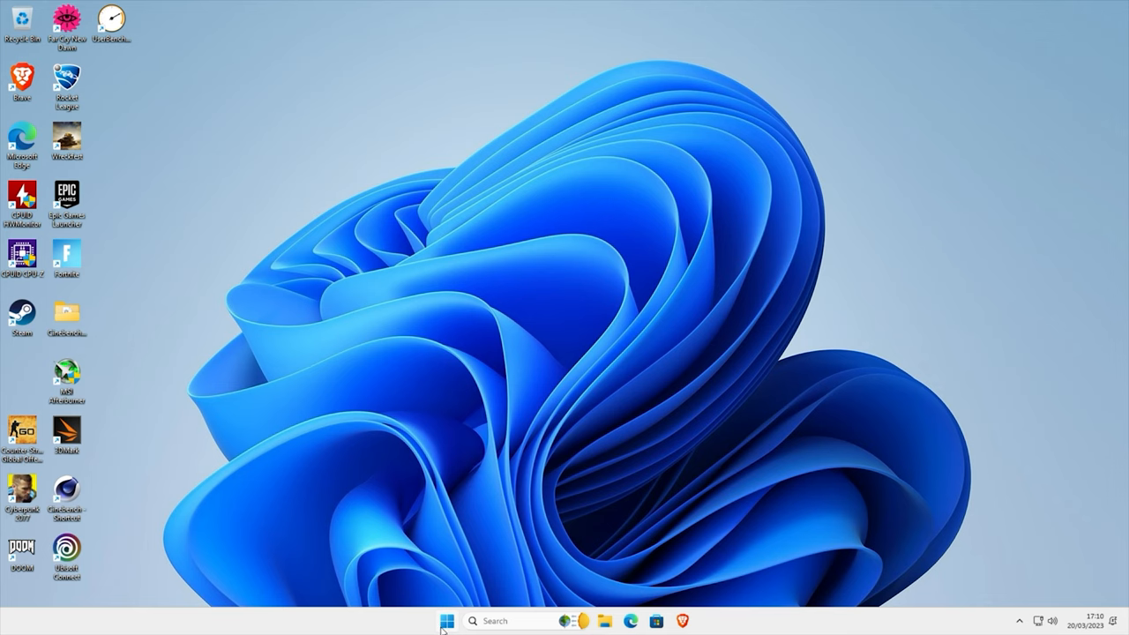
# Step: Open Device Manager from the Start button's right-click menu
pyautogui.rightClick(446, 621)
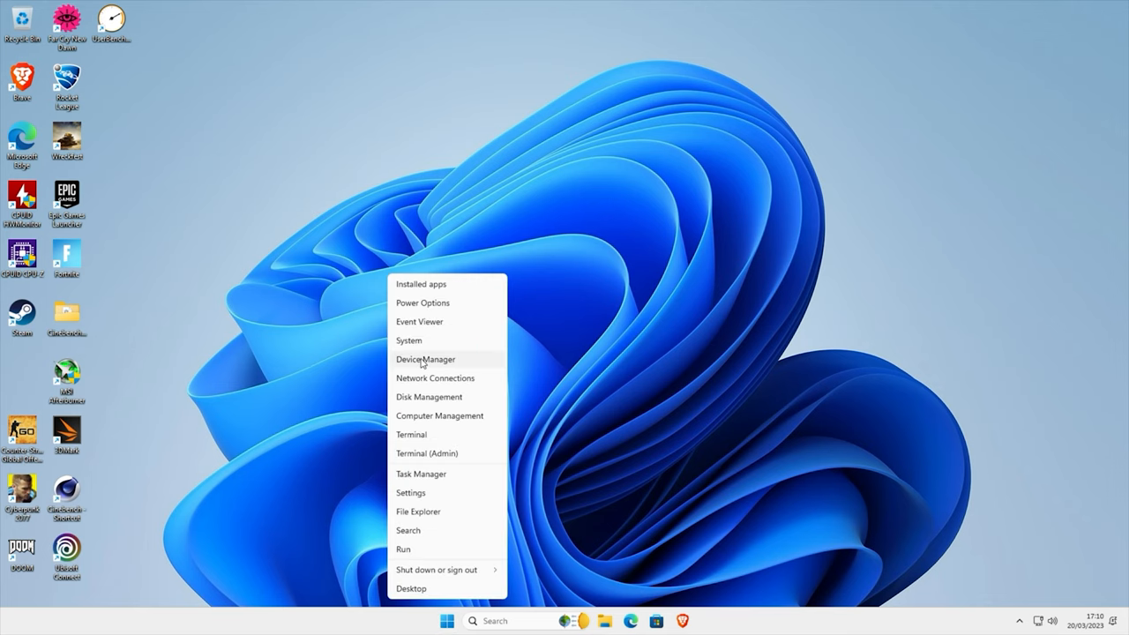
pyautogui.click(425, 359)
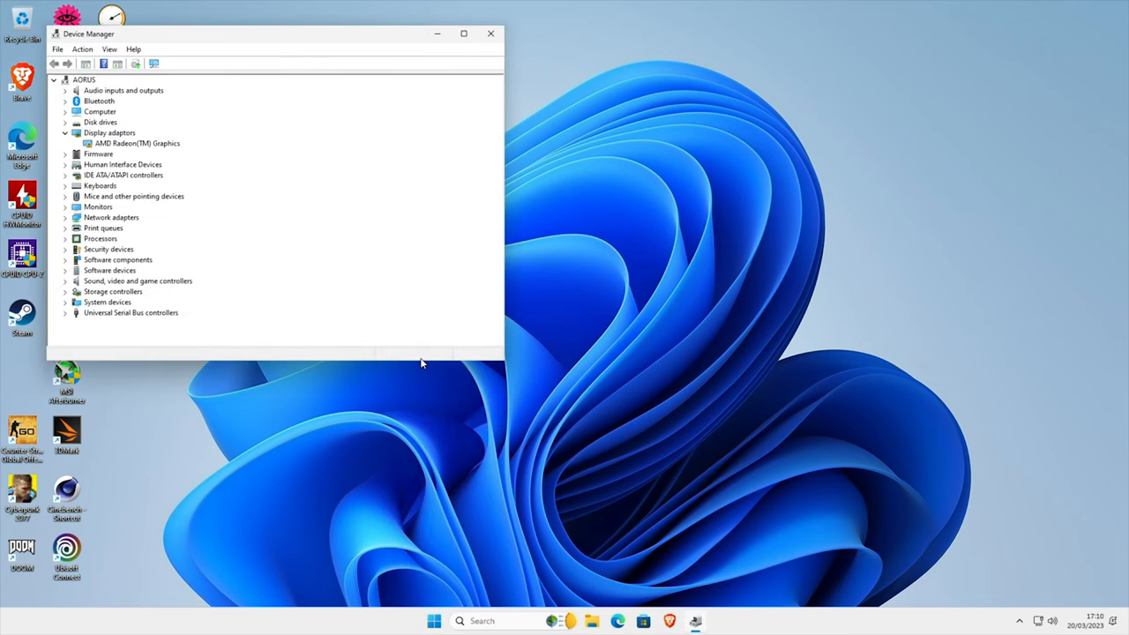
pyautogui.moveTo(100, 166)
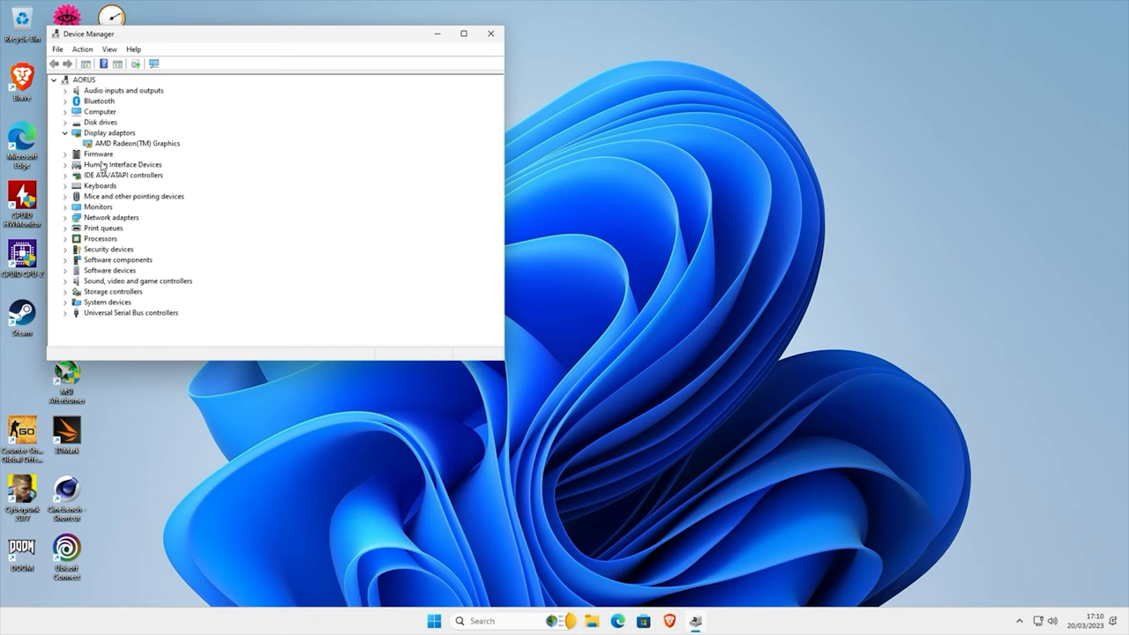
pyautogui.moveTo(126, 154)
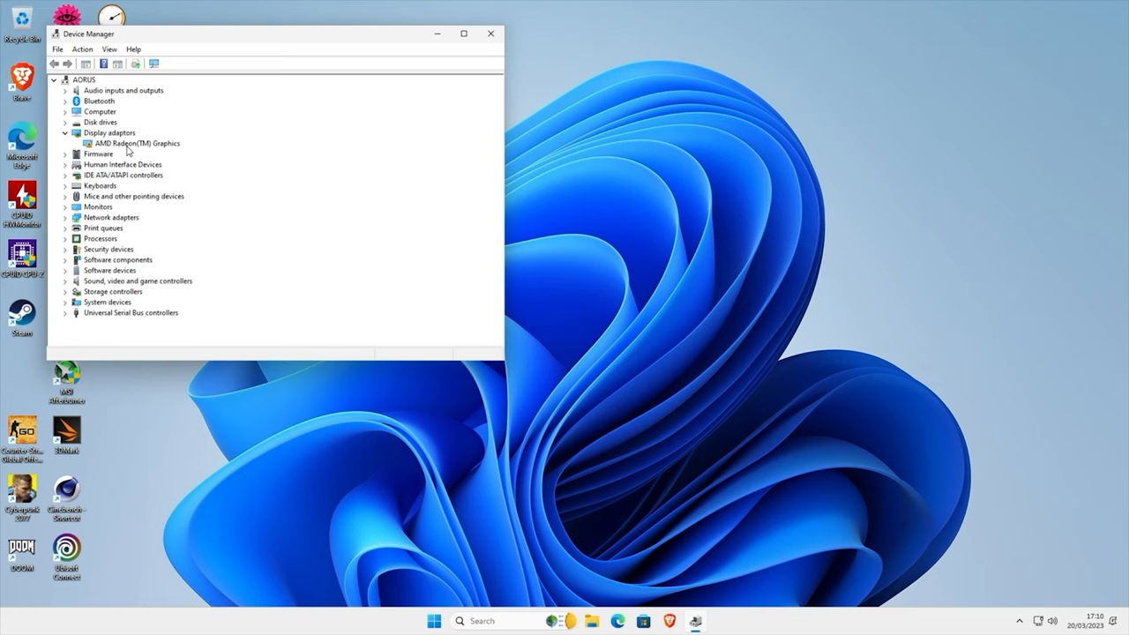
pyautogui.moveTo(490, 34)
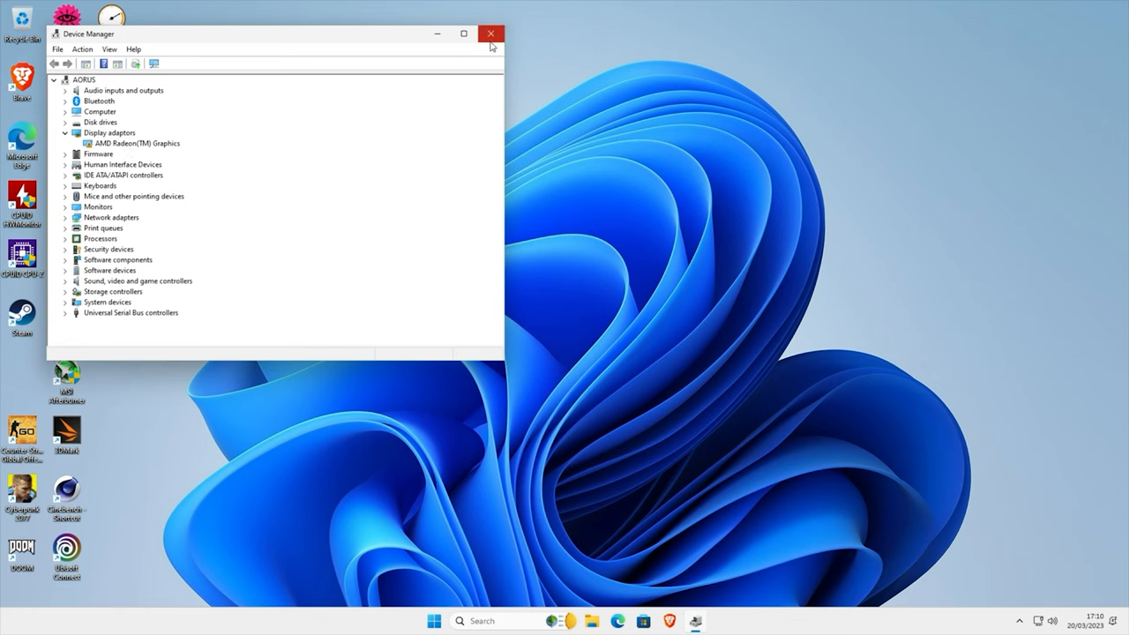
pyautogui.moveTo(492, 33)
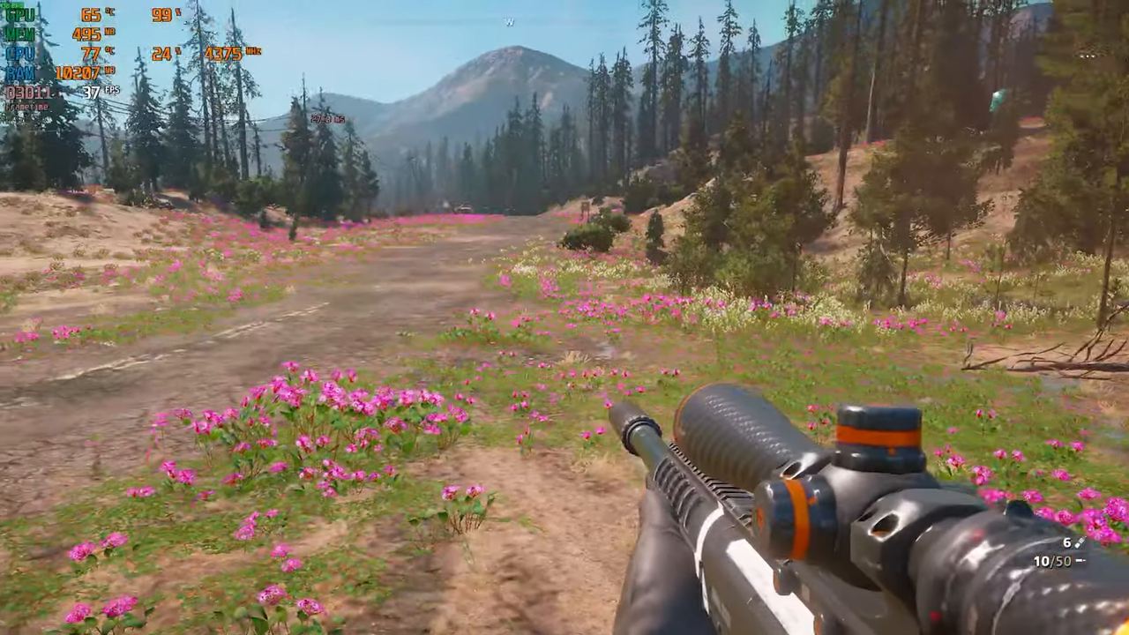
# Step: Aim down the rifle scope while the overlay shows about 40 fps and 99% GPU
pyautogui.rightClick(564, 318)
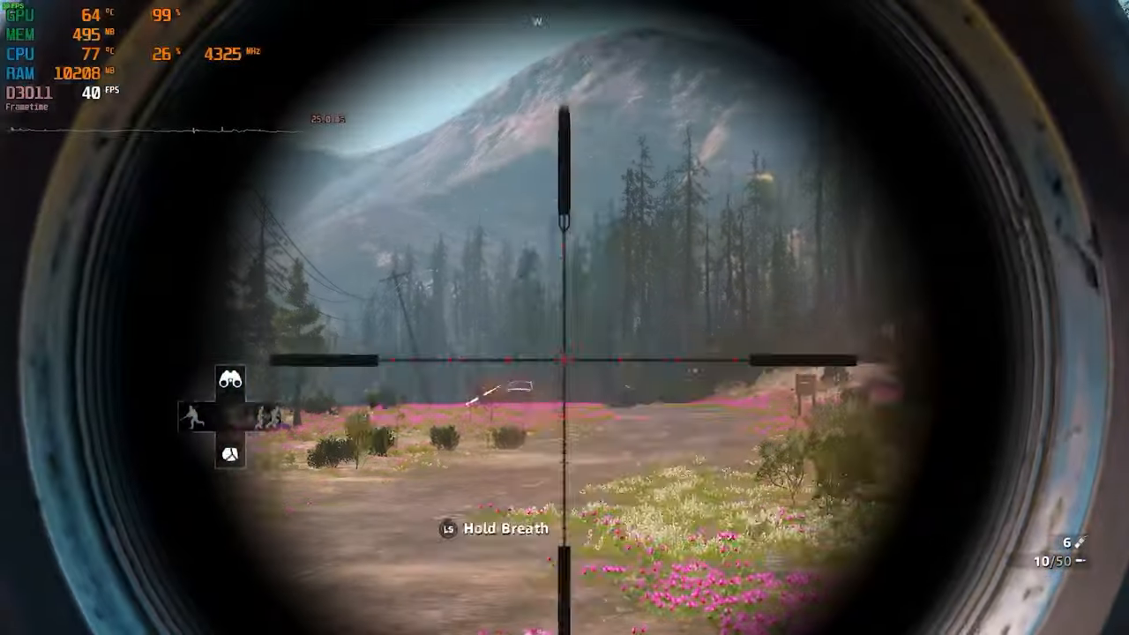